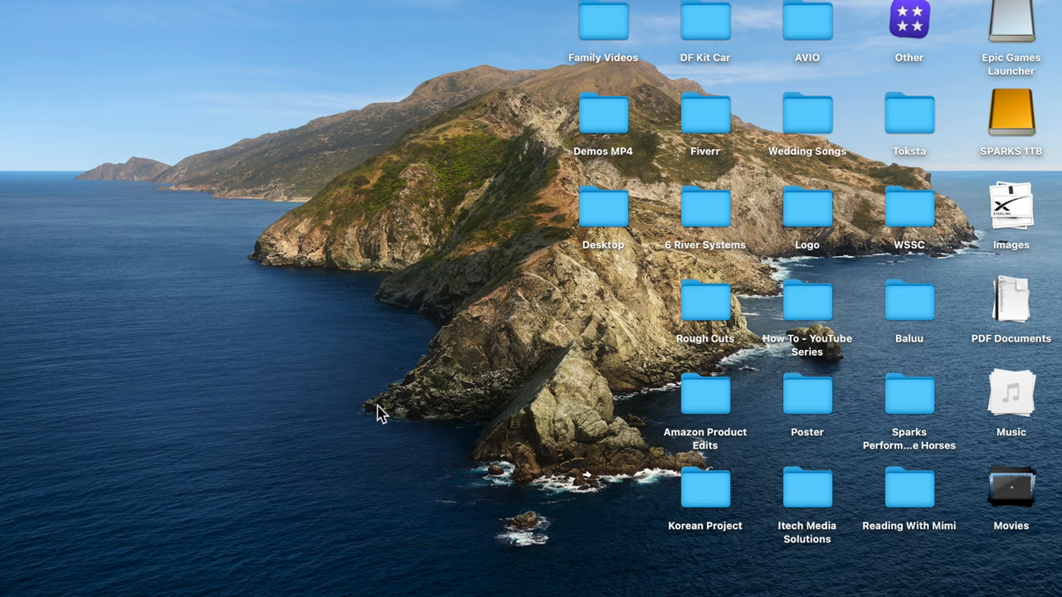
mouse_move(406, 365)
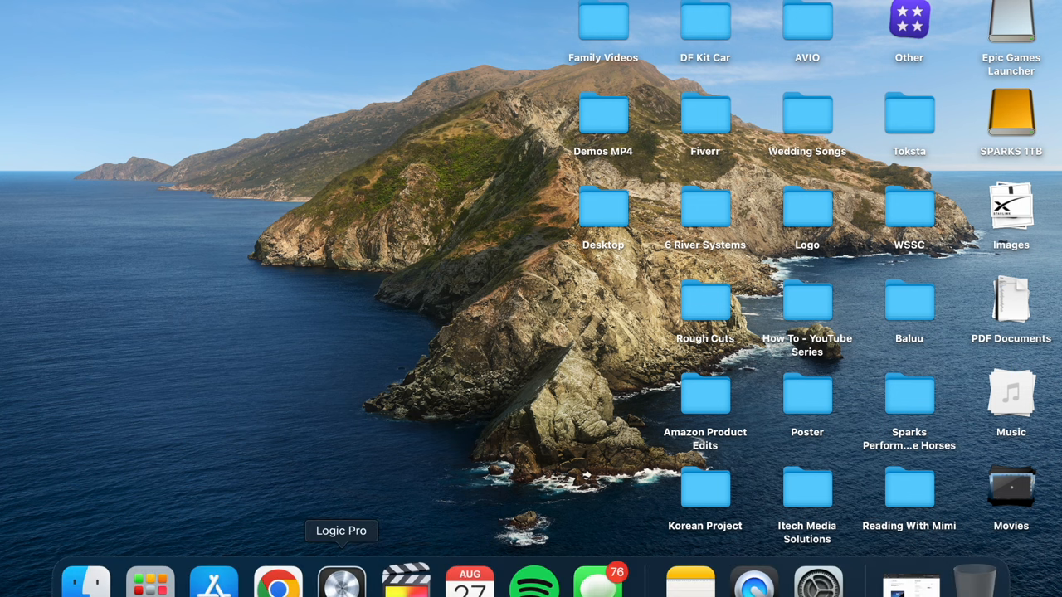
mouse_move(150, 577)
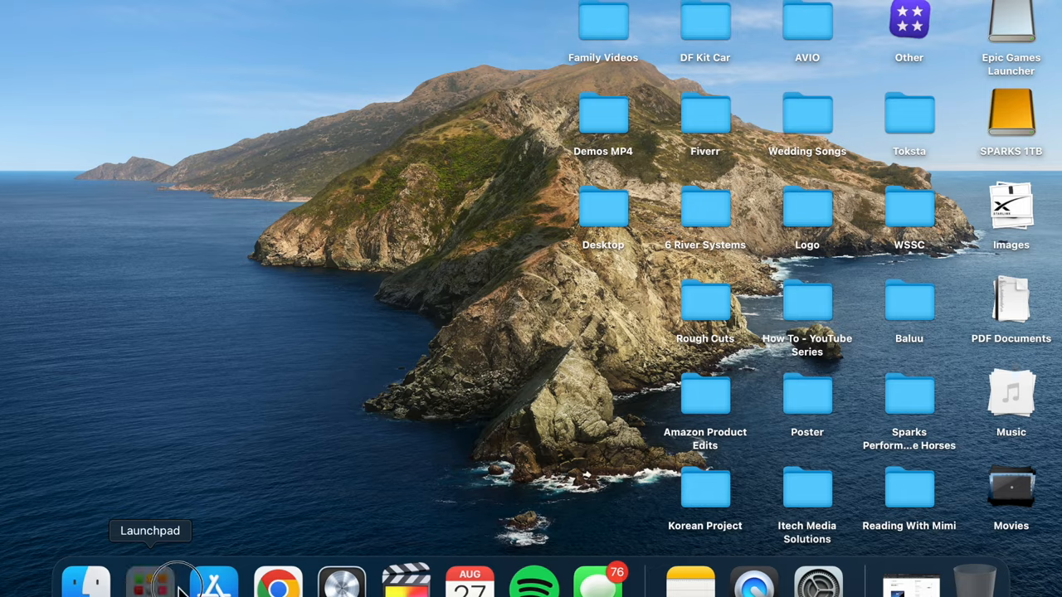
Launch System Preferences from Launchpad and show the USB 10/100/1000 LAN network settings
left_click(159, 582)
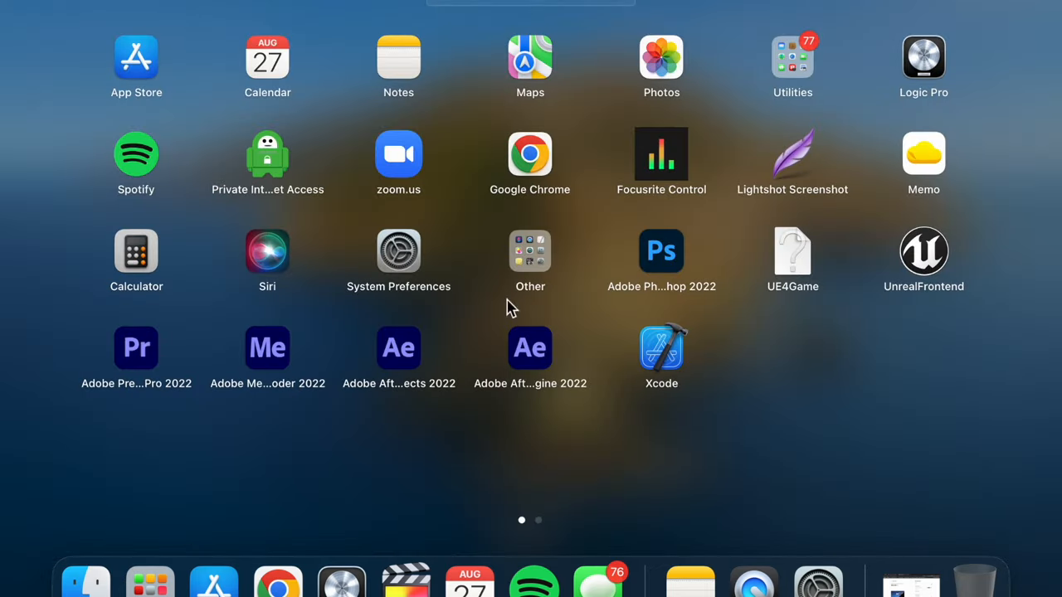
left_click(398, 251)
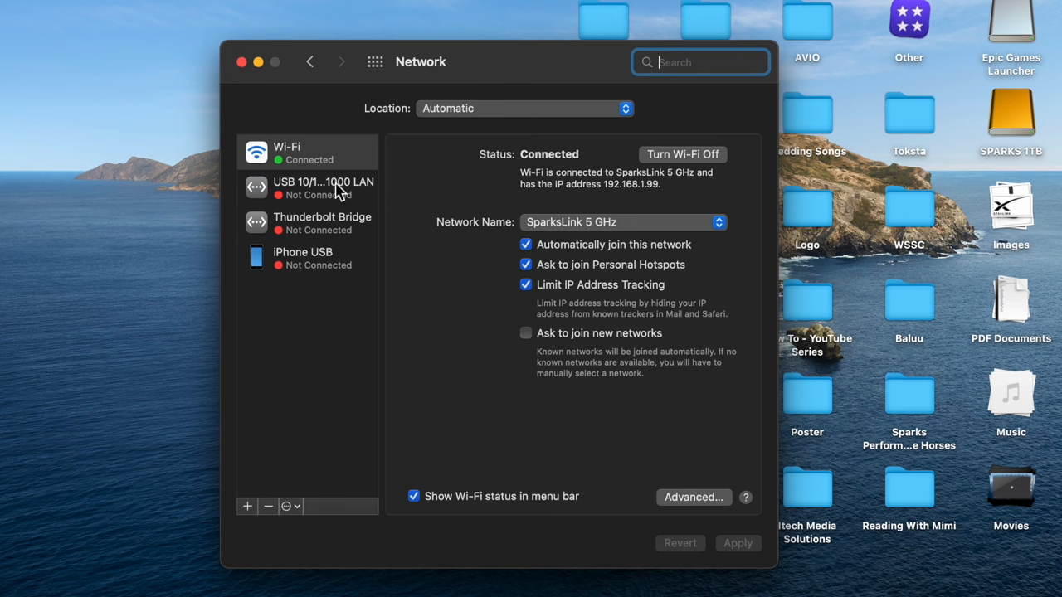
left_click(323, 188)
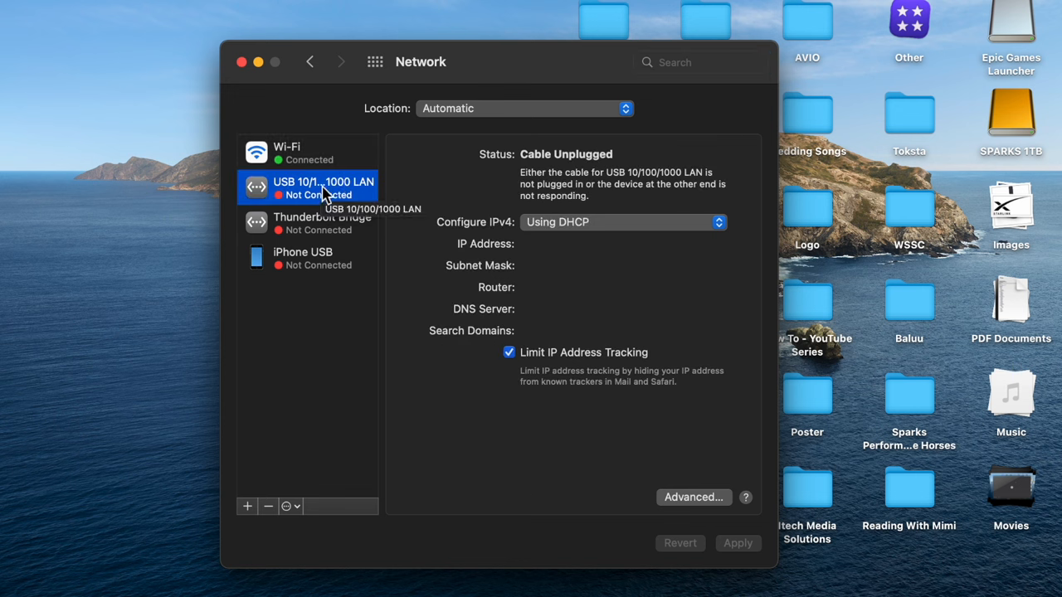
mouse_move(299, 205)
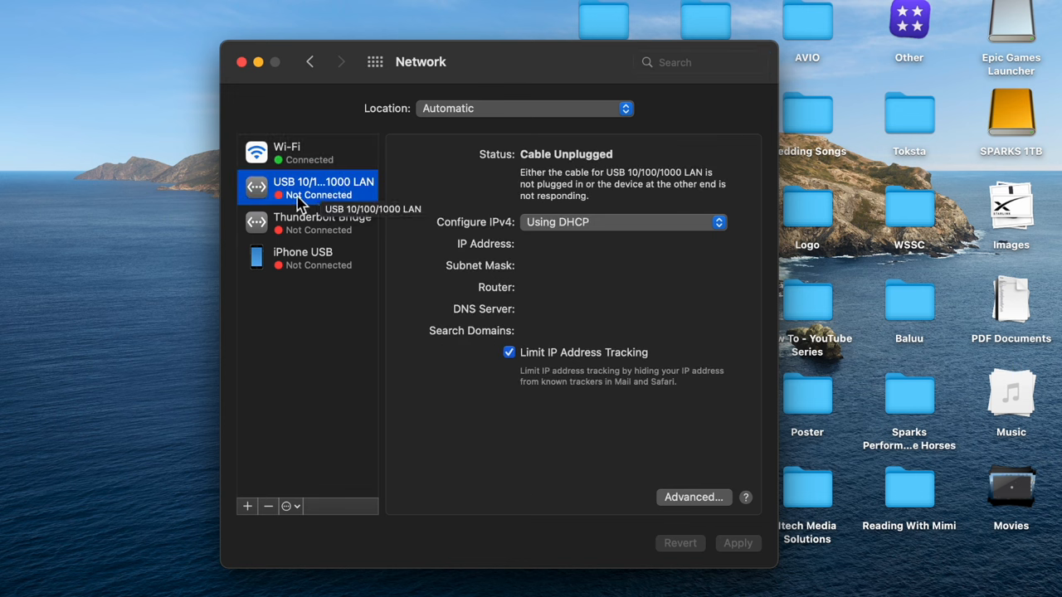
mouse_move(392, 183)
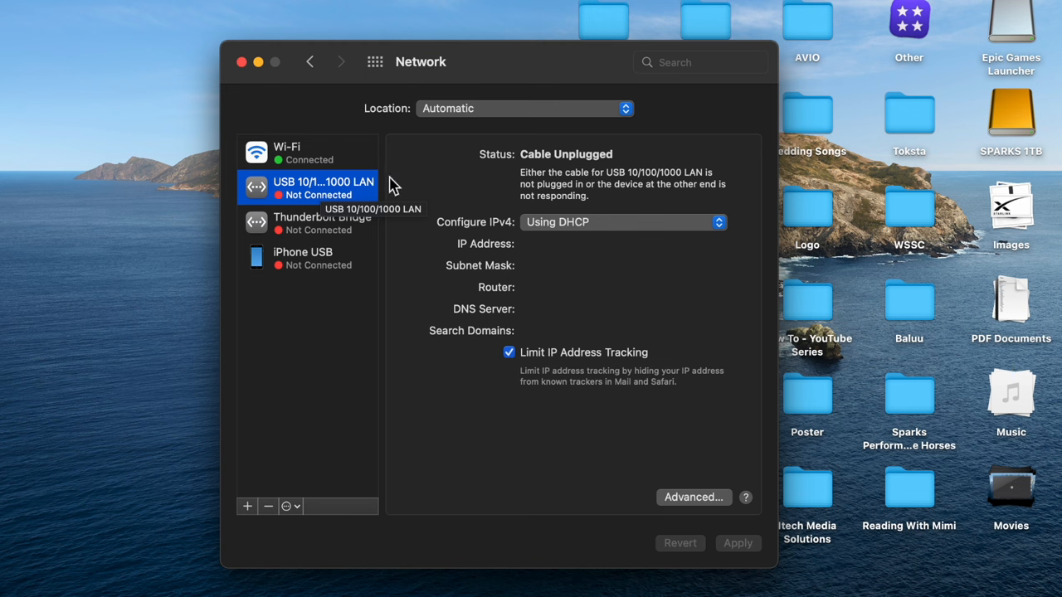
mouse_move(357, 199)
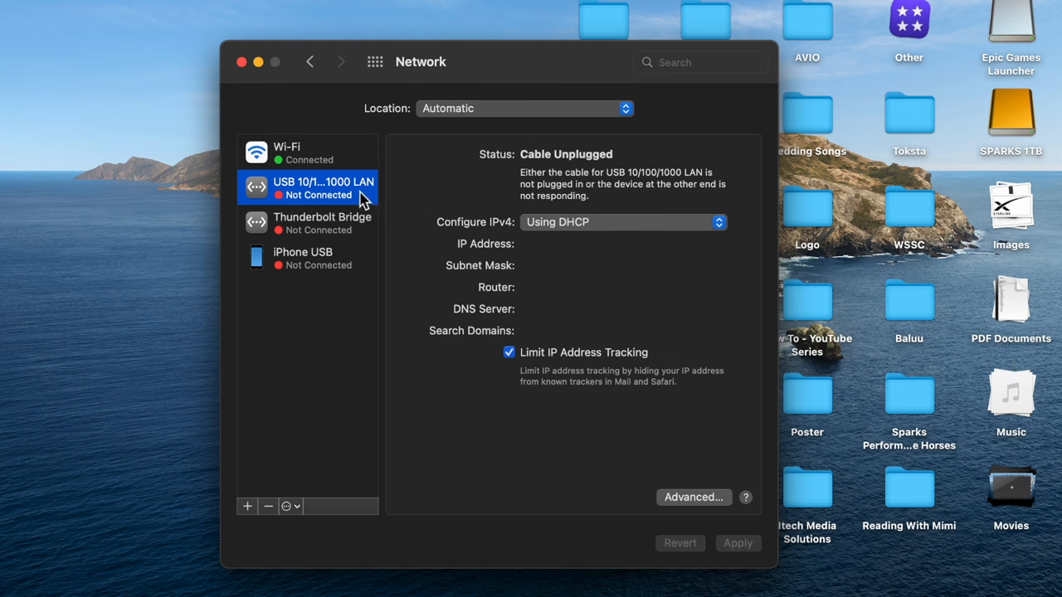
mouse_move(338, 199)
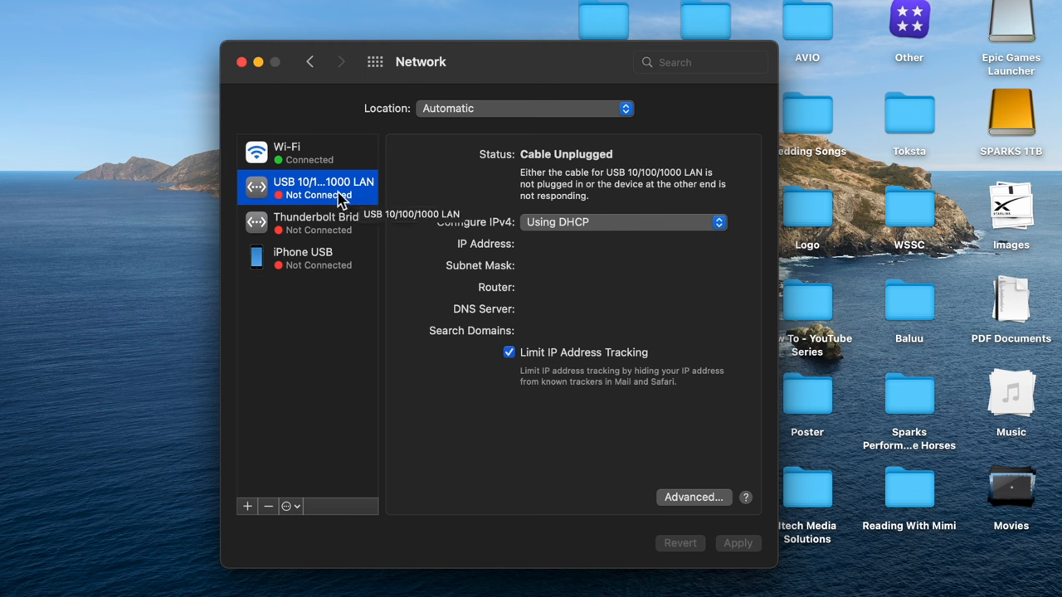
mouse_move(486, 201)
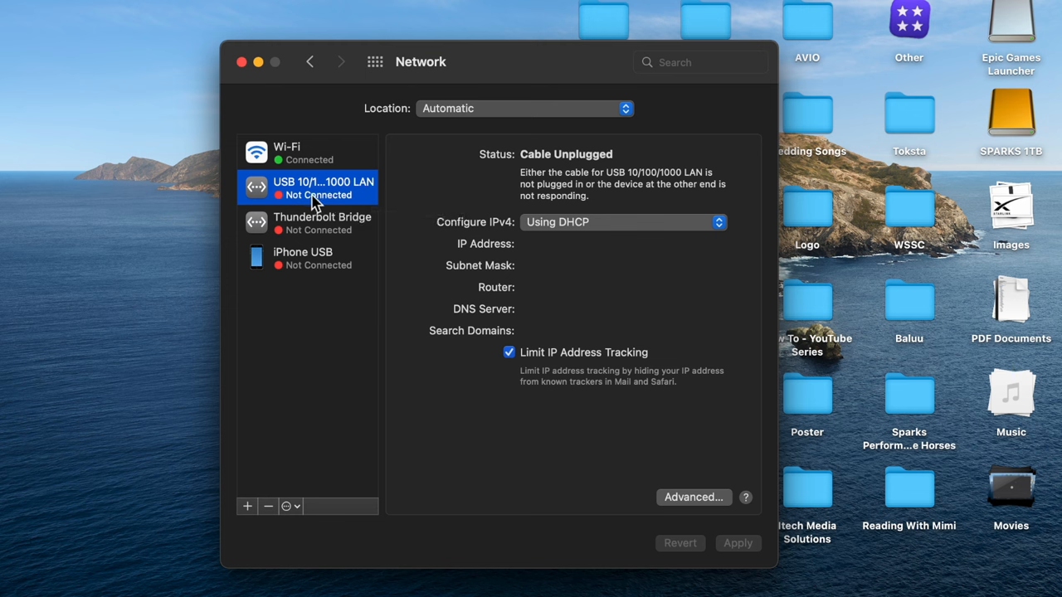
mouse_move(390, 198)
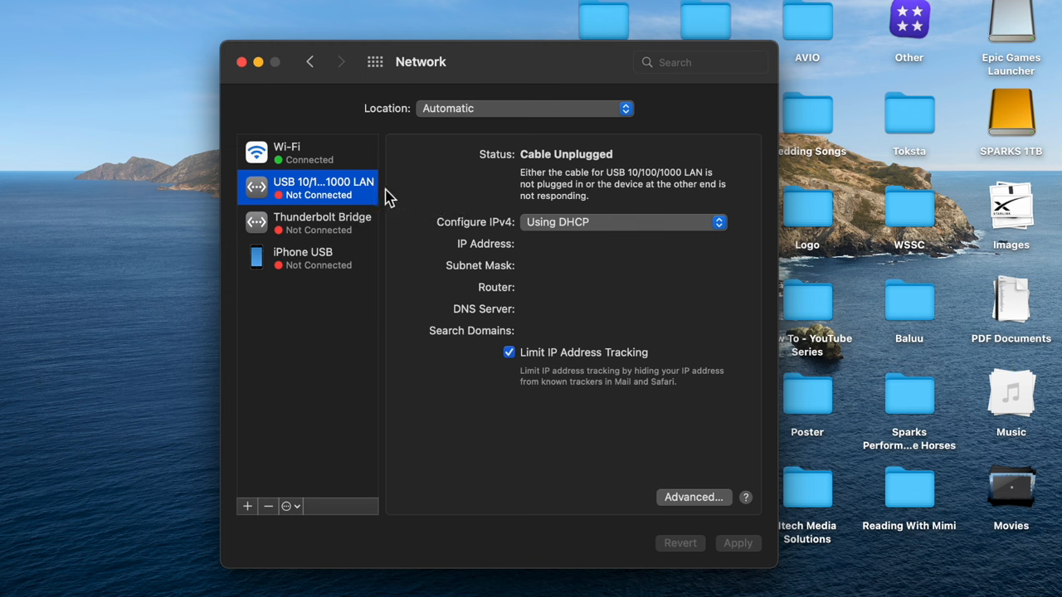
mouse_move(367, 197)
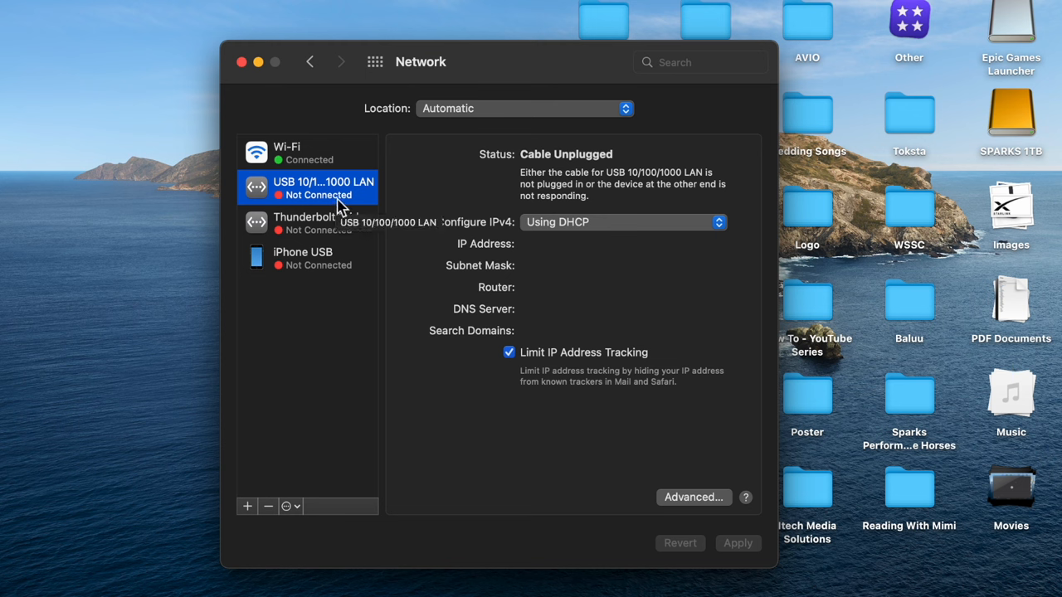
mouse_move(302, 205)
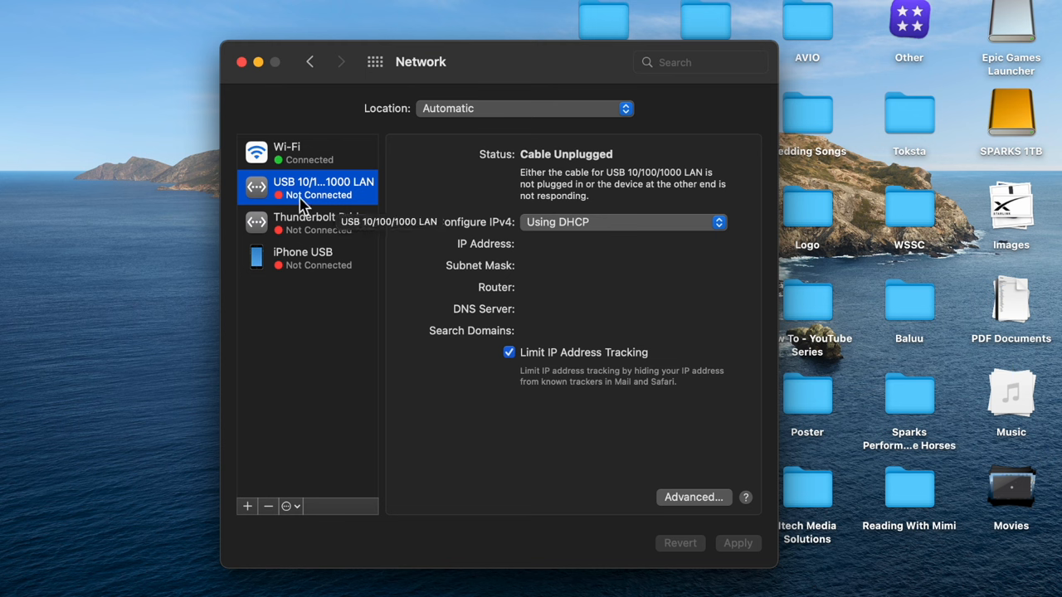
mouse_move(589, 239)
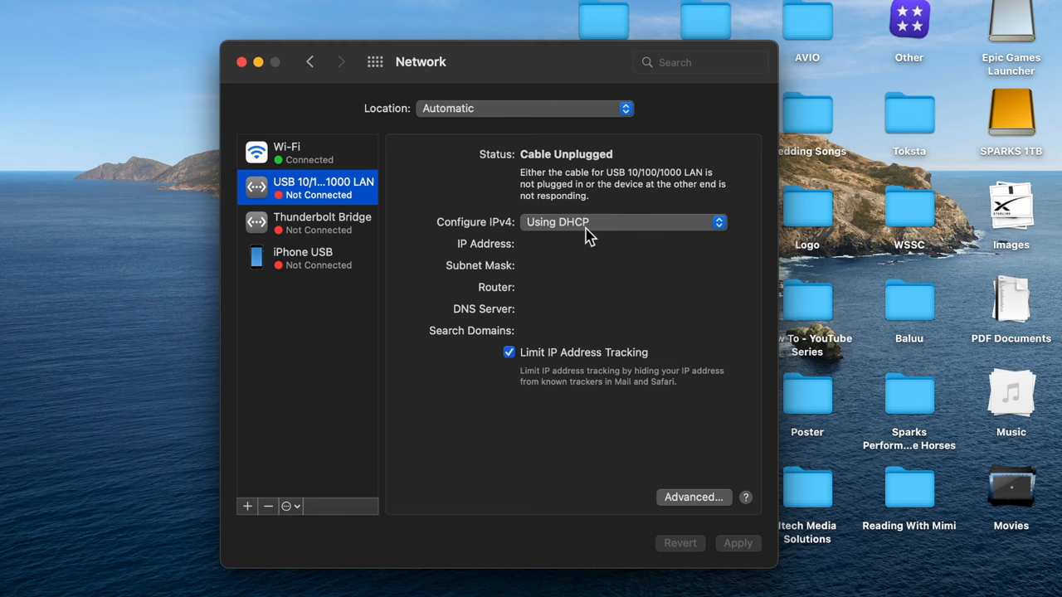
mouse_move(508, 237)
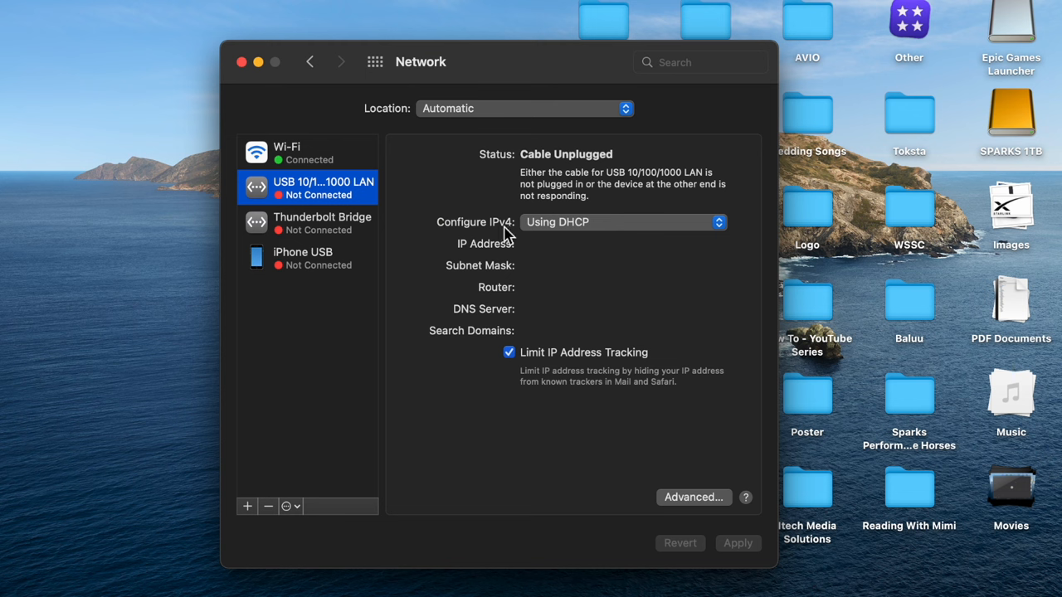
mouse_move(596, 237)
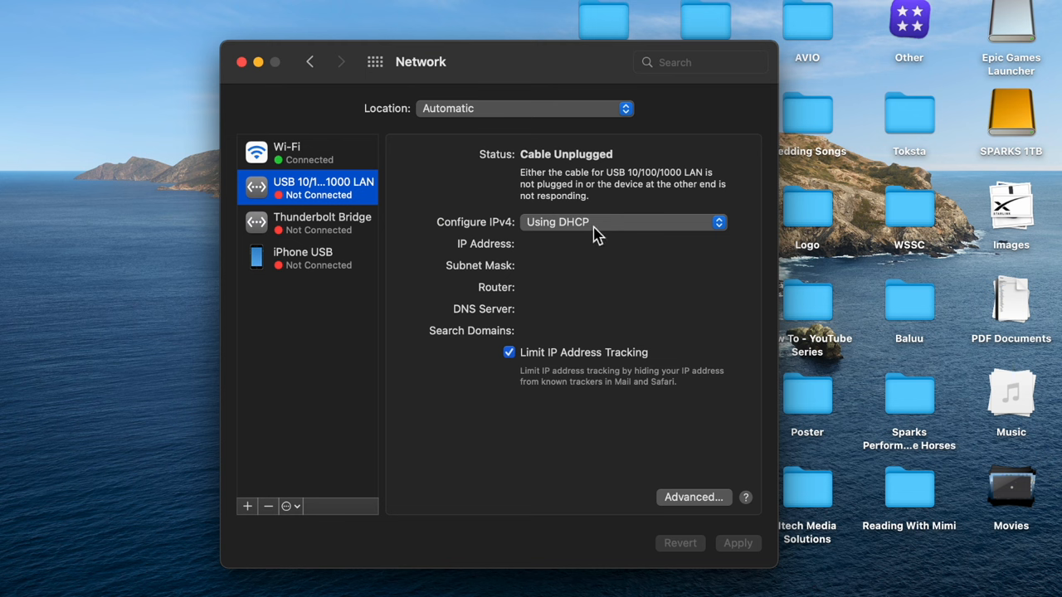
Set IPv4 to Manually with IP 192.168.1.20, apply, and enter subnet mask 255.255.255.0
left_click(622, 222)
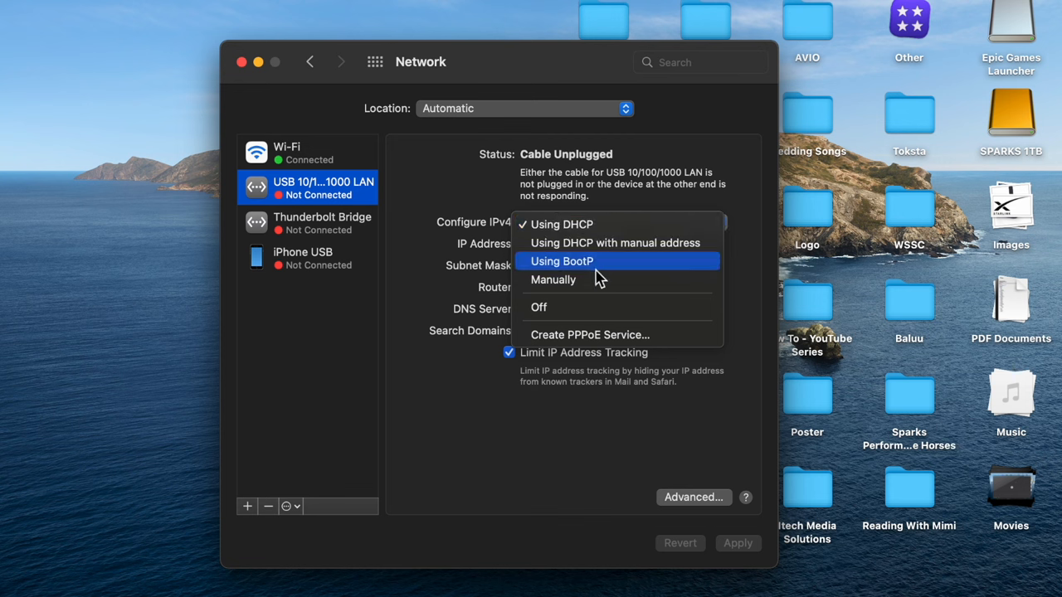
left_click(554, 280)
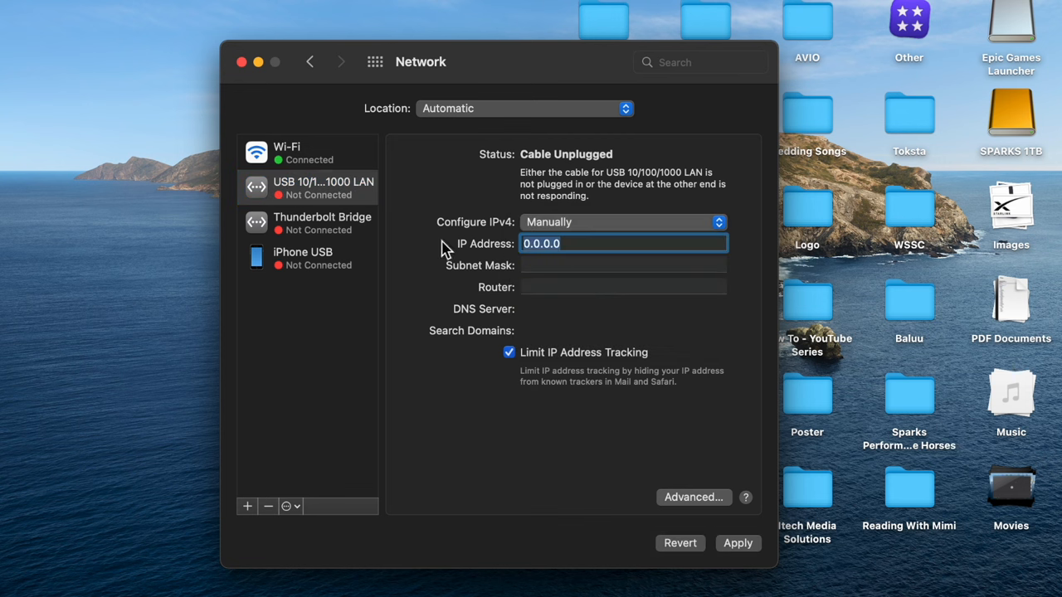
type("192")
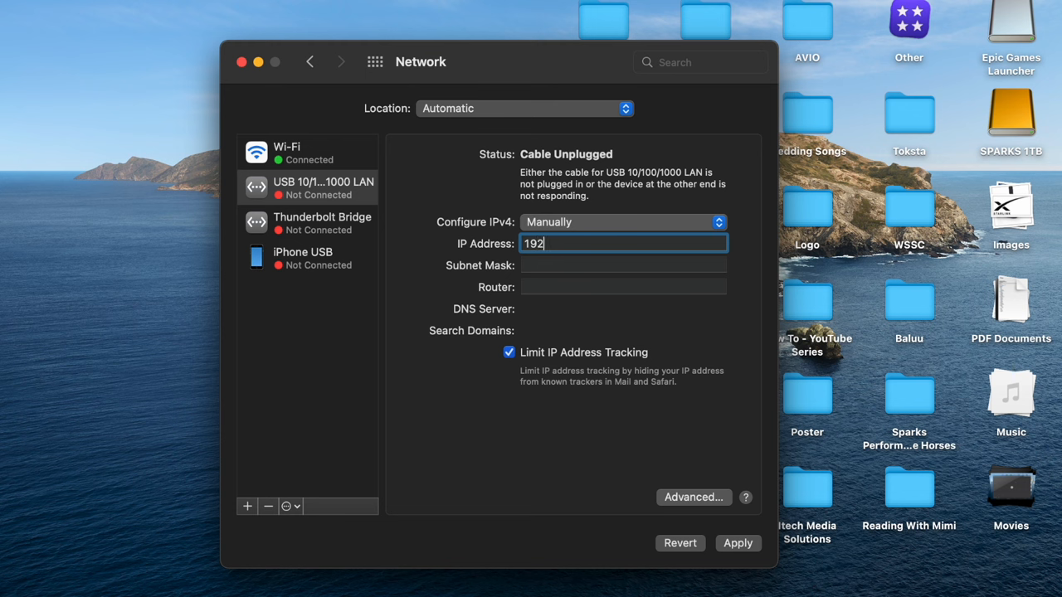
type(".")
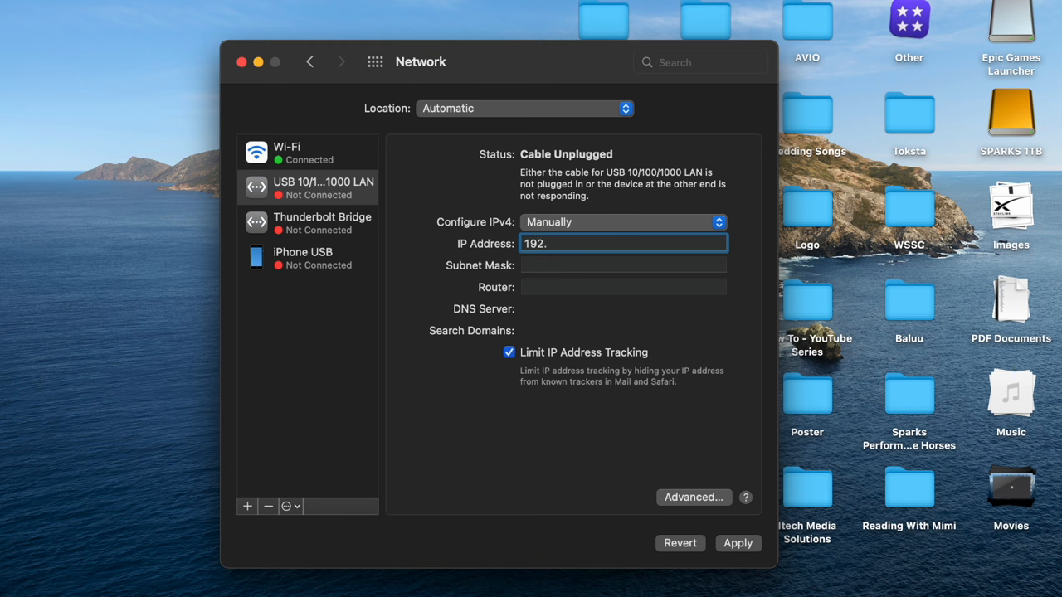
type("168.")
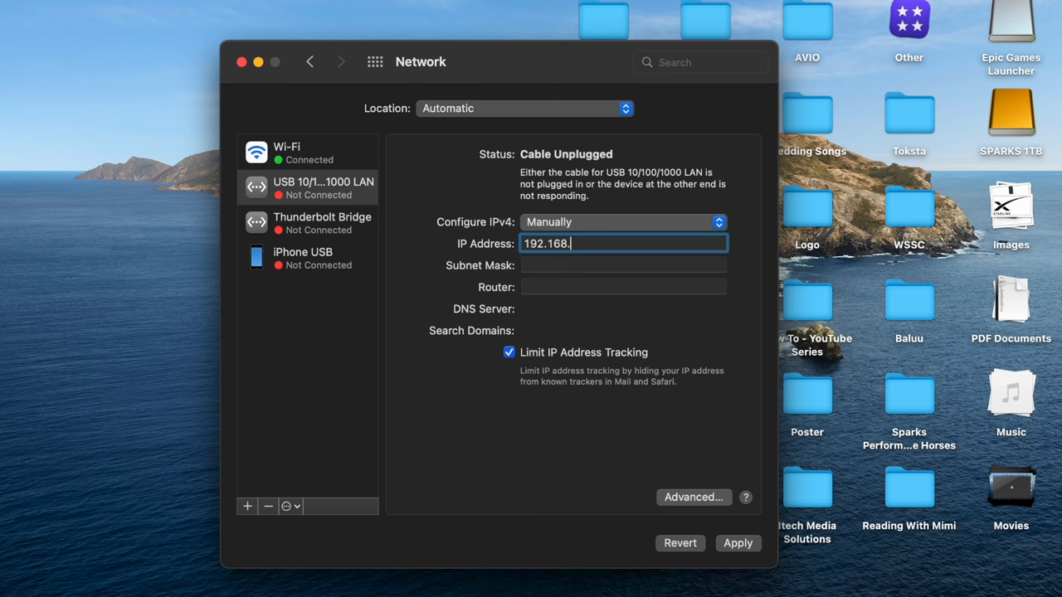
type("1.")
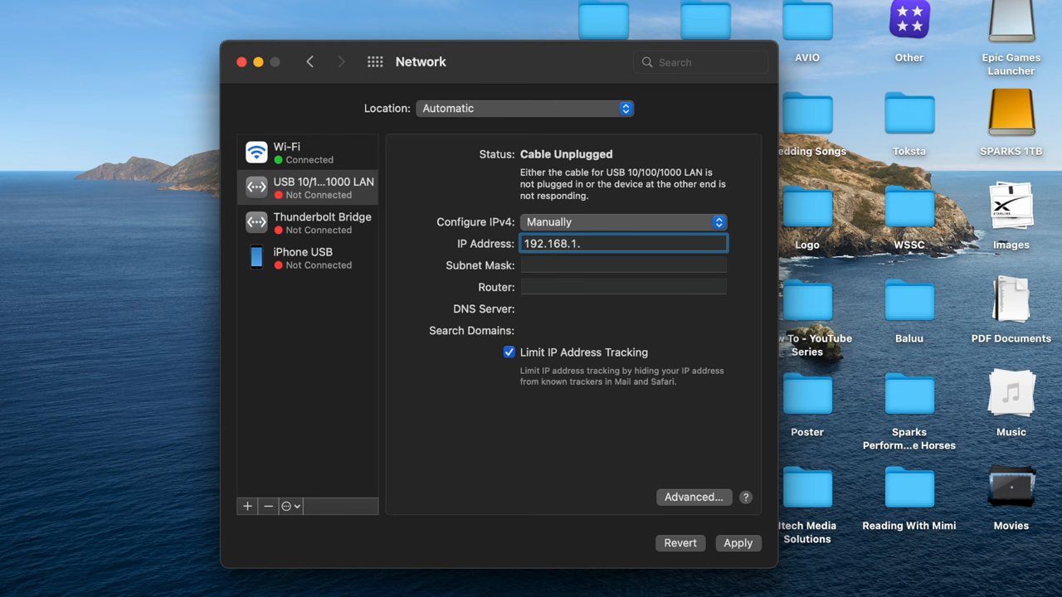
type("20")
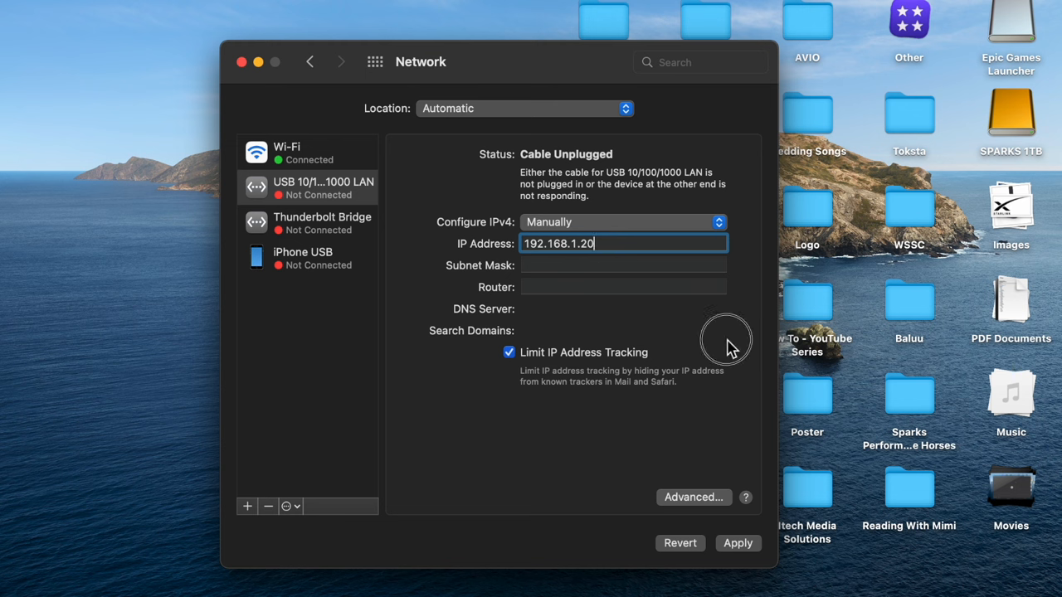
mouse_move(754, 554)
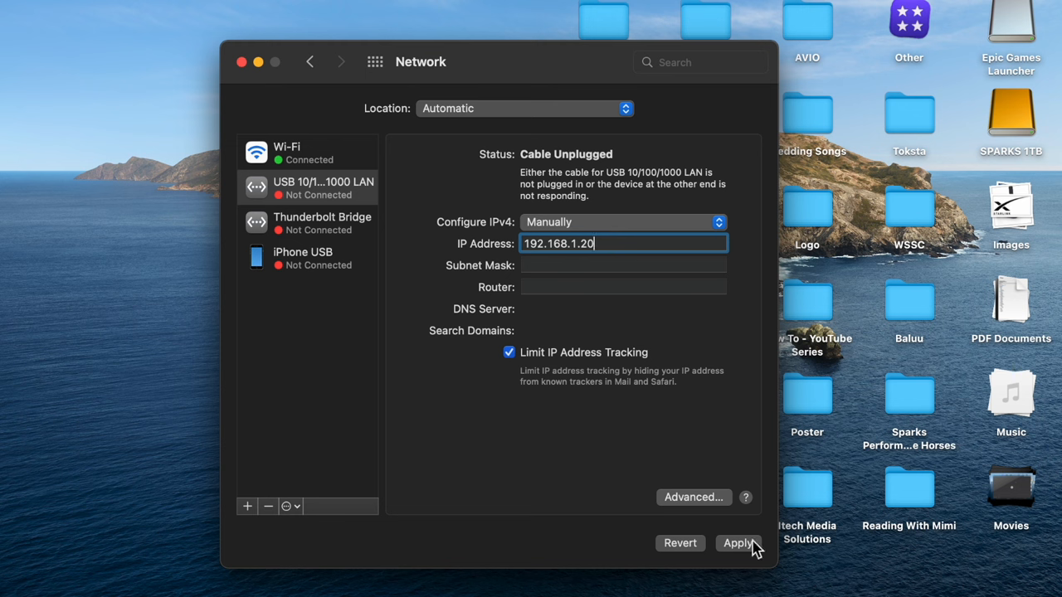
mouse_move(743, 557)
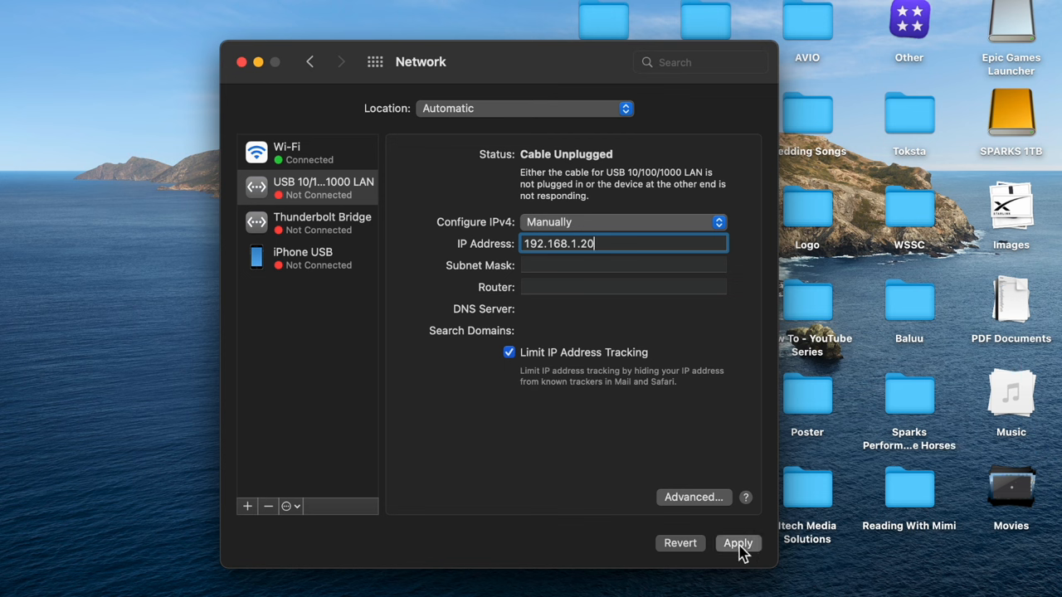
left_click(738, 544)
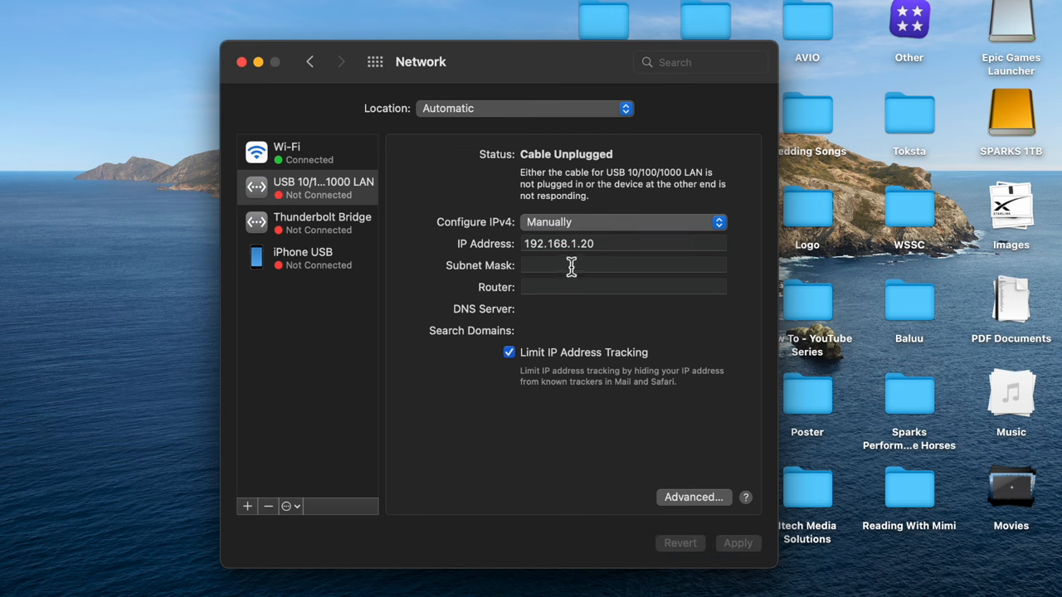
left_click(622, 265)
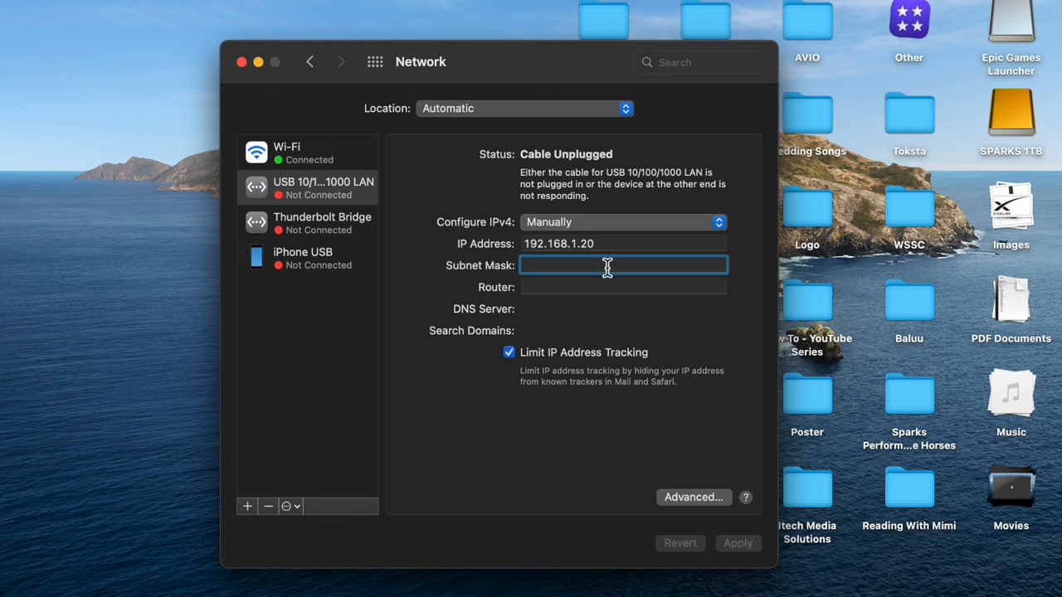
type("255.255.255.0")
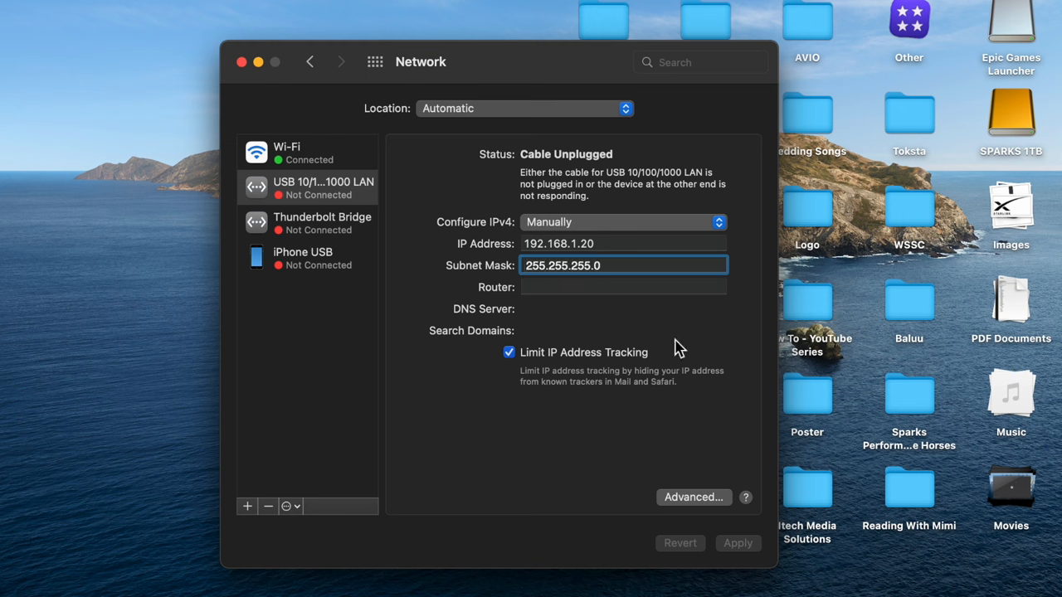
mouse_move(576, 292)
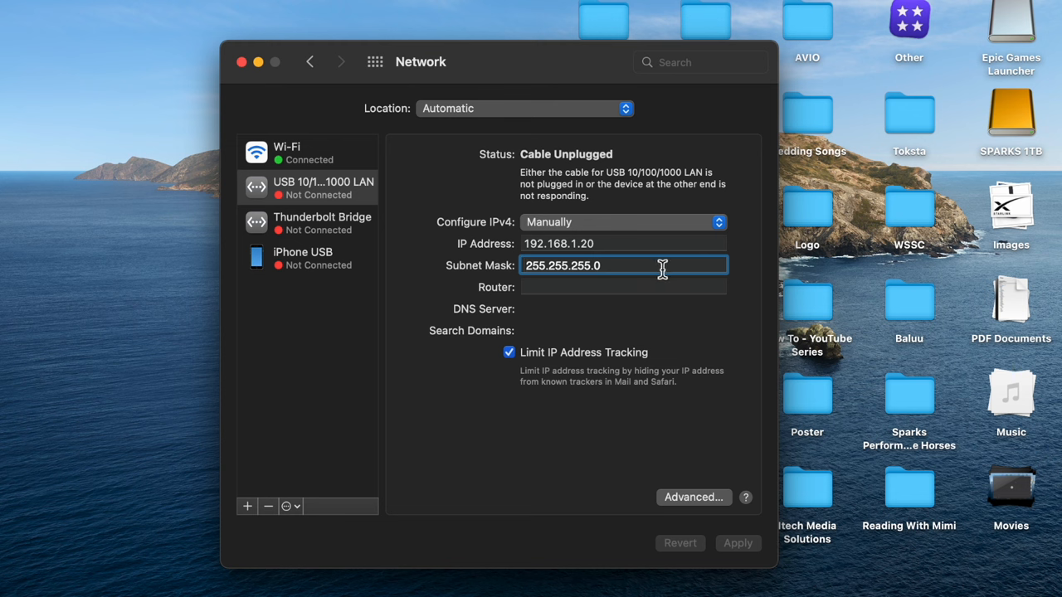
mouse_move(644, 370)
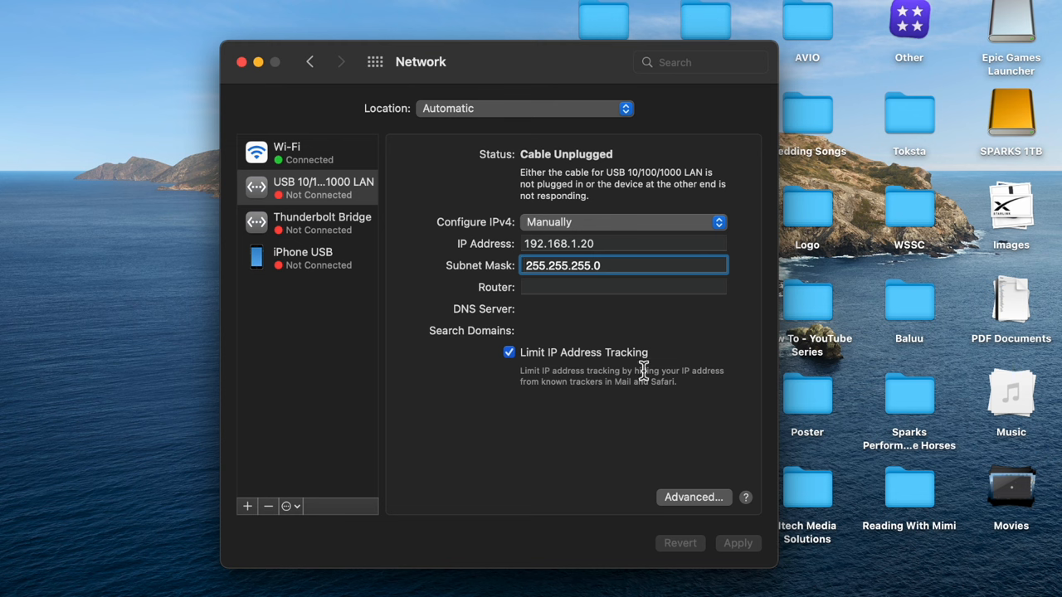
mouse_move(587, 425)
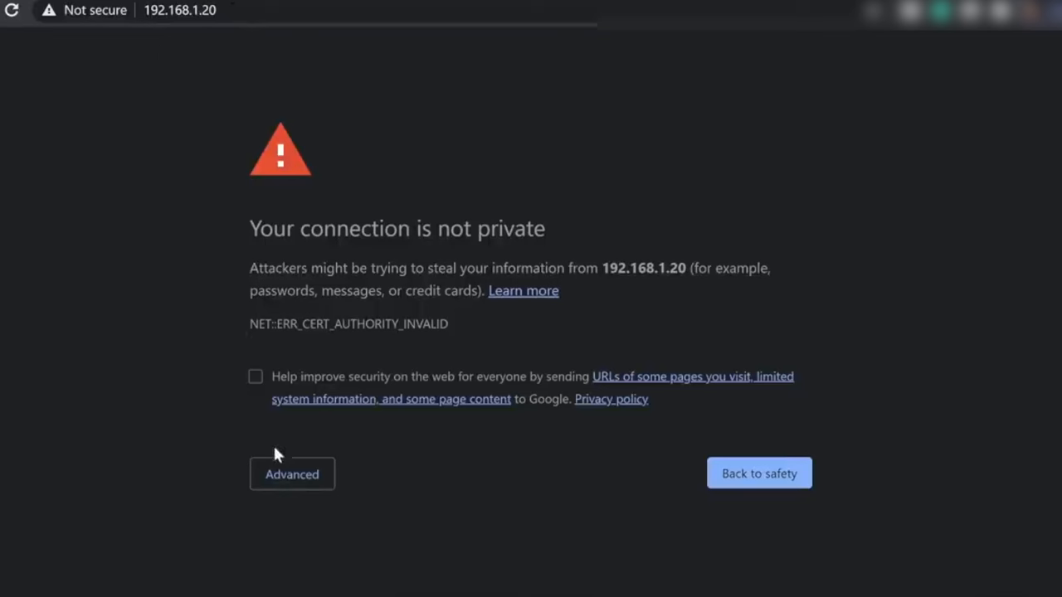
Bypass the certificate warning and log in to the LiteBeam M5 as ubnt
left_click(292, 474)
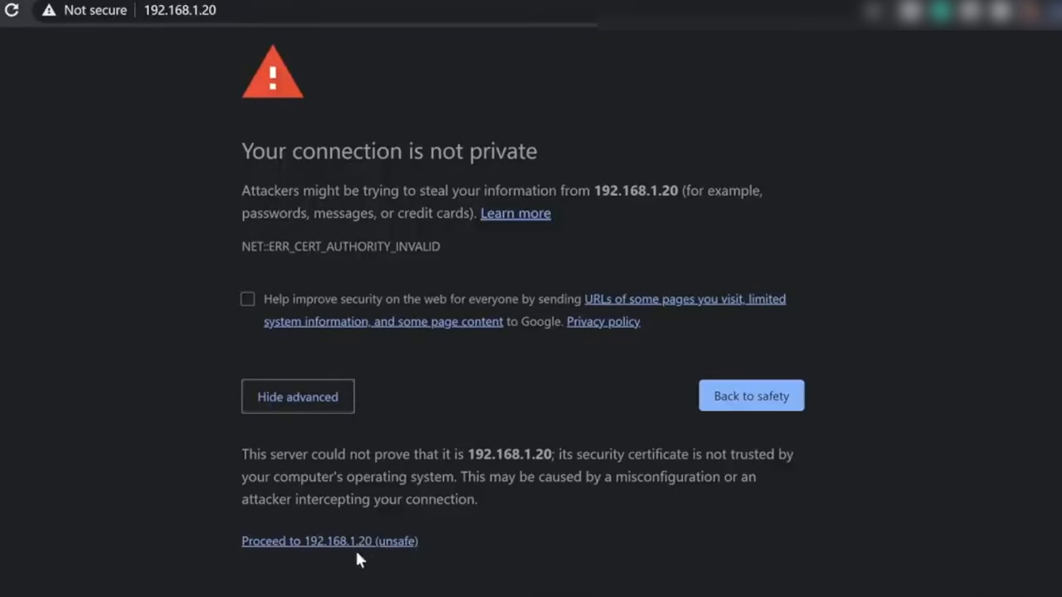
left_click(332, 542)
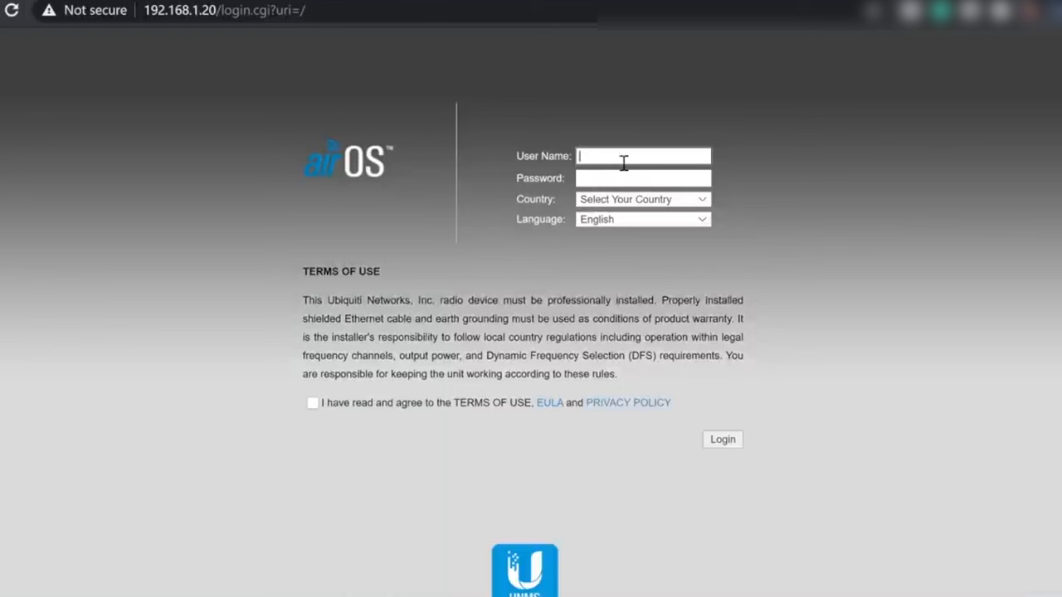
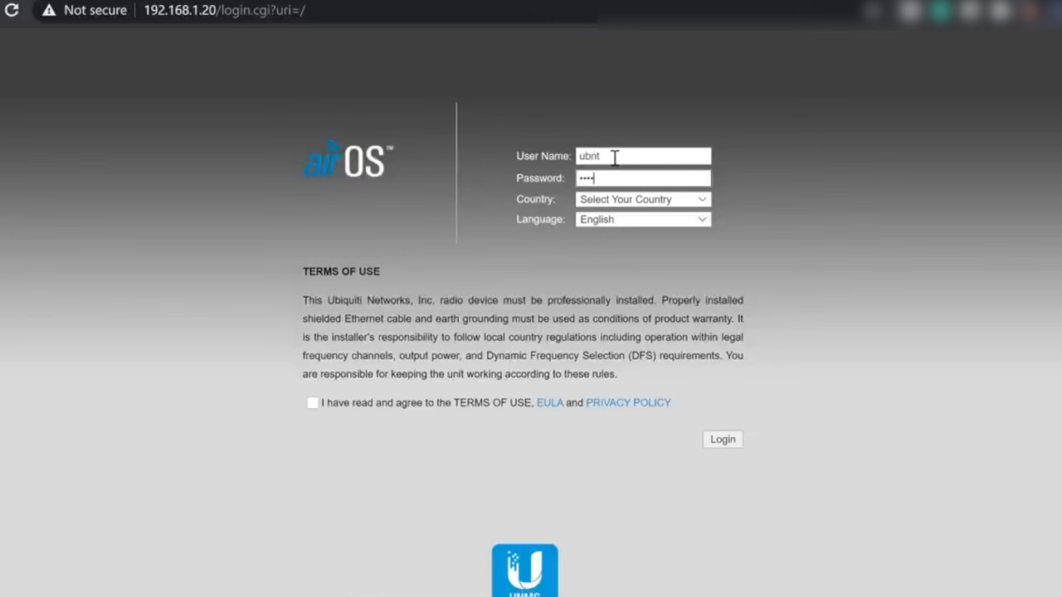
left_click(723, 439)
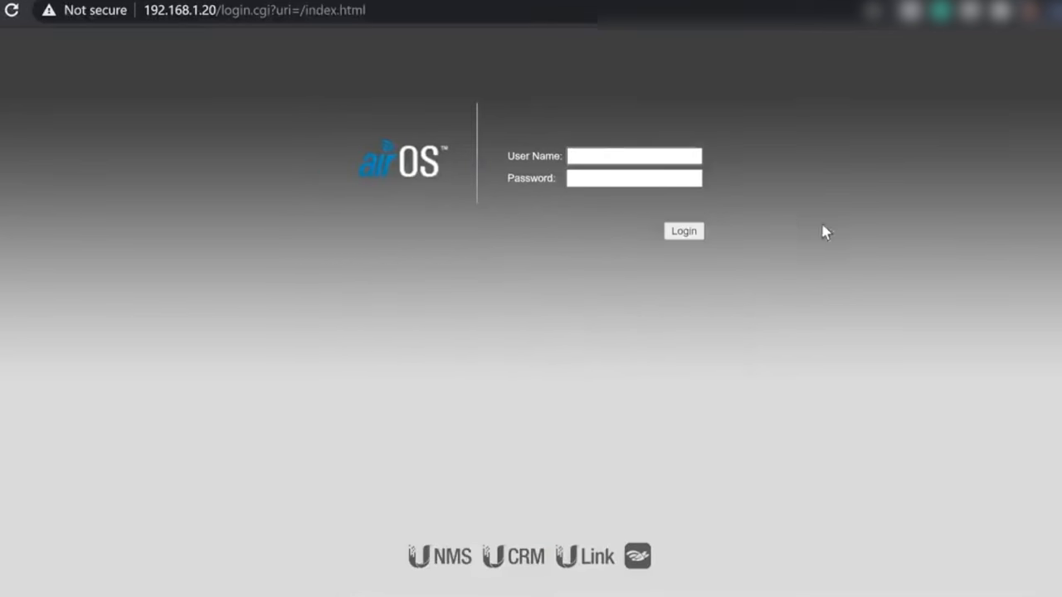
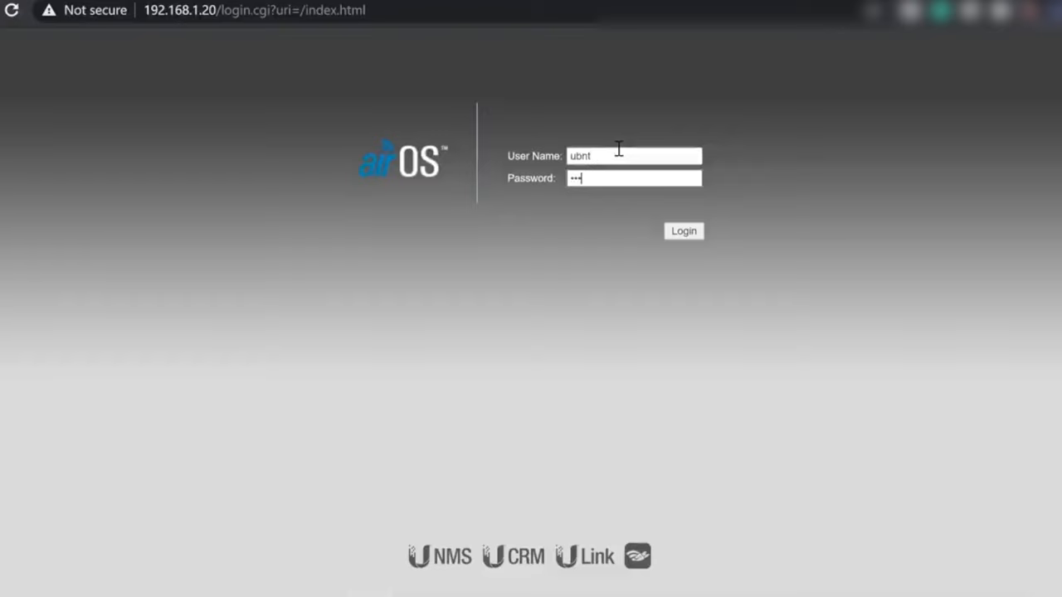
left_click(684, 230)
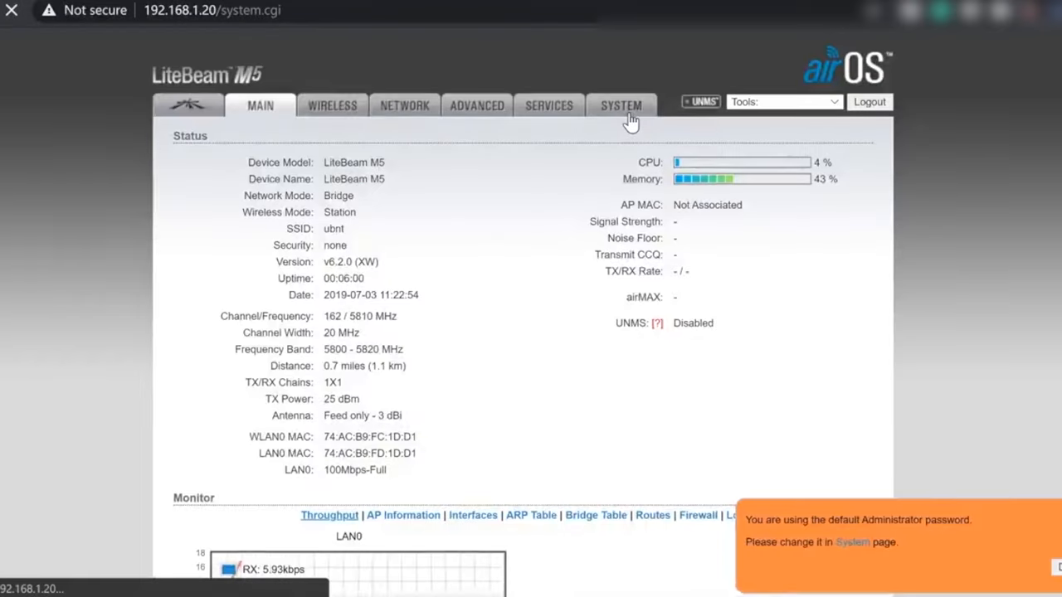
Name the device 'Site A', confirm the new administrator password, and apply
left_click(621, 105)
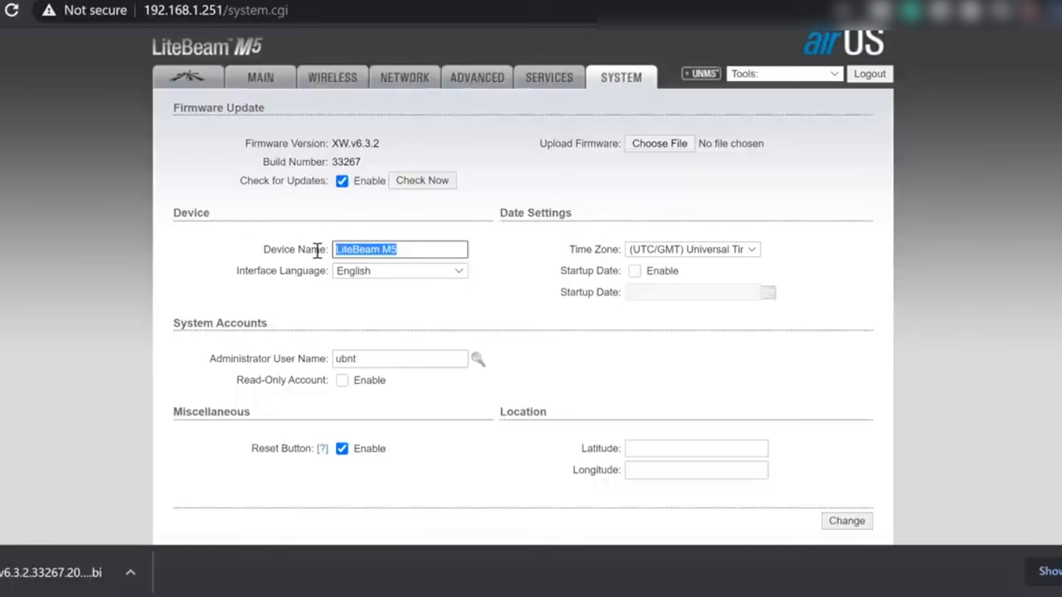
type("Site")
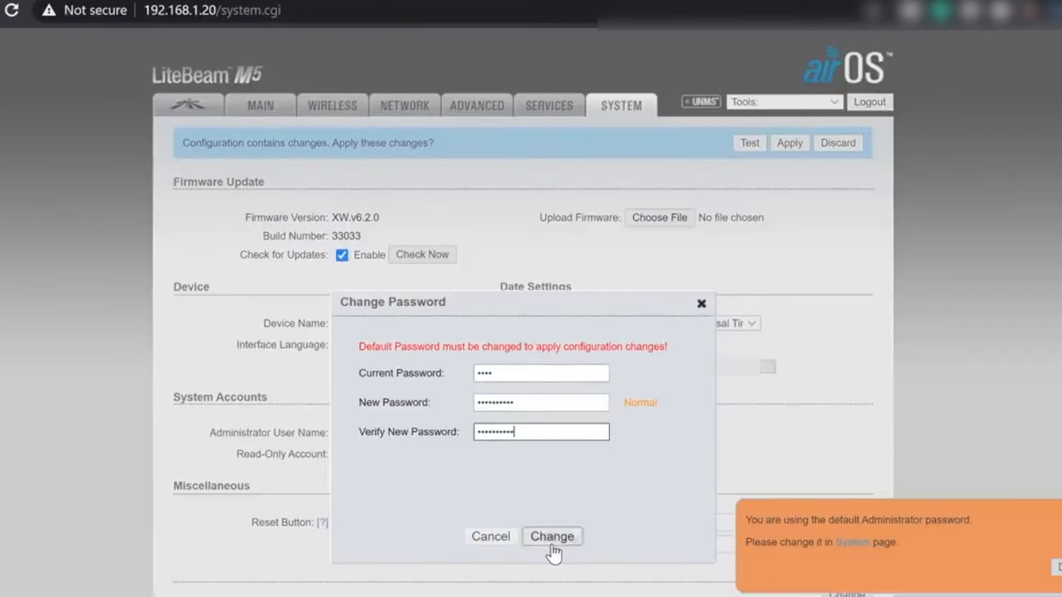
left_click(551, 536)
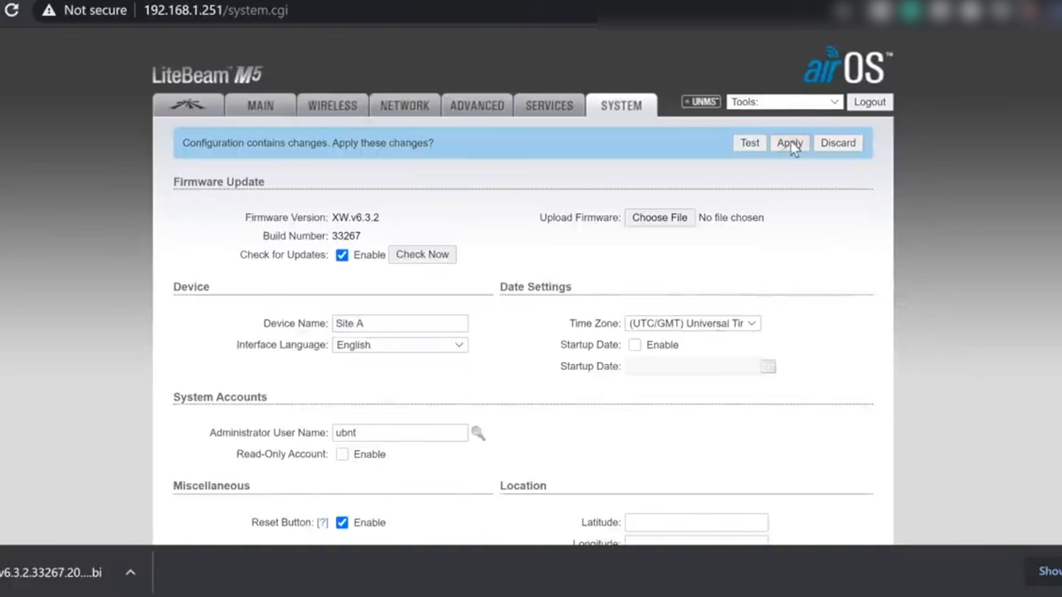
left_click(790, 142)
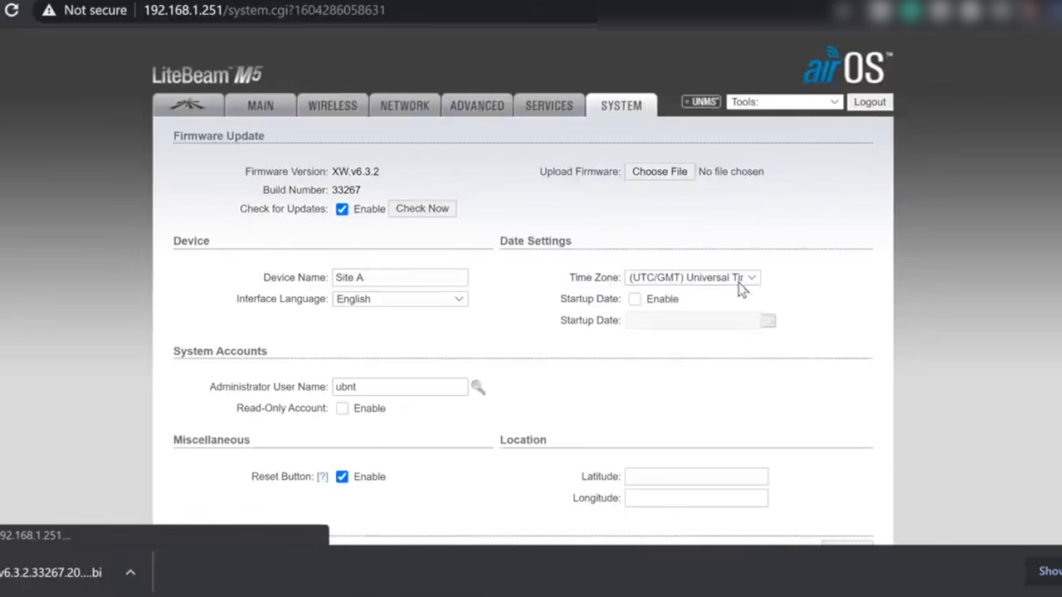
mouse_move(677, 345)
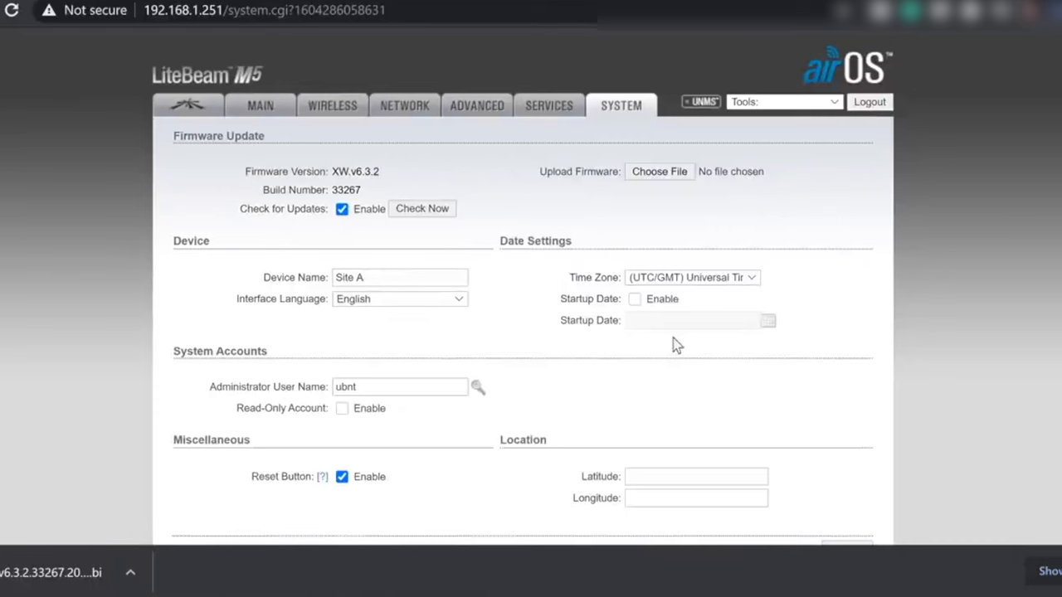
Set the LiteBeam's wireless mode to Access Point with WPA2-AES security
left_click(331, 105)
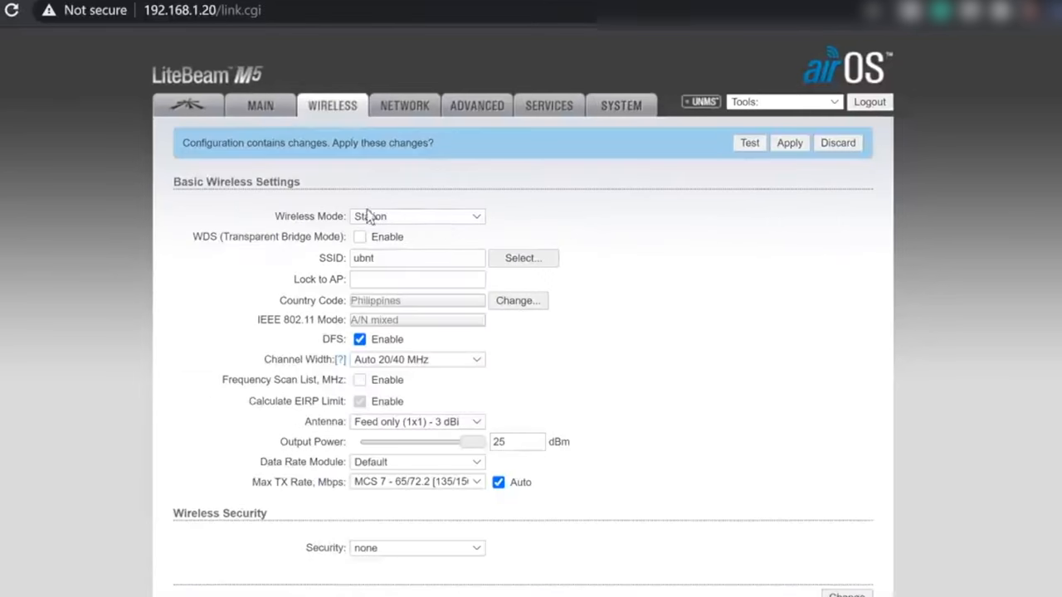
left_click(416, 216)
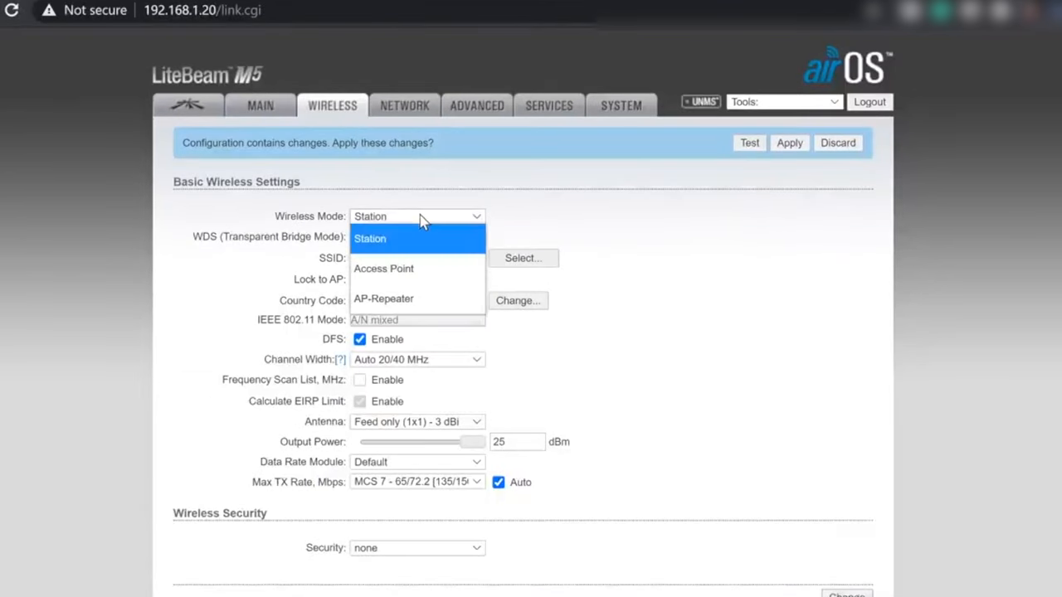
left_click(383, 268)
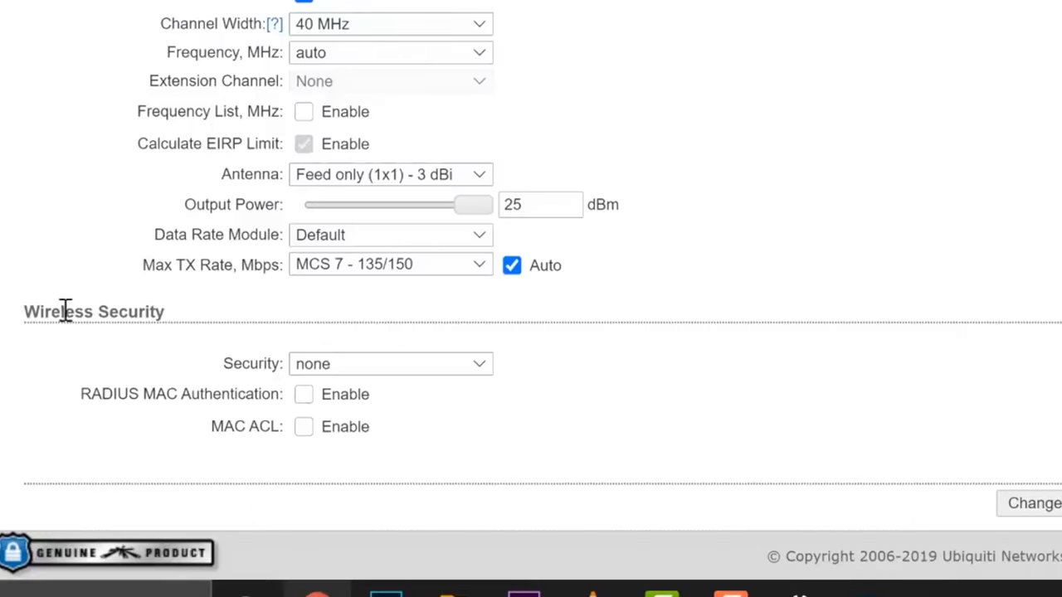
left_click(390, 363)
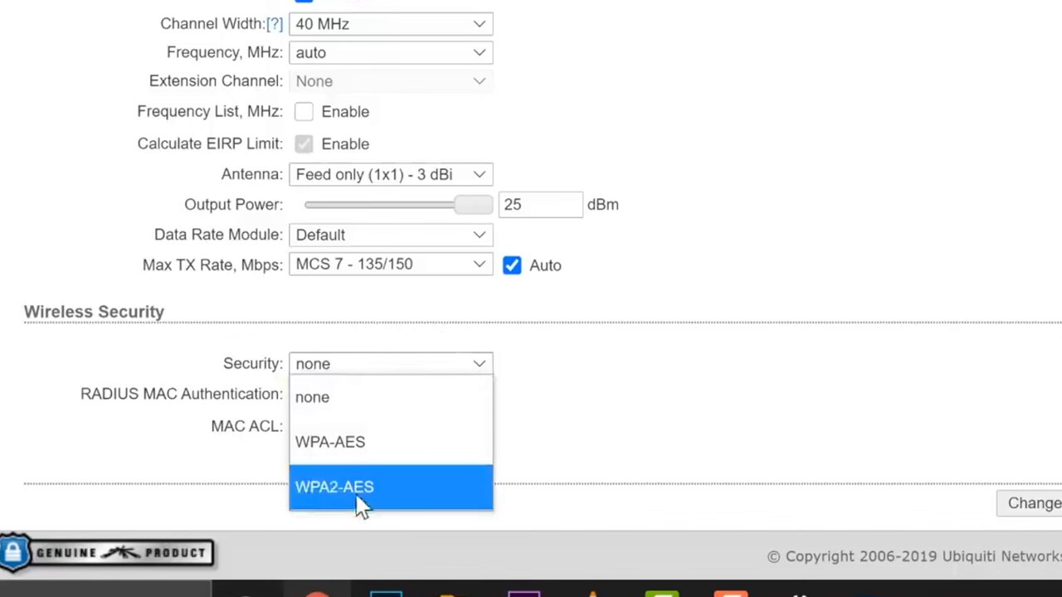
left_click(335, 487)
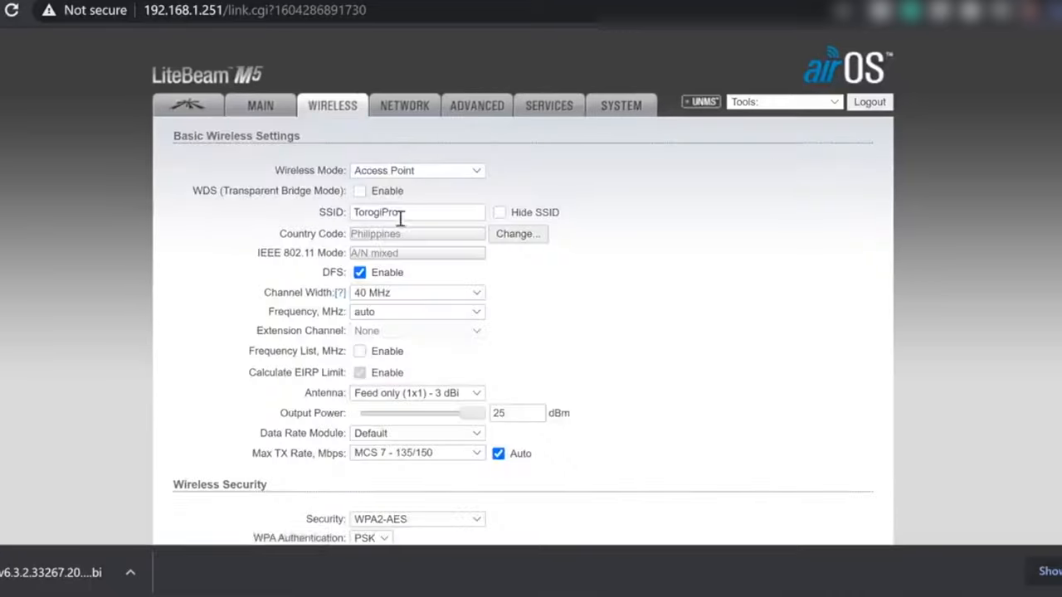
left_click(403, 105)
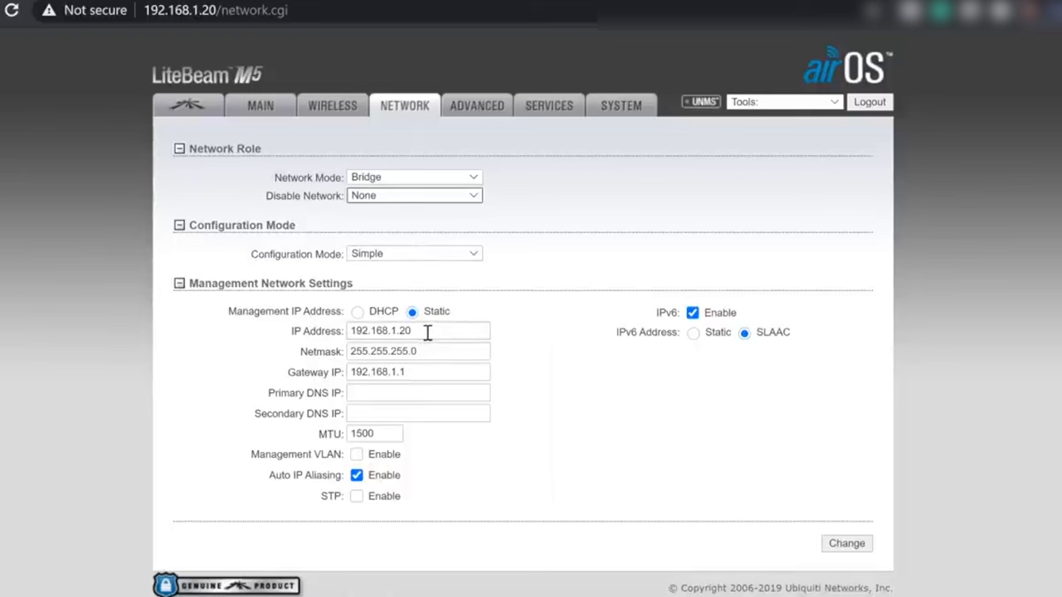
mouse_move(365, 331)
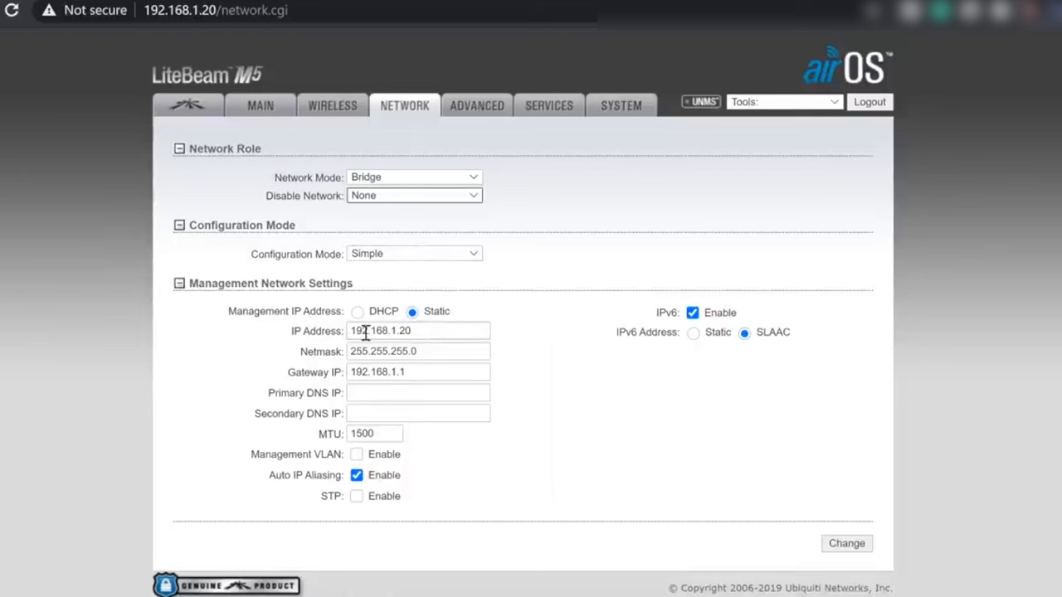
Change the management IP to 192.168.1.251 and apply the configuration
key("Backspace")
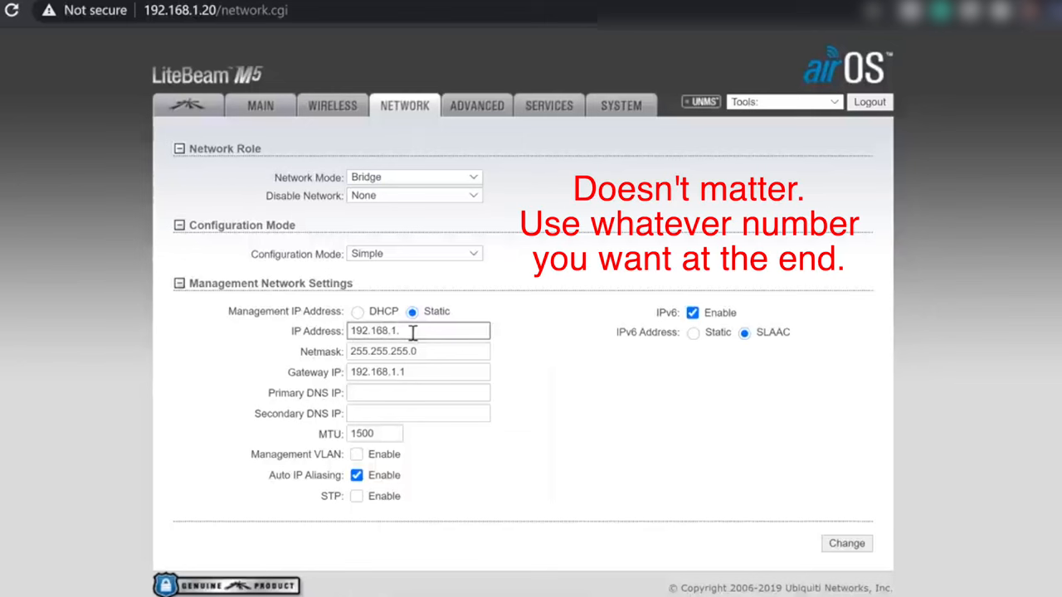
type("251")
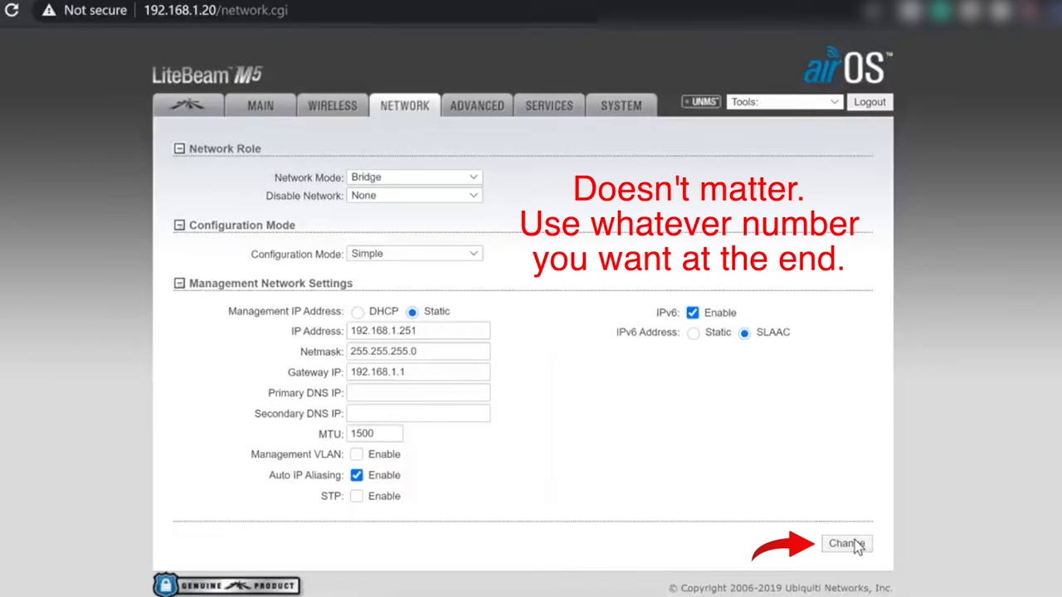
left_click(847, 543)
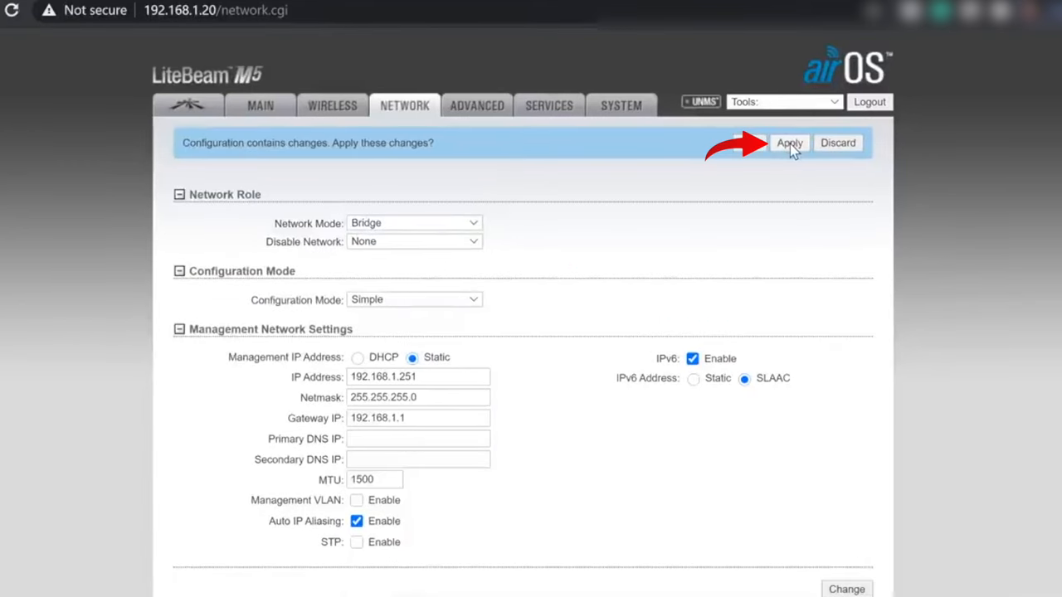
left_click(790, 143)
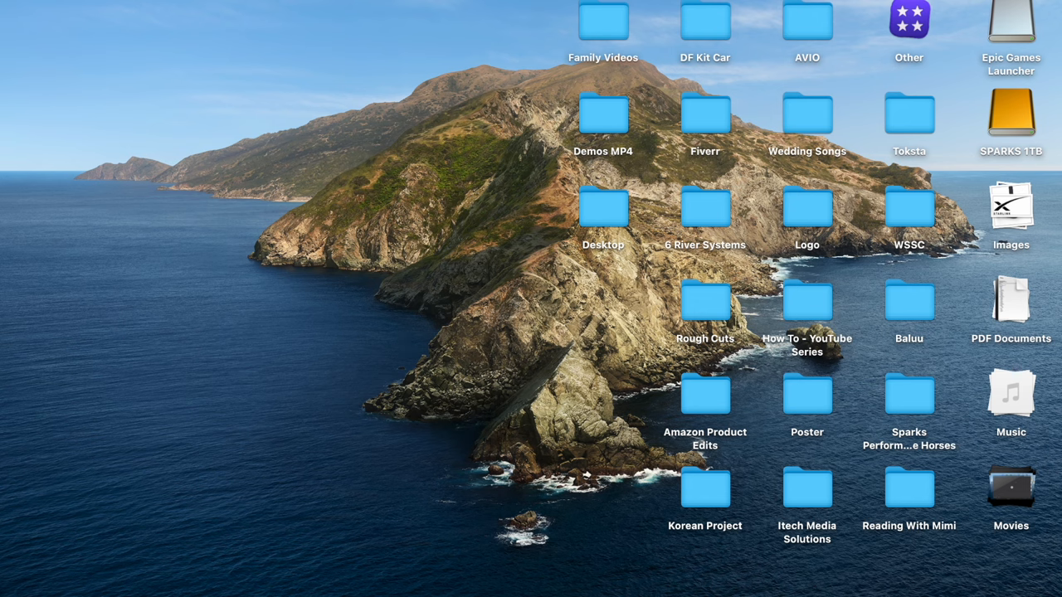
mouse_move(277, 593)
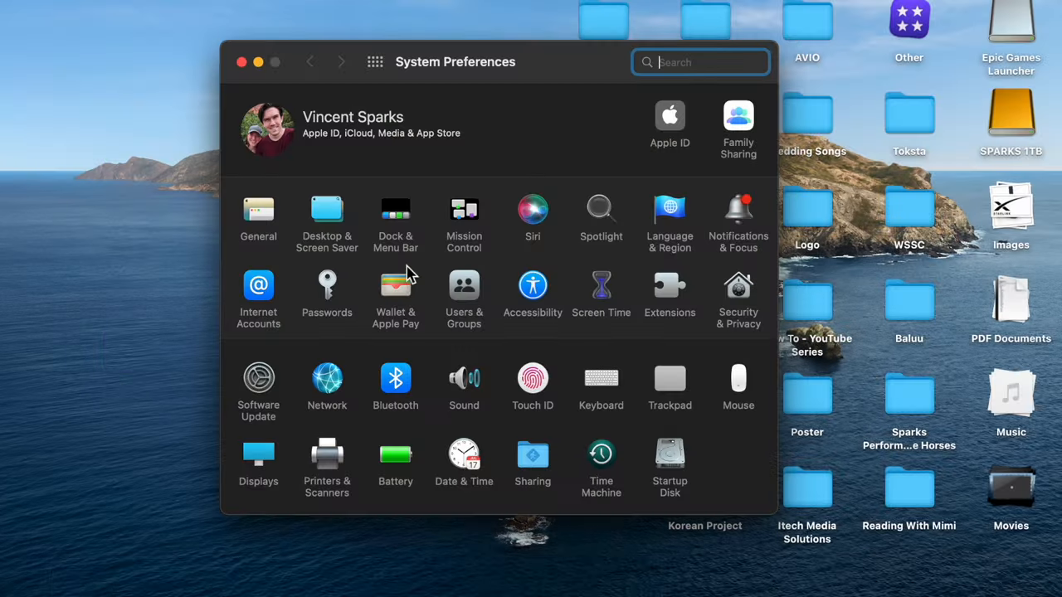
Give the USB LAN adapter a manual IPv4 address of 192.168.1.20 and apply it
left_click(327, 378)
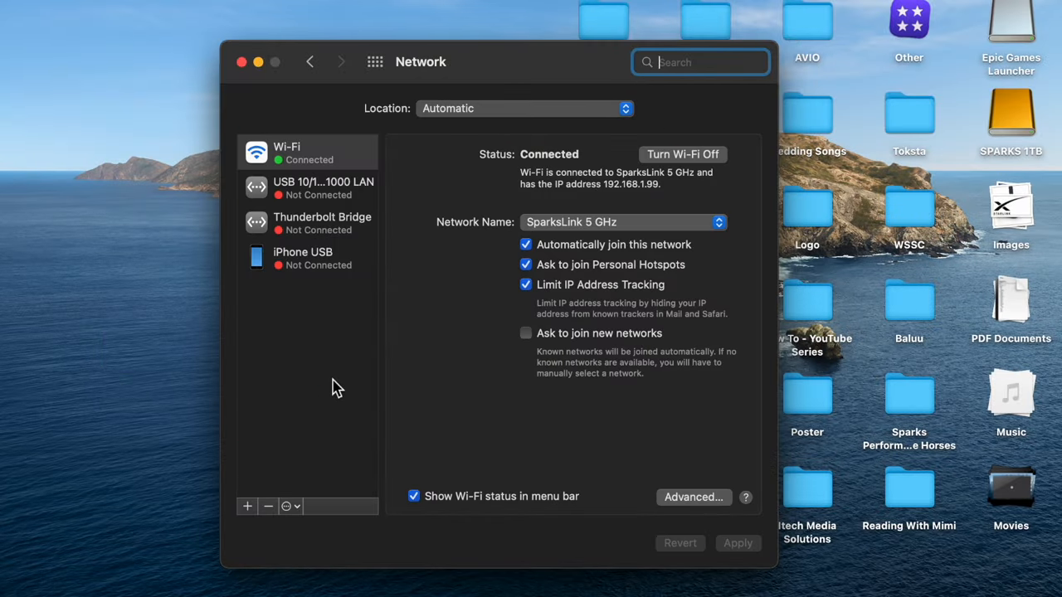
left_click(323, 187)
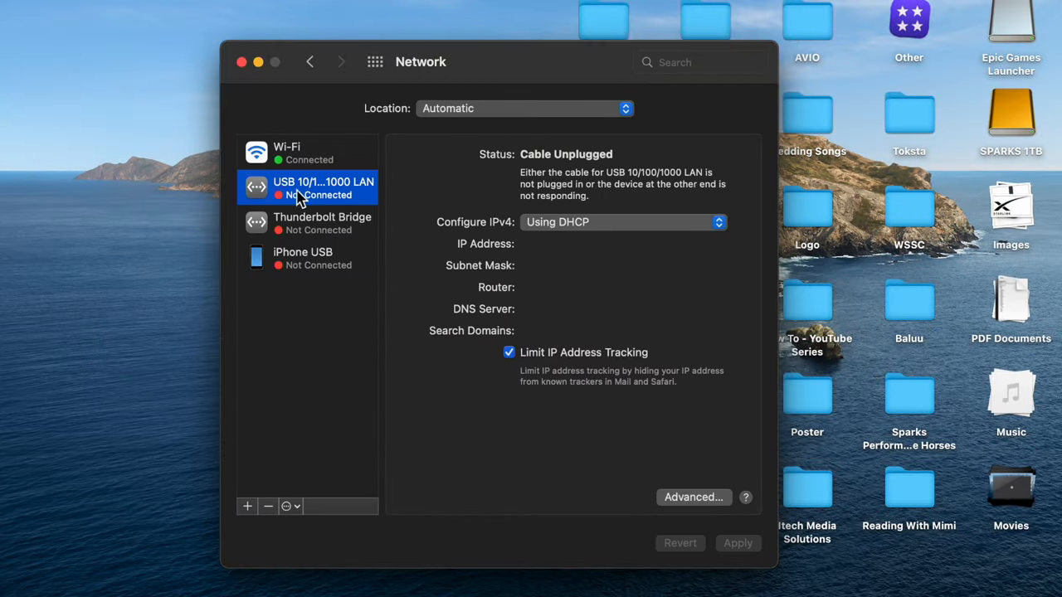
mouse_move(303, 203)
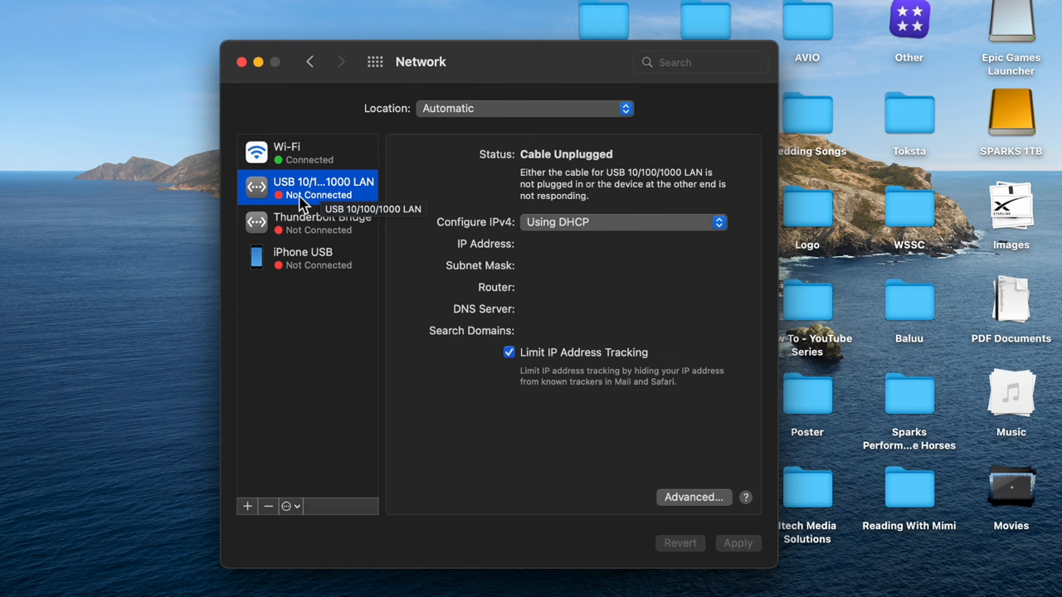
mouse_move(330, 205)
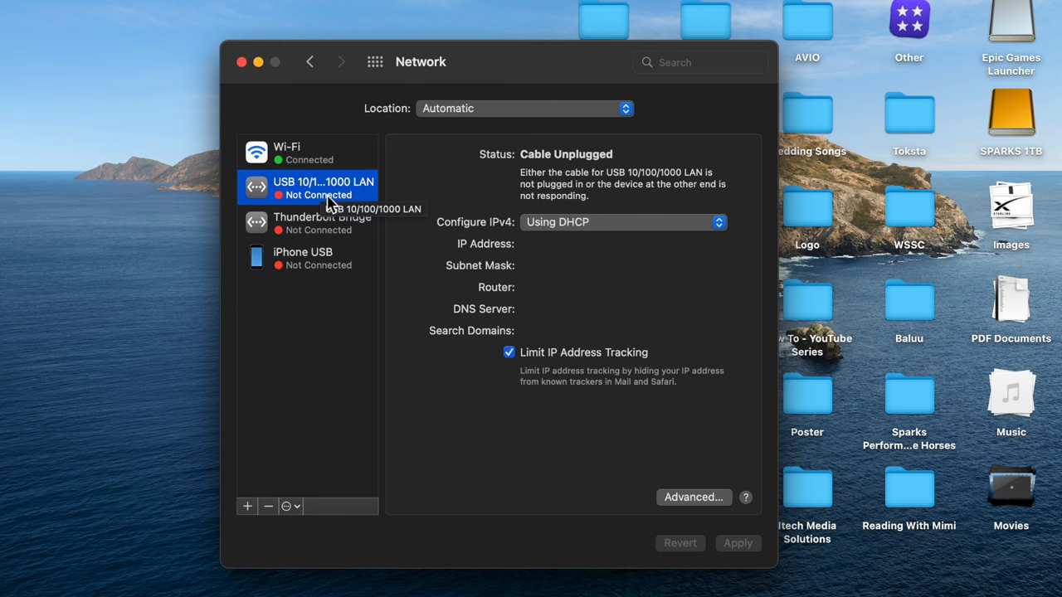
mouse_move(362, 199)
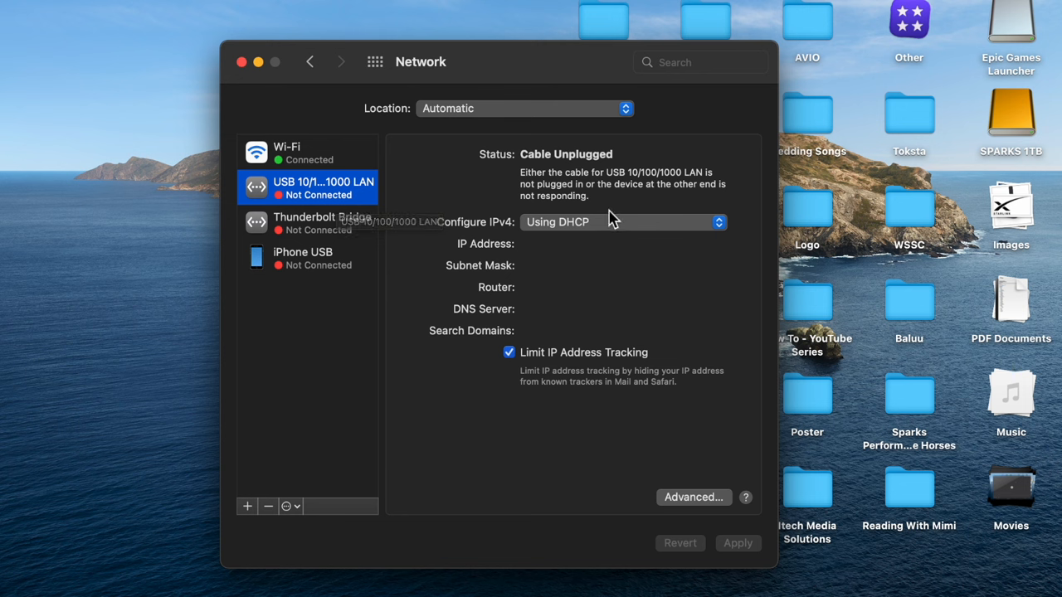
left_click(624, 221)
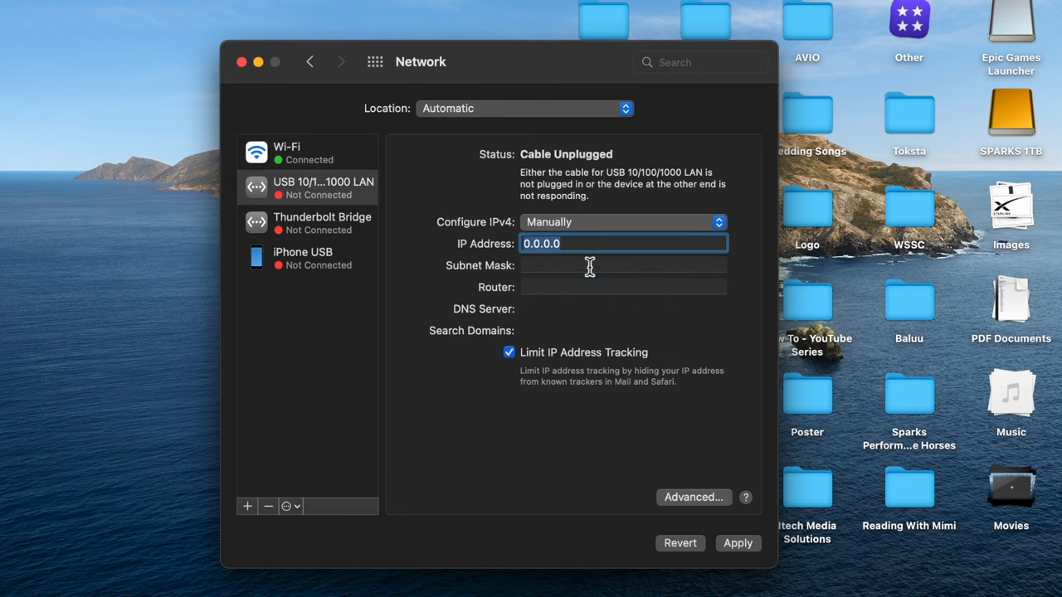
type("192.168.1.20")
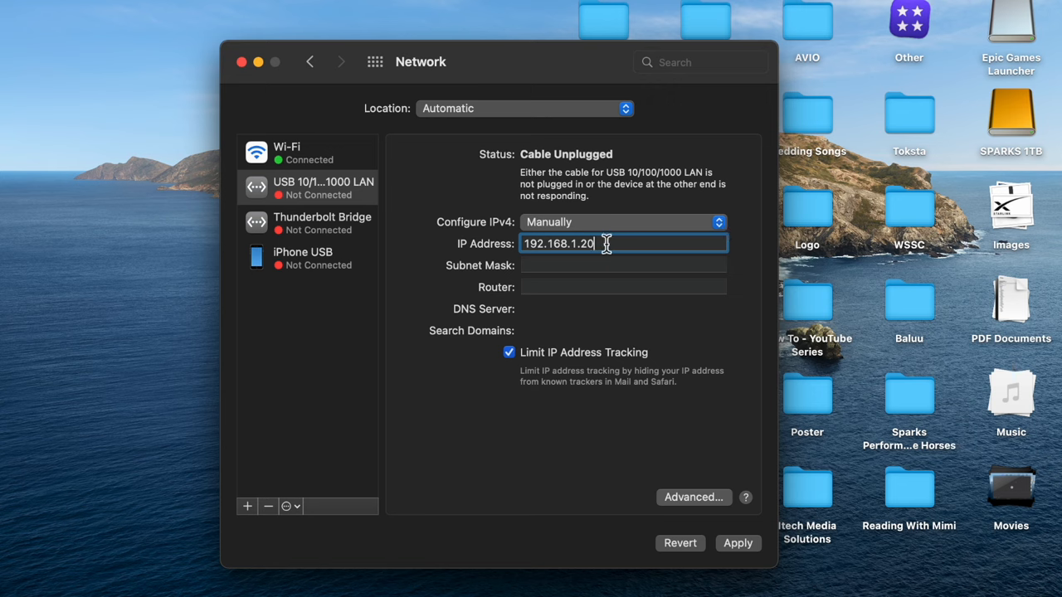
left_click(497, 411)
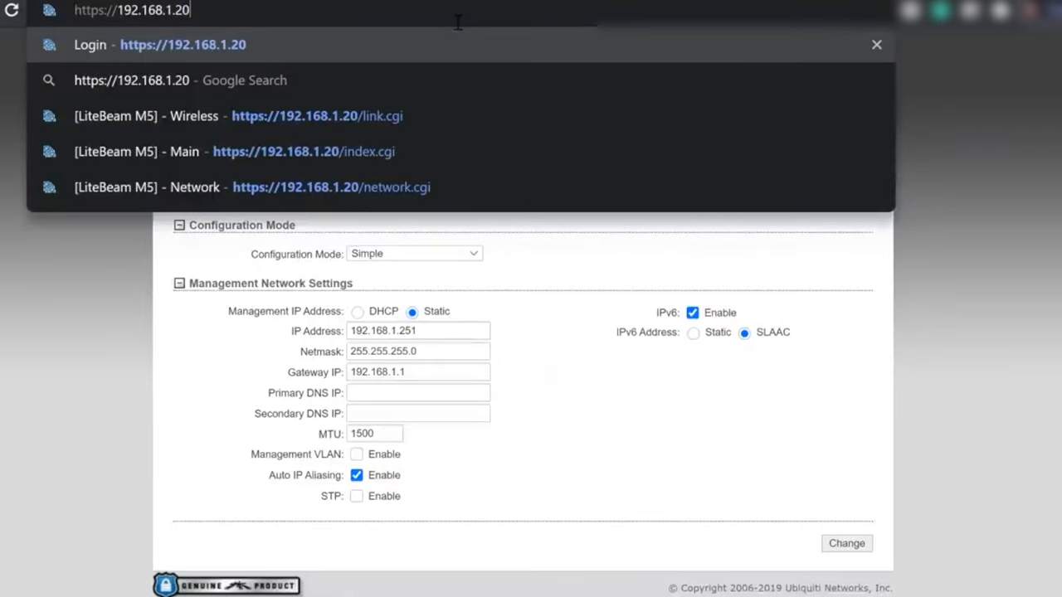
key("Enter")
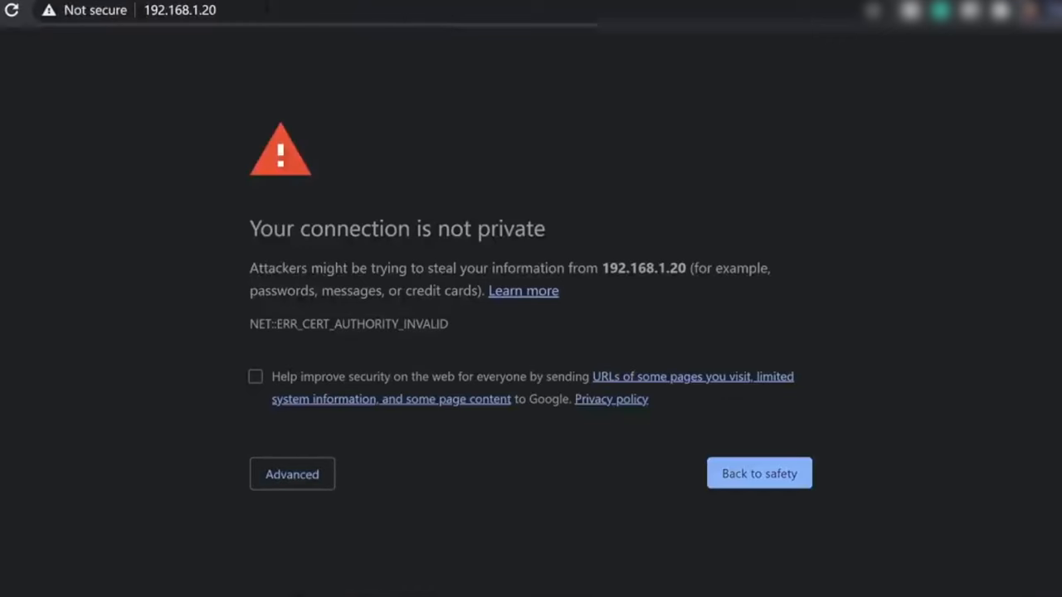
left_click(292, 474)
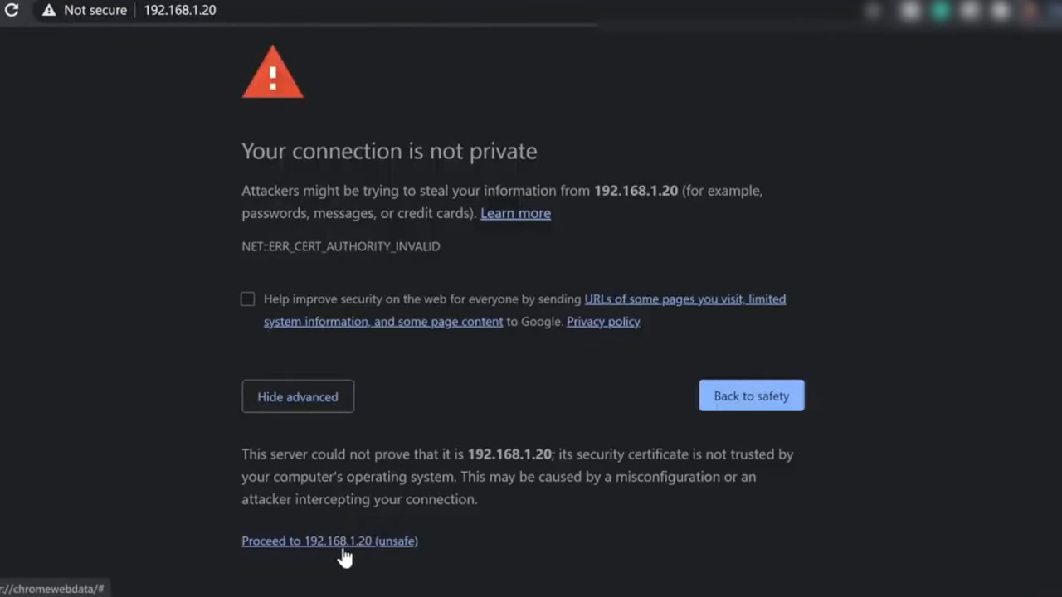
left_click(328, 541)
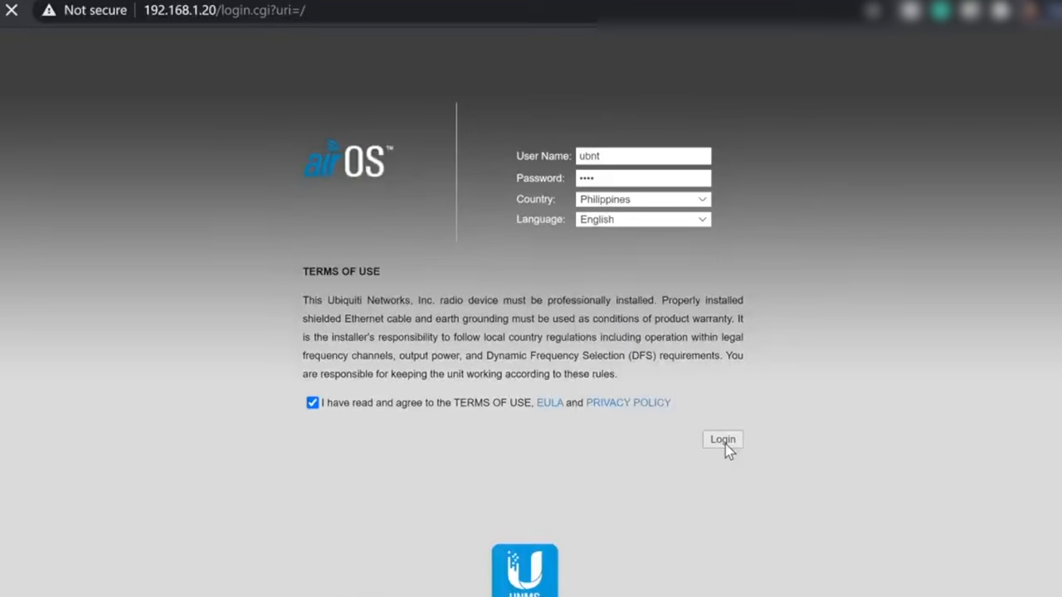
left_click(722, 439)
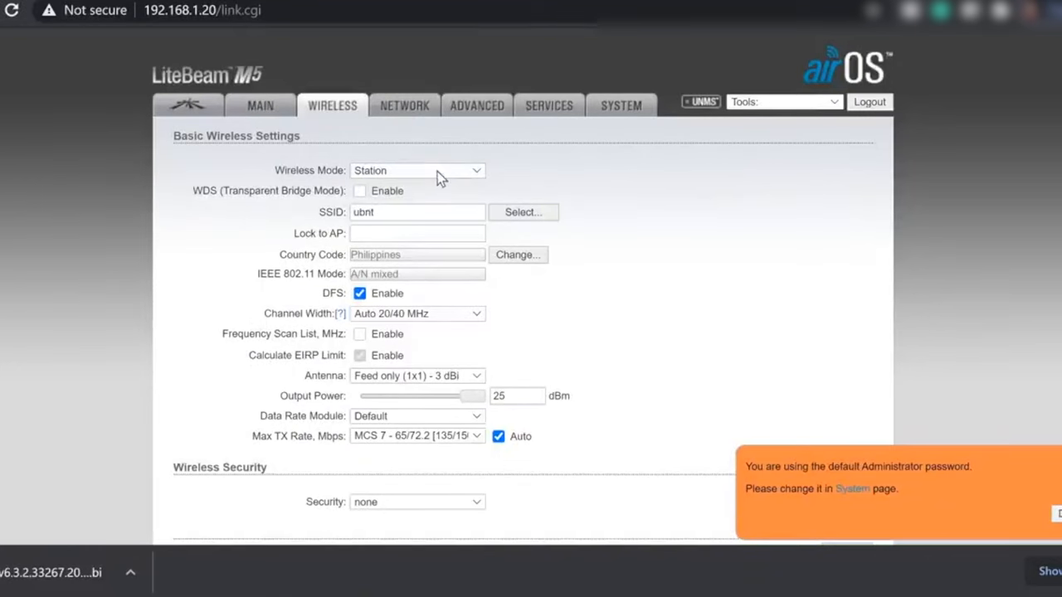
mouse_move(394, 286)
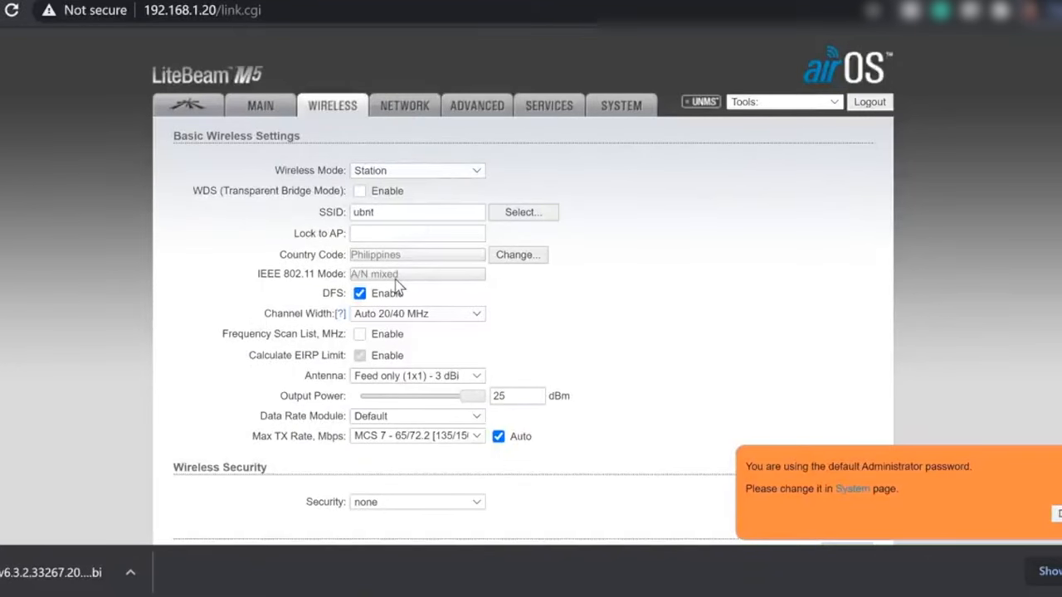
Set the management IP to 192.168.1.252 and complete the Change Password dialog
left_click(404, 105)
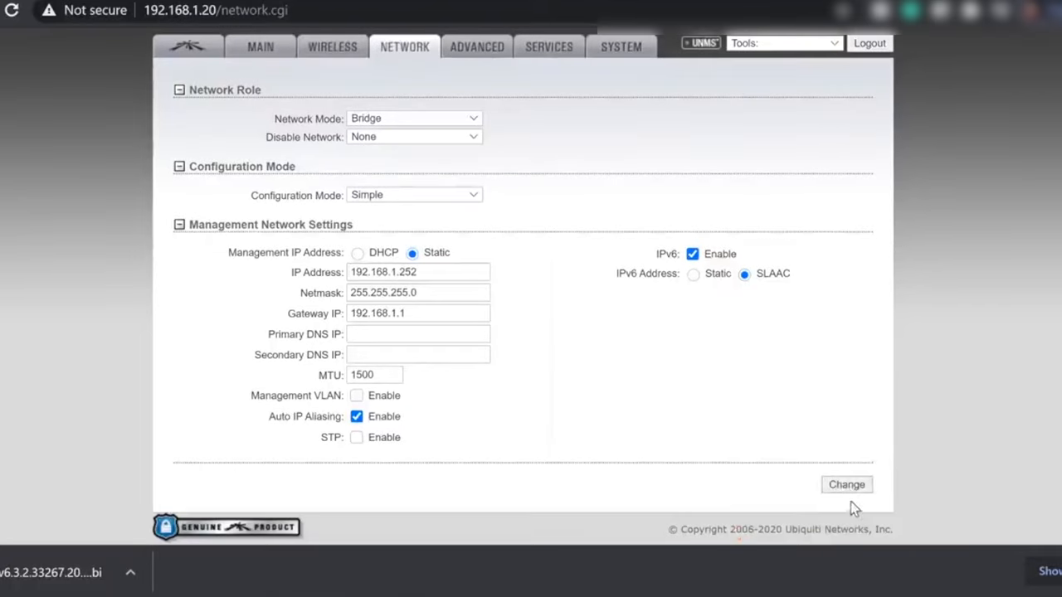
left_click(846, 484)
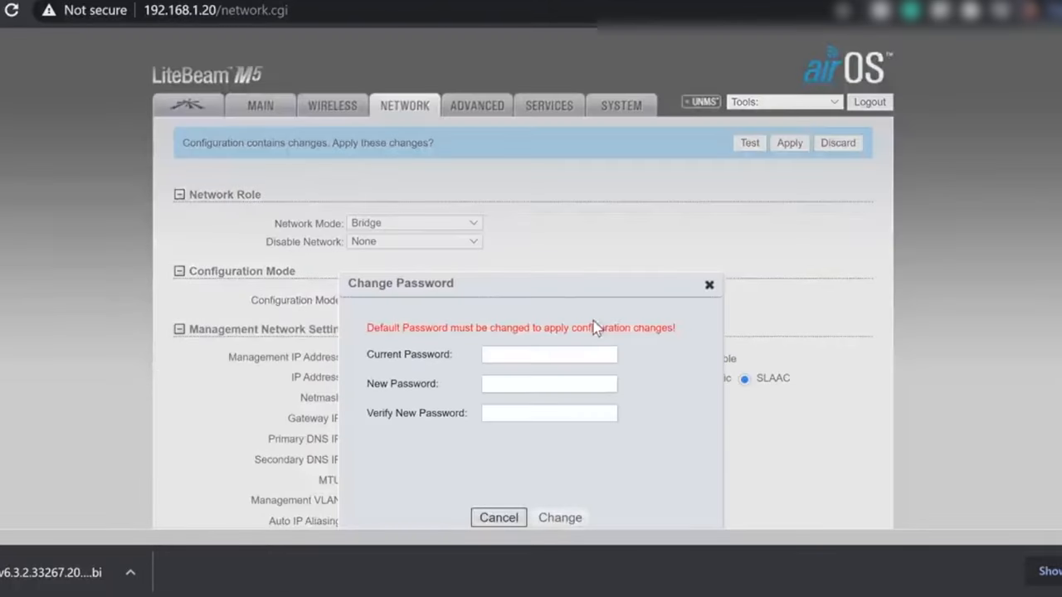
left_click(549, 354)
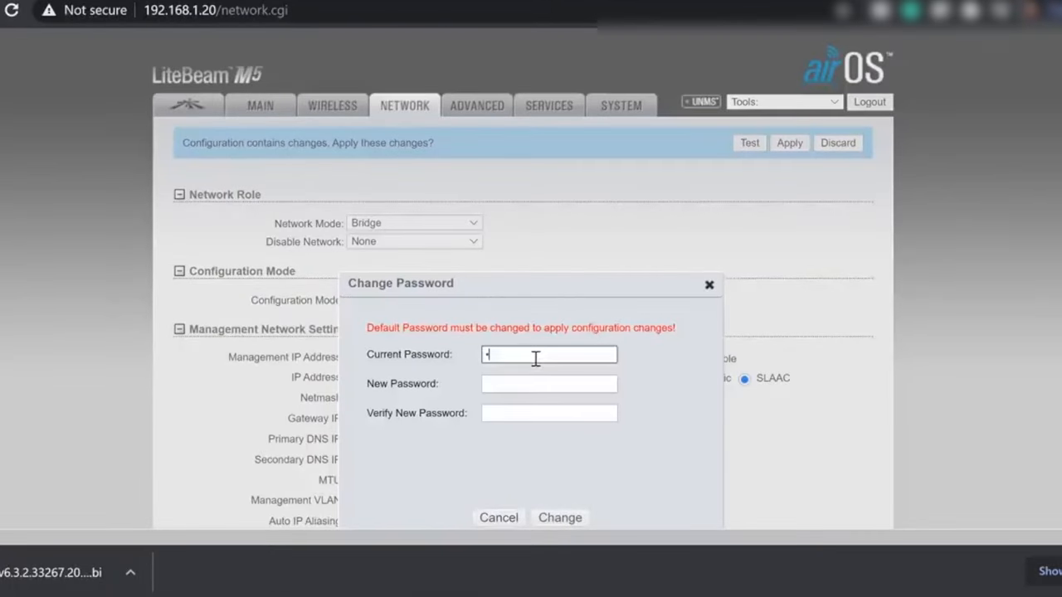
type("password")
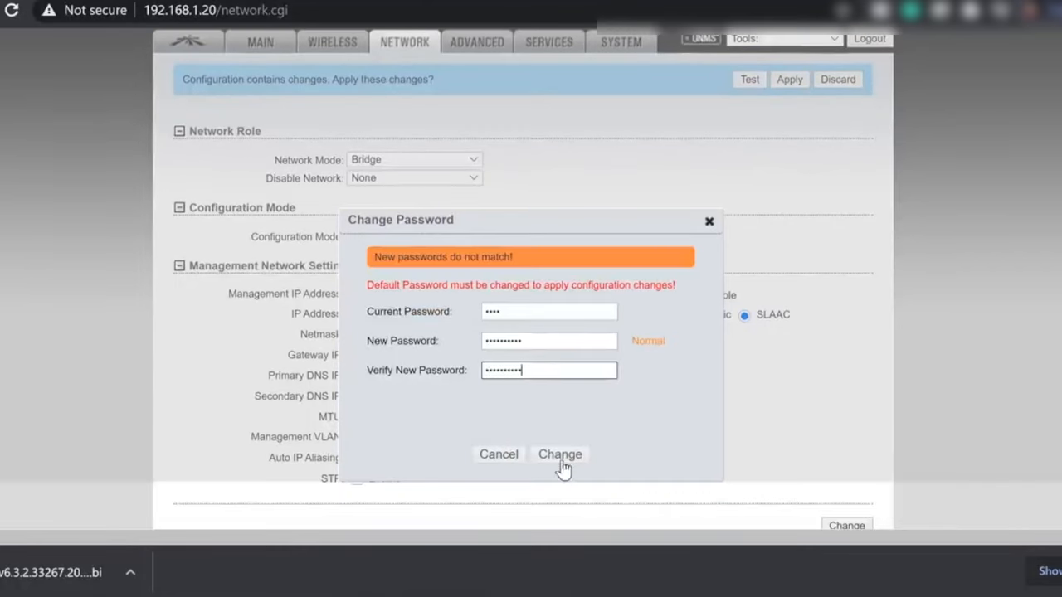
left_click(498, 454)
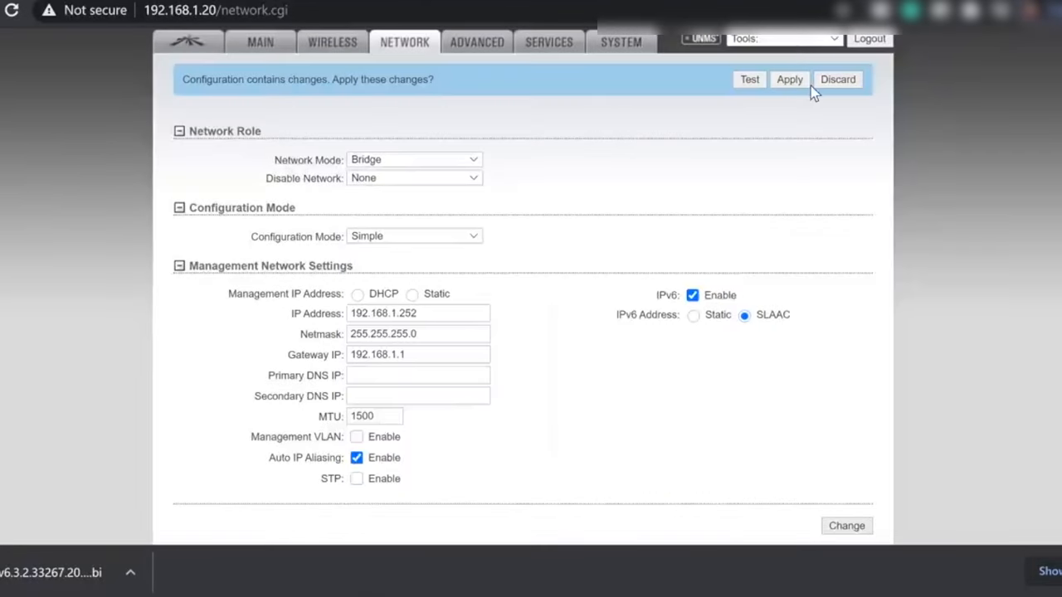
mouse_move(790, 89)
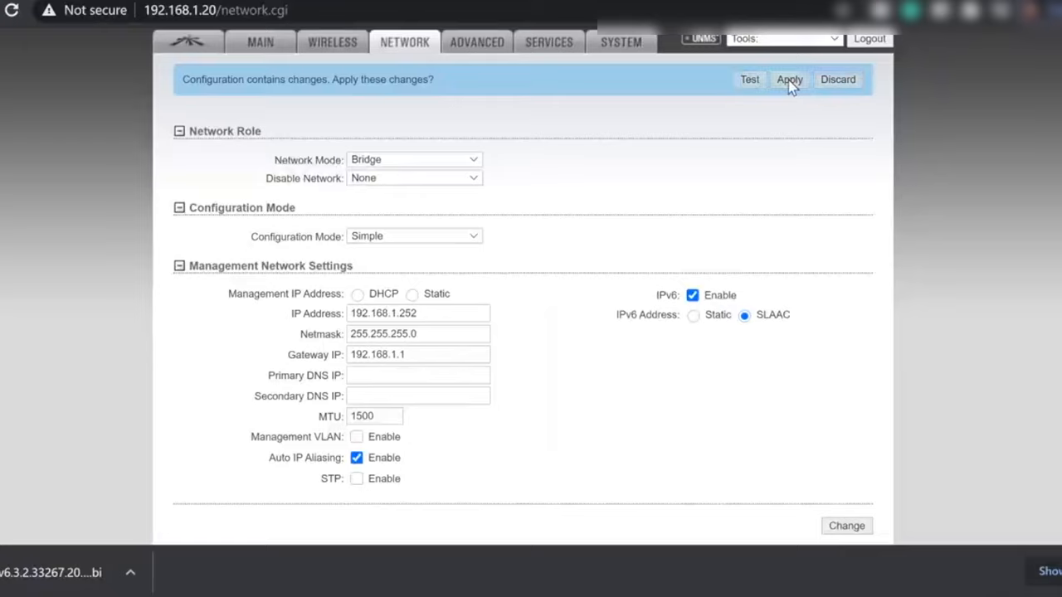
Apply the network change, bypass the certificate warning, and log back in at 192.168.1.252
left_click(789, 79)
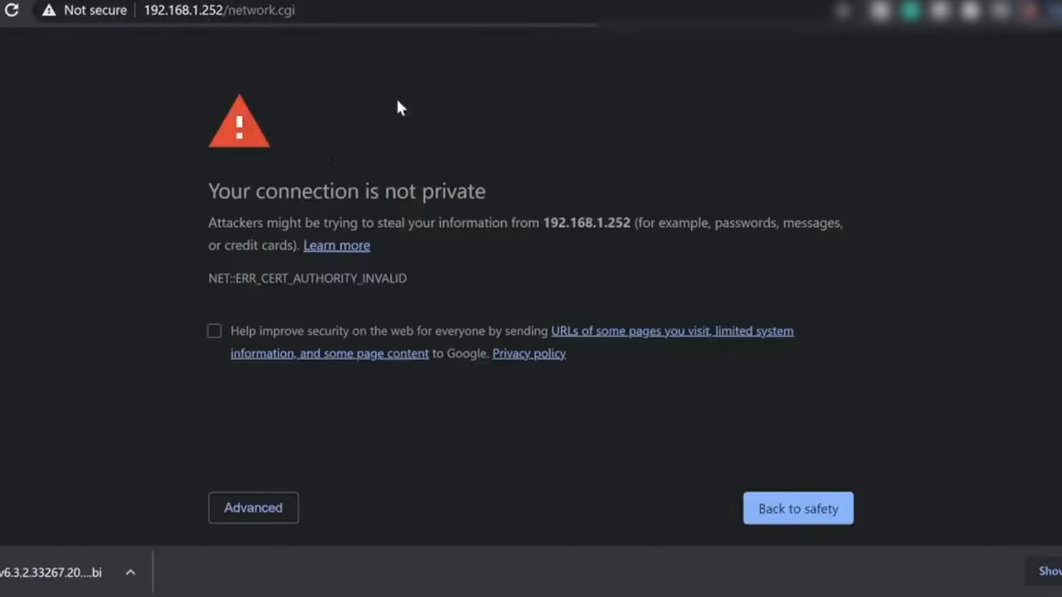
left_click(253, 508)
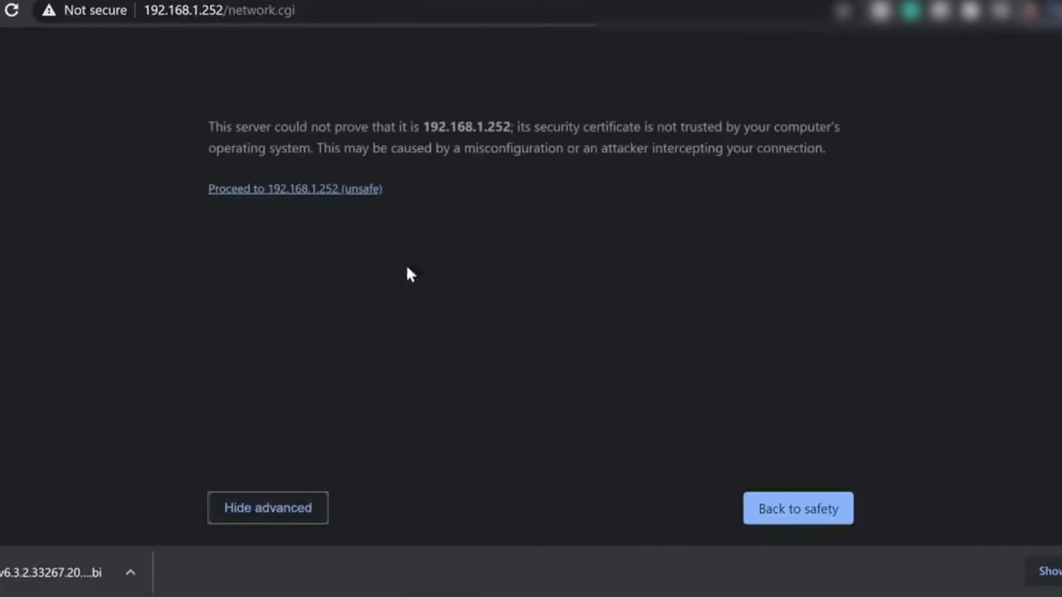
left_click(294, 189)
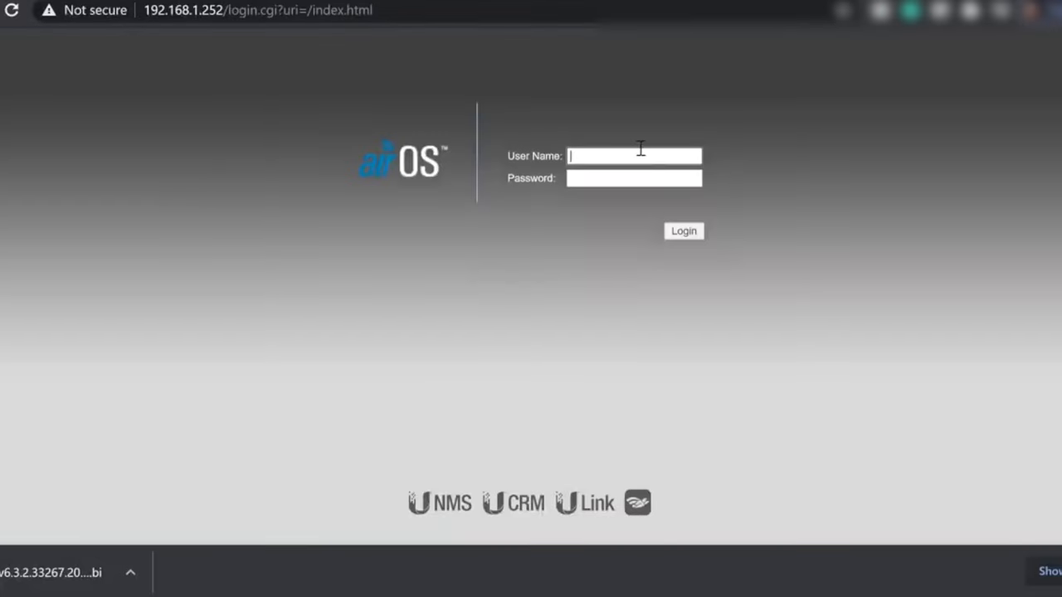
left_click(684, 230)
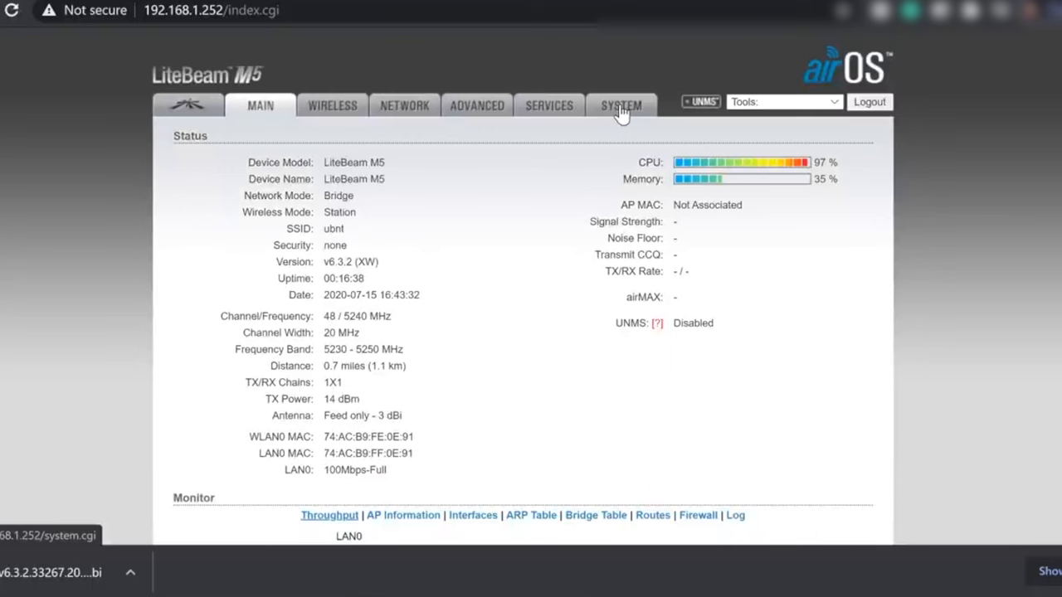
Rename the device to 'Site B' on the System tab and apply
left_click(621, 105)
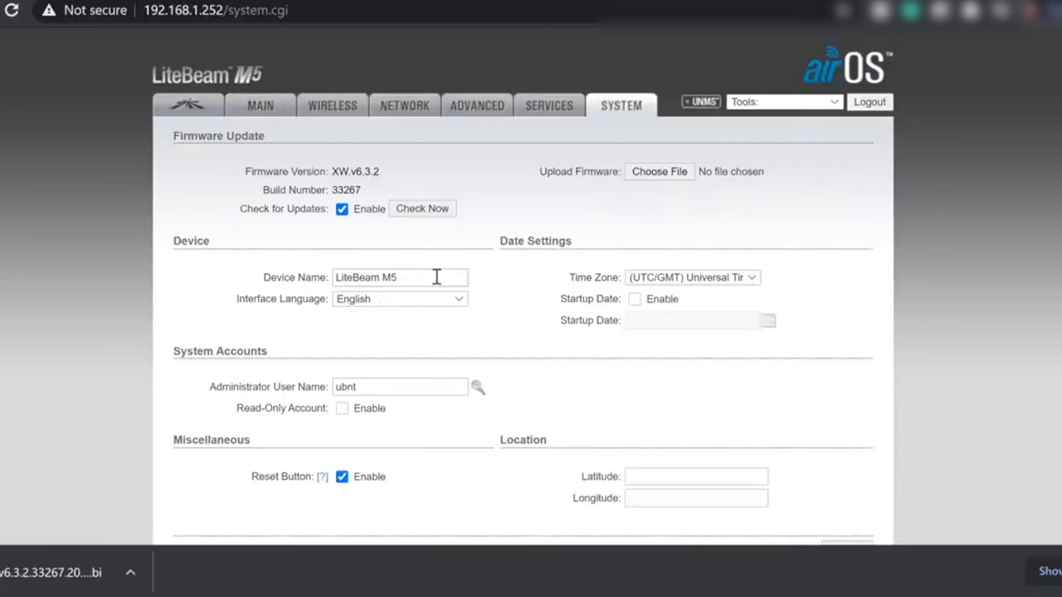
type("Site B")
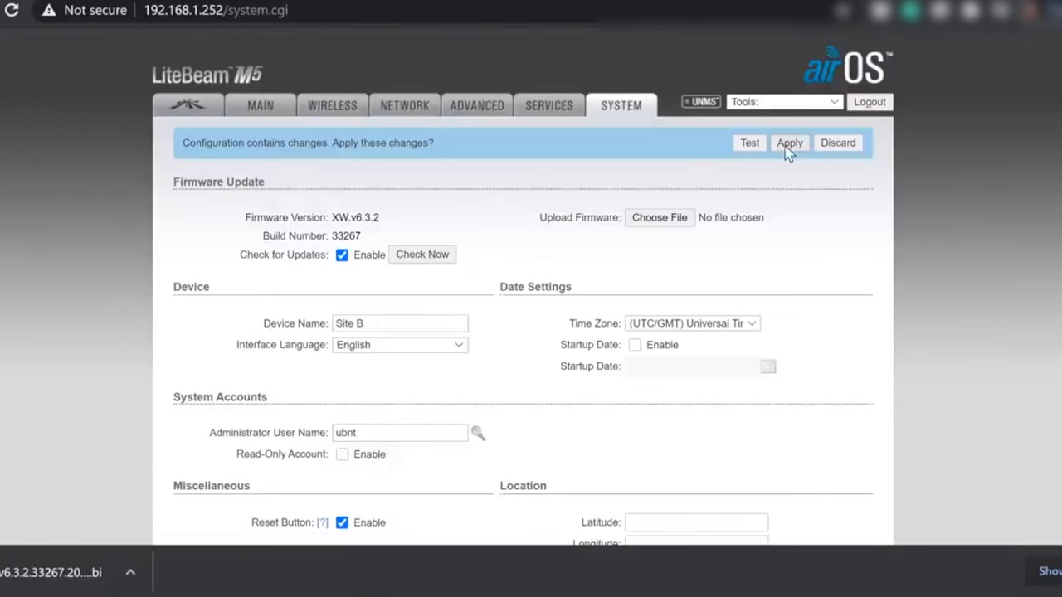
left_click(789, 143)
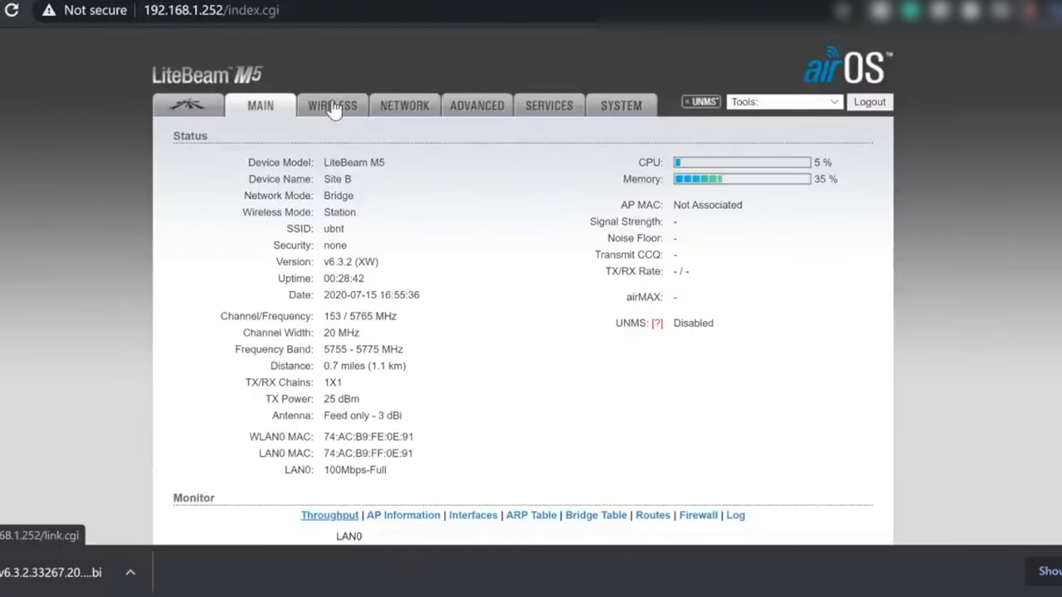
Point the station at TorogiPro, locked to Site A's AP, with WPA2-AES and its preshared key
left_click(332, 105)
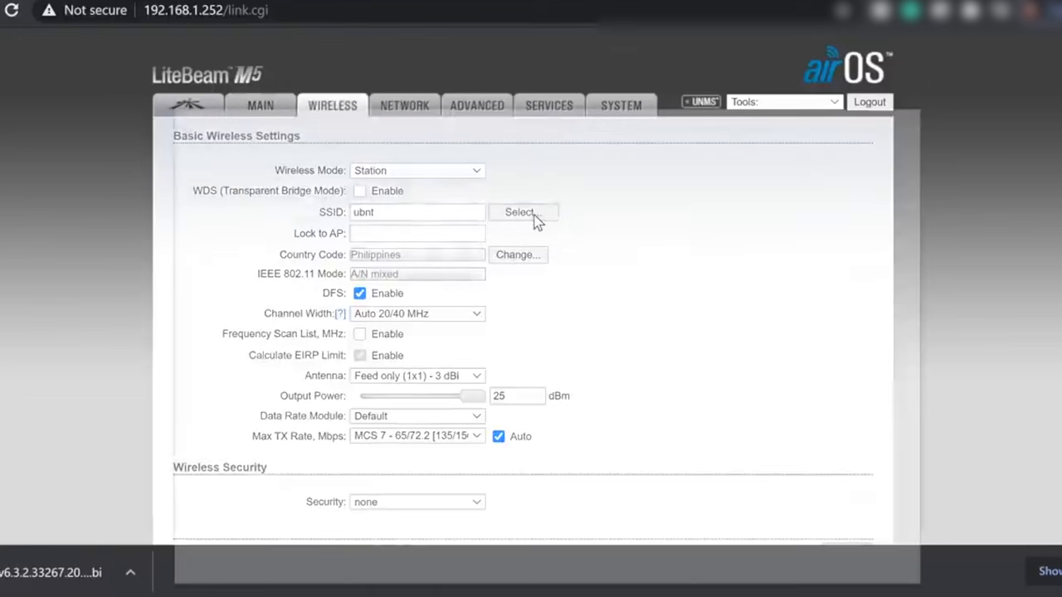
left_click(522, 213)
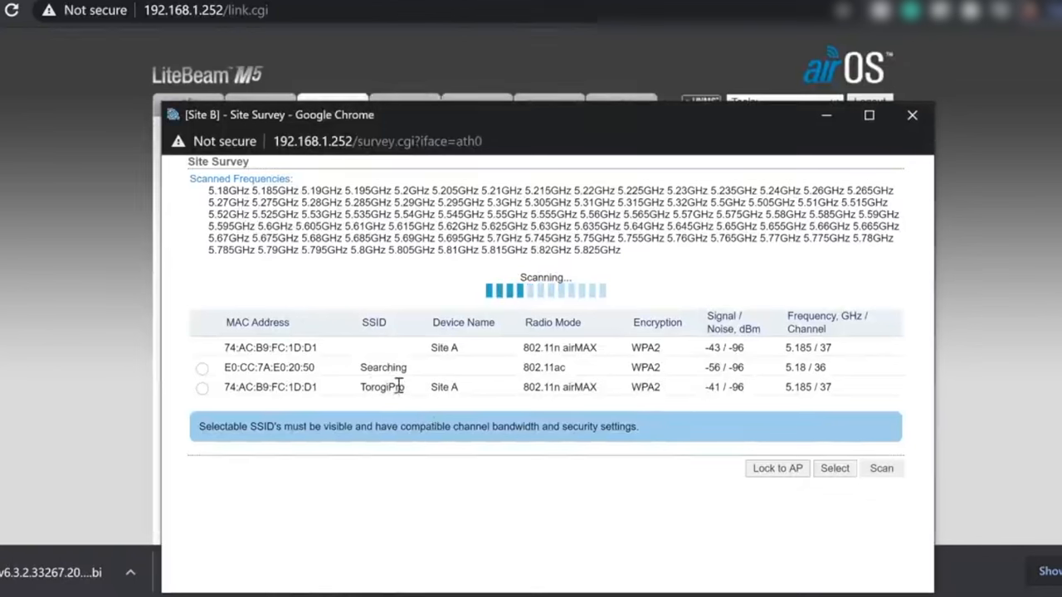
left_click(203, 388)
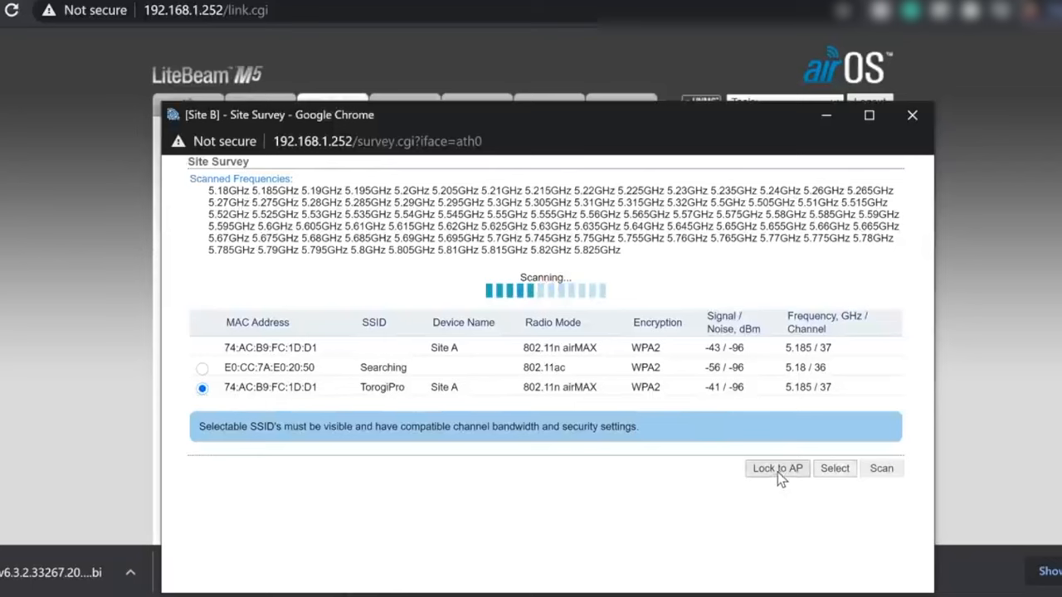
left_click(776, 468)
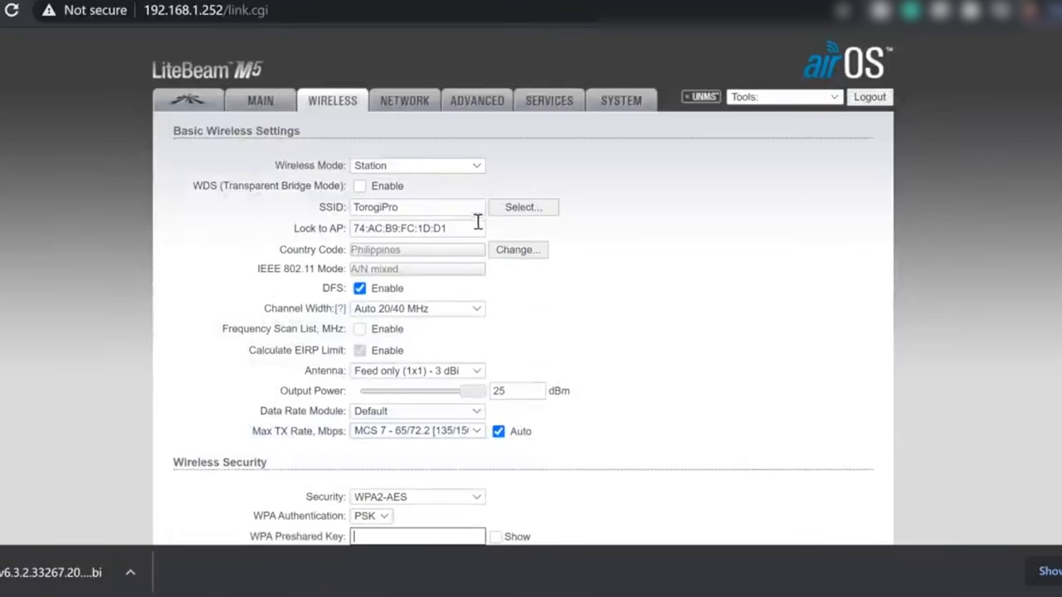
scroll("down", 3)
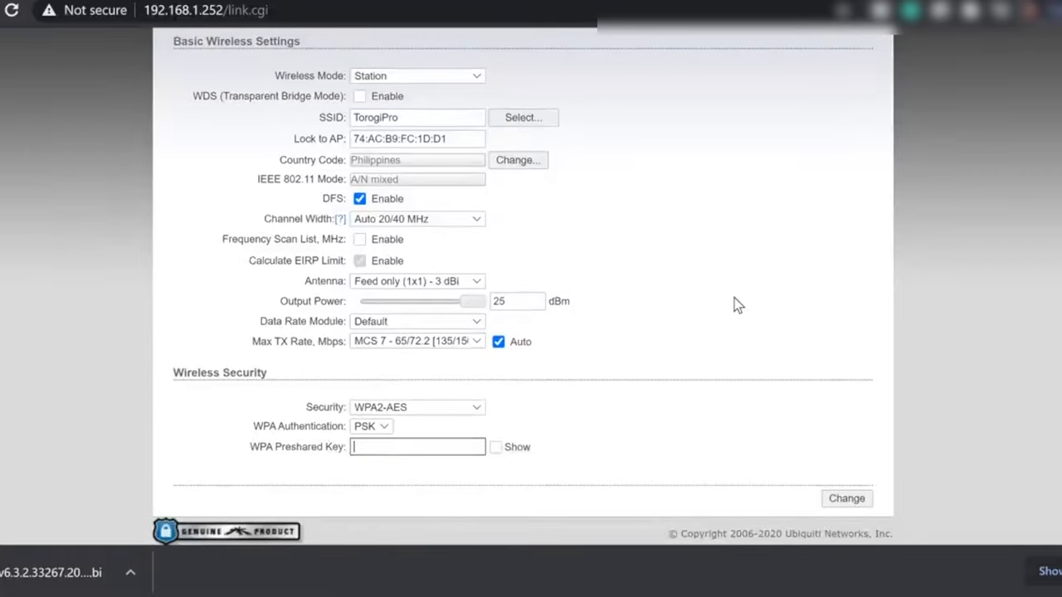
type("••••")
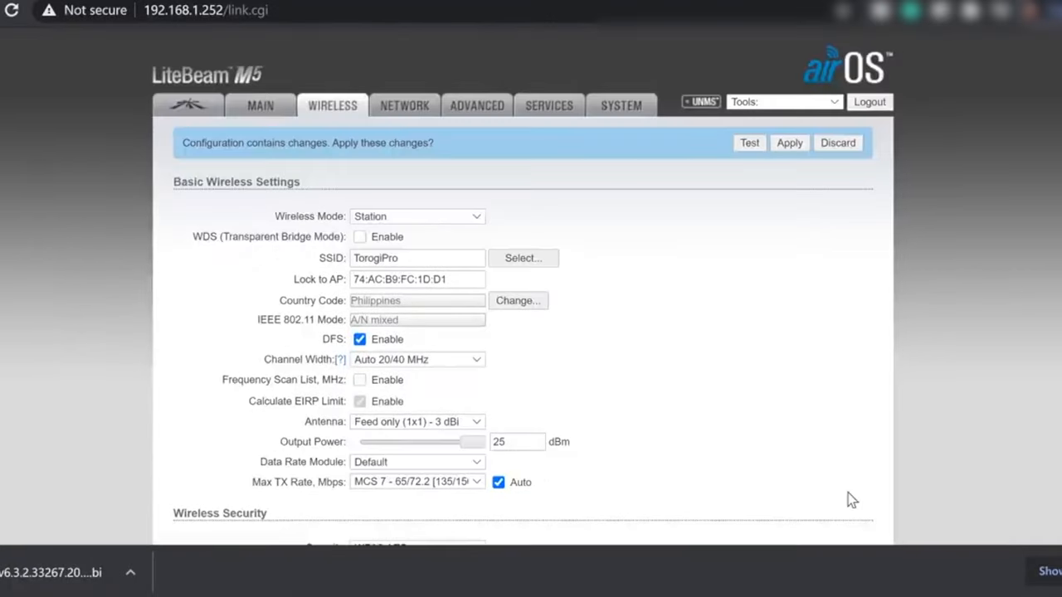
mouse_move(790, 141)
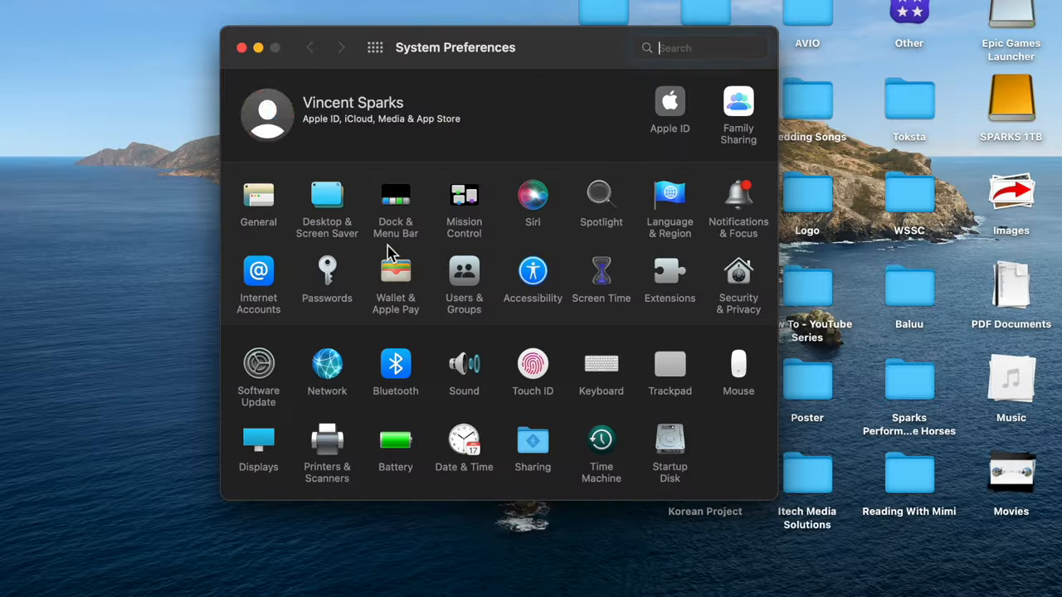
Set the USB 10/100/1000 LAN adapter's Configure IPv4 to Using DHCP and apply
left_click(327, 363)
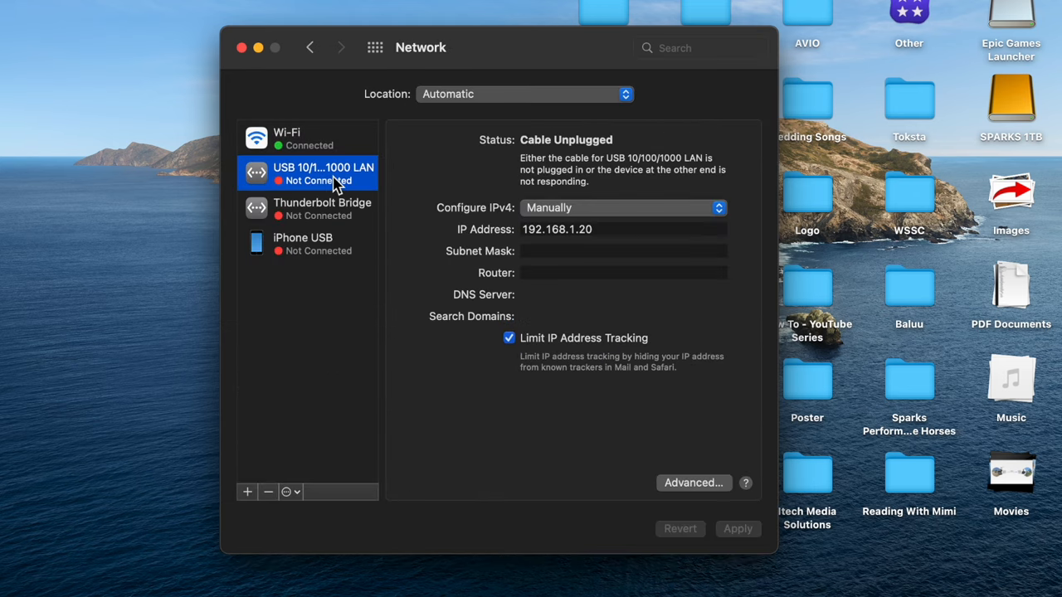
mouse_move(604, 220)
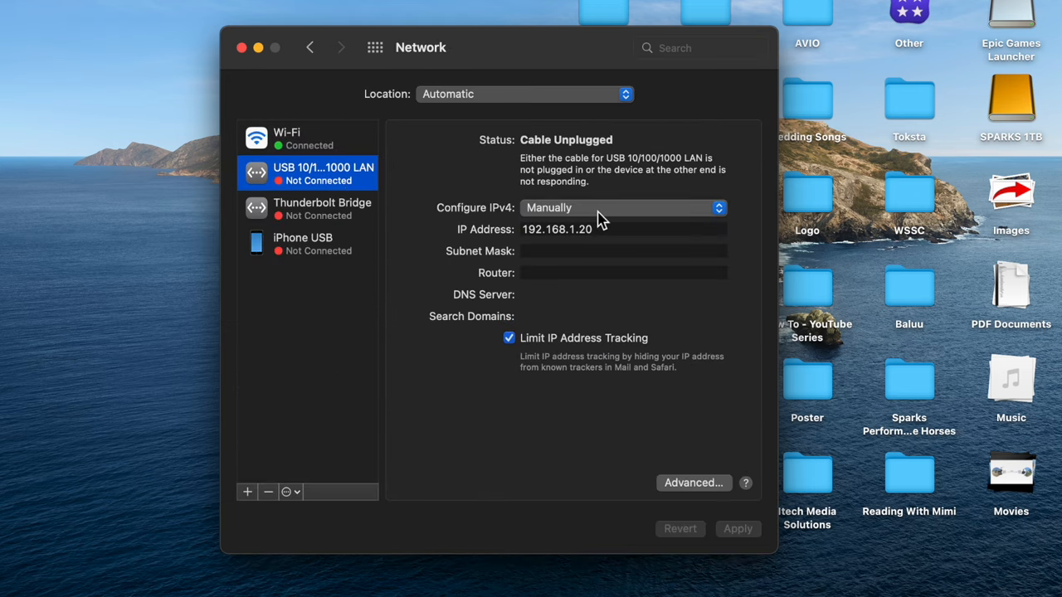
left_click(622, 208)
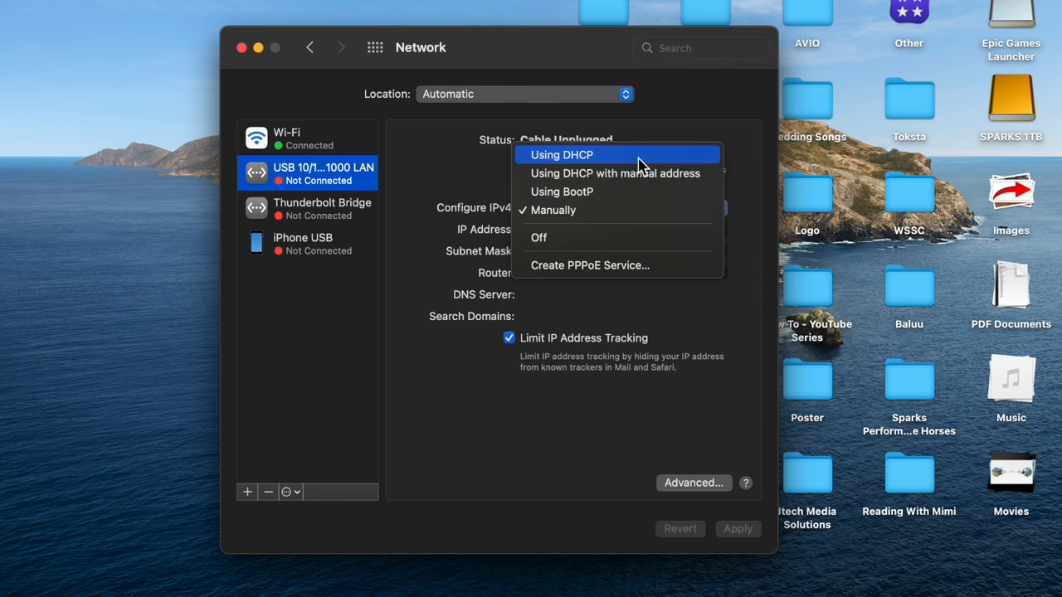
left_click(561, 154)
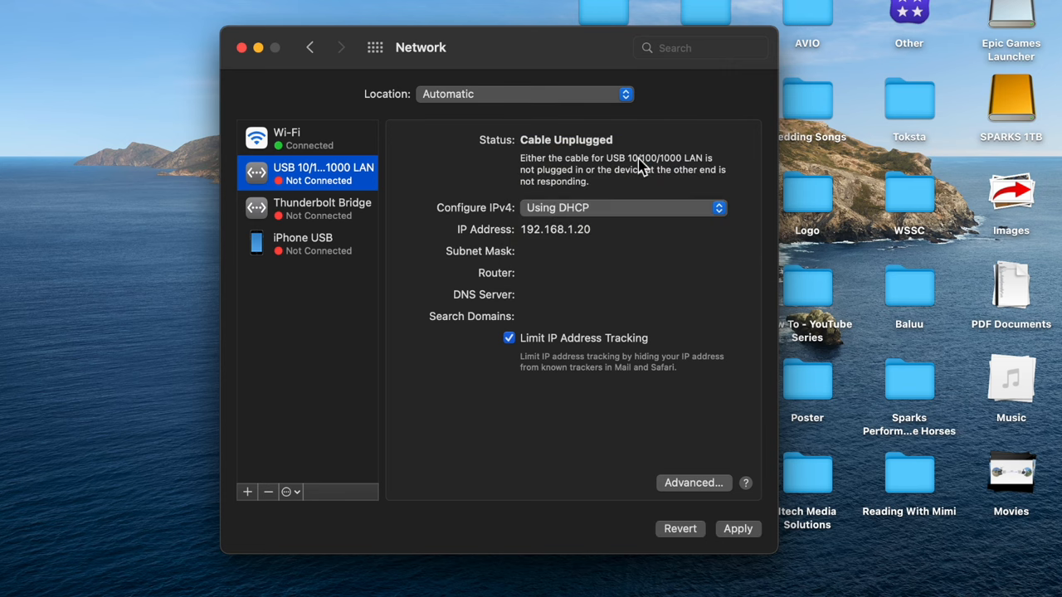
left_click(739, 528)
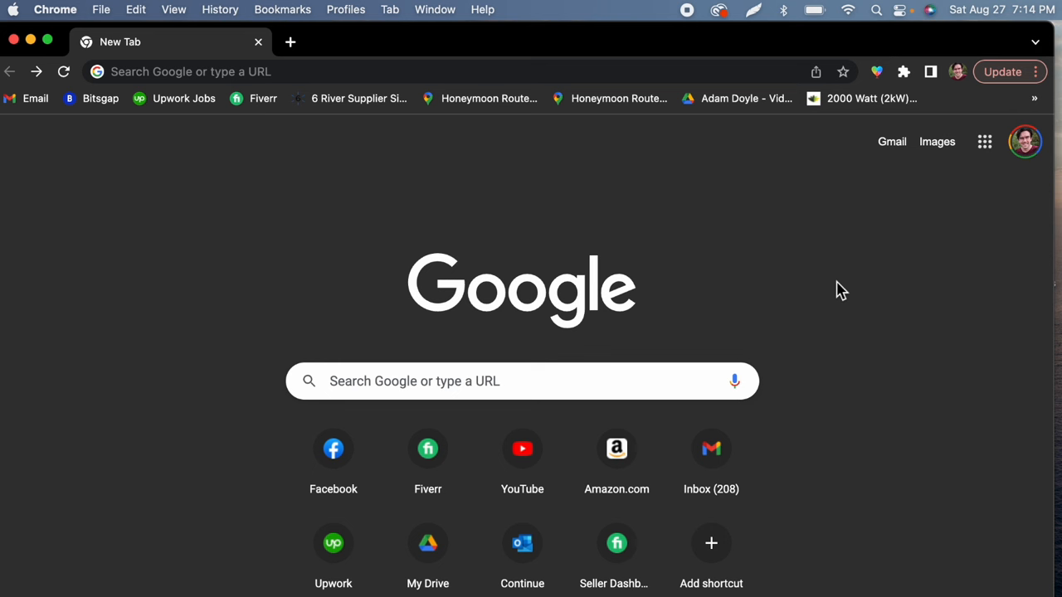
Load the router's admin page at 192.168.8.1
left_click(844, 11)
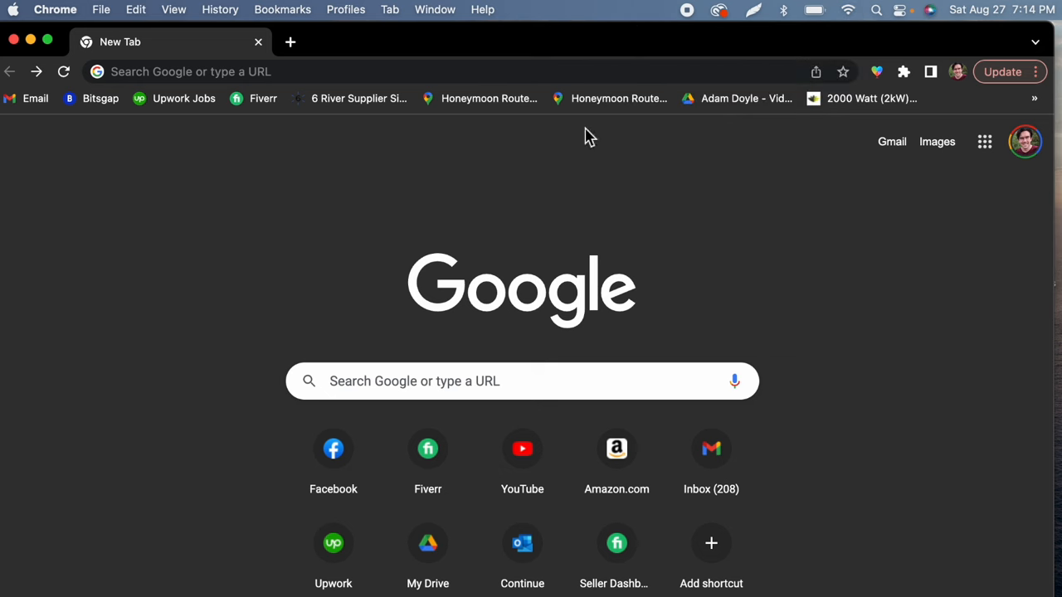
type("192.168.8.1")
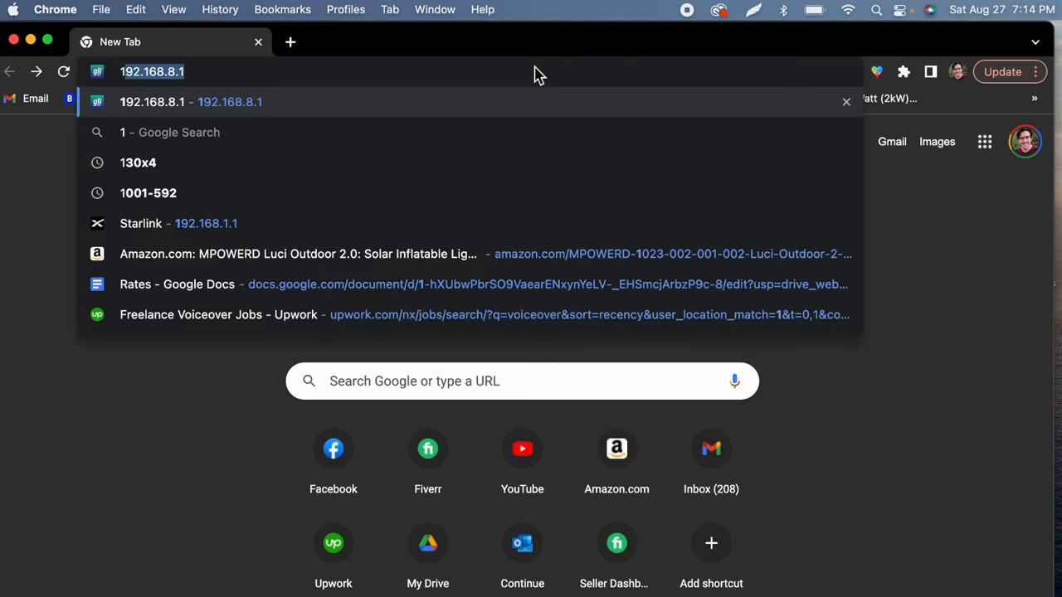
key("Enter")
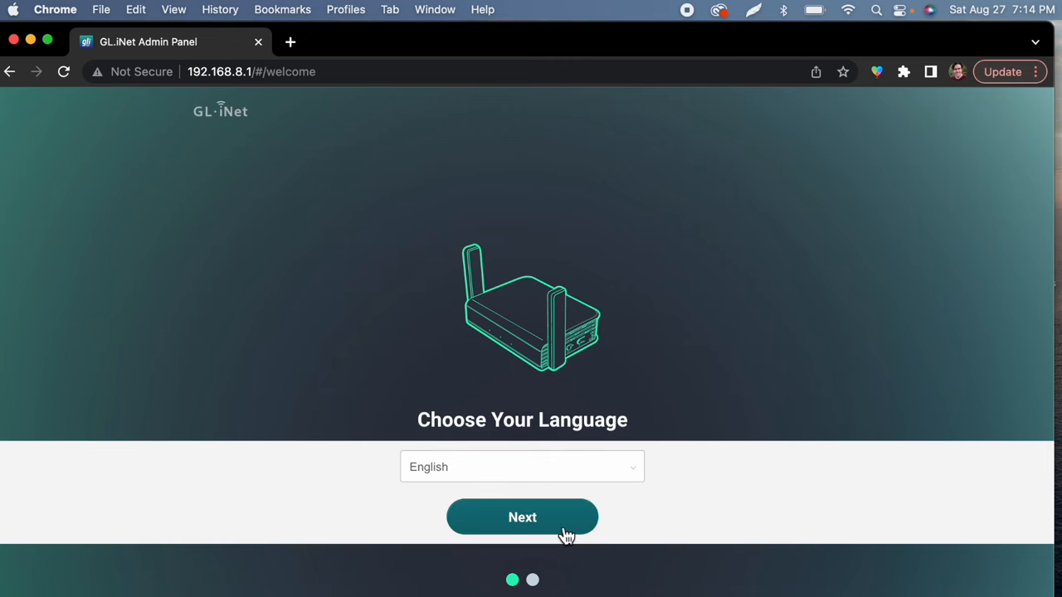
Choose English and submit a new admin password in the setup wizard
left_click(522, 517)
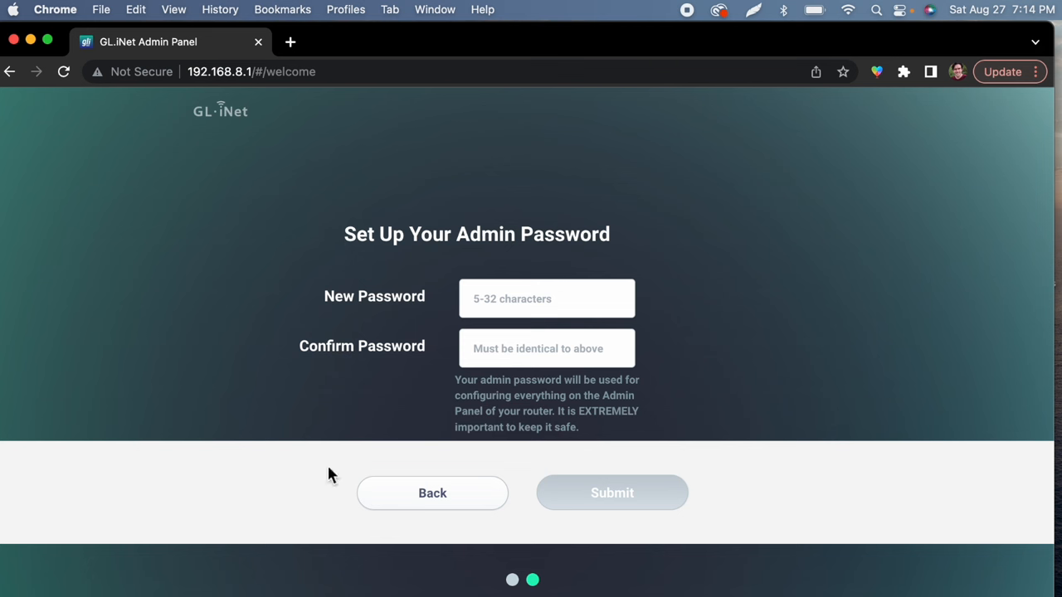
left_click(547, 298)
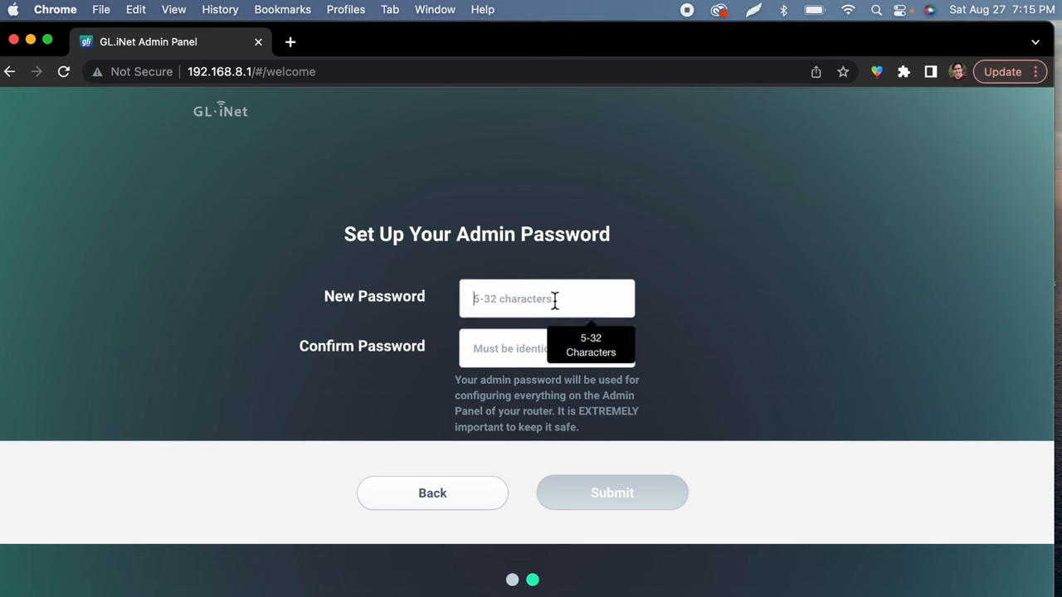
type("password")
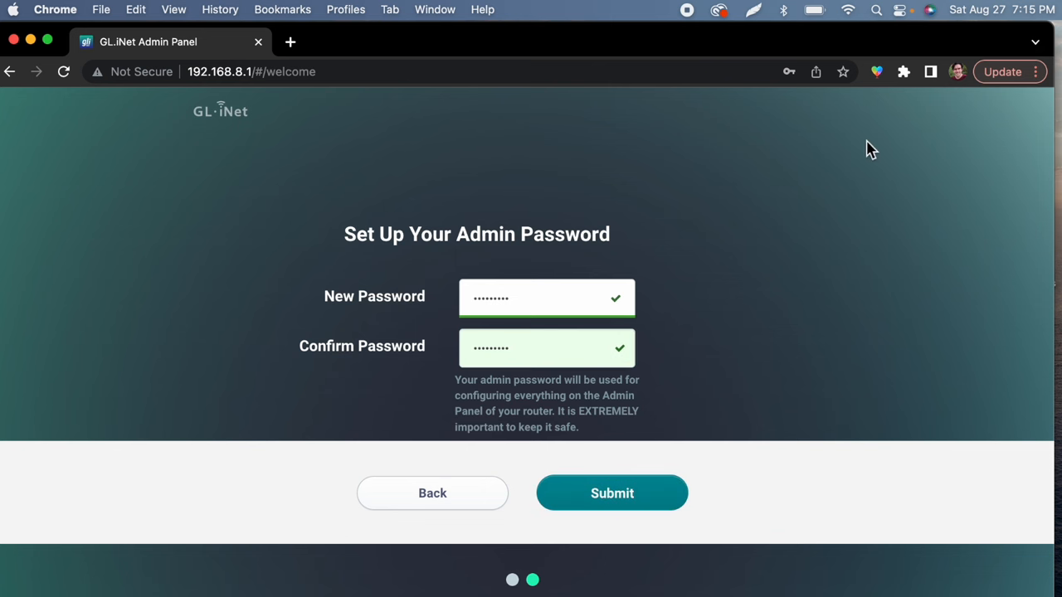
left_click(612, 493)
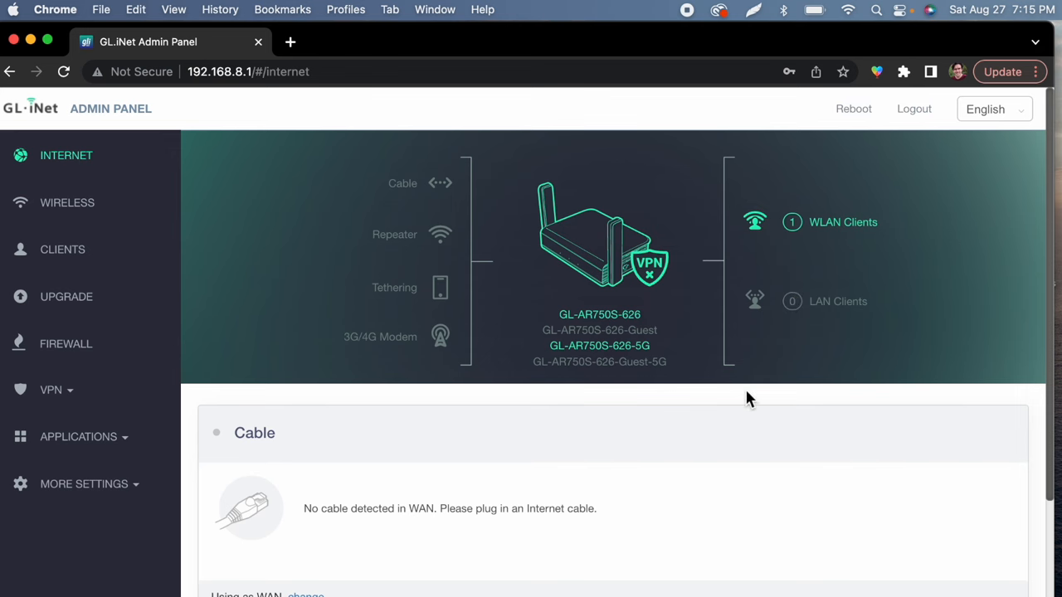
Change the 2.4G WiFi SSID to 'Home Wifi' under WIRELESS and apply it
scroll("down", 3)
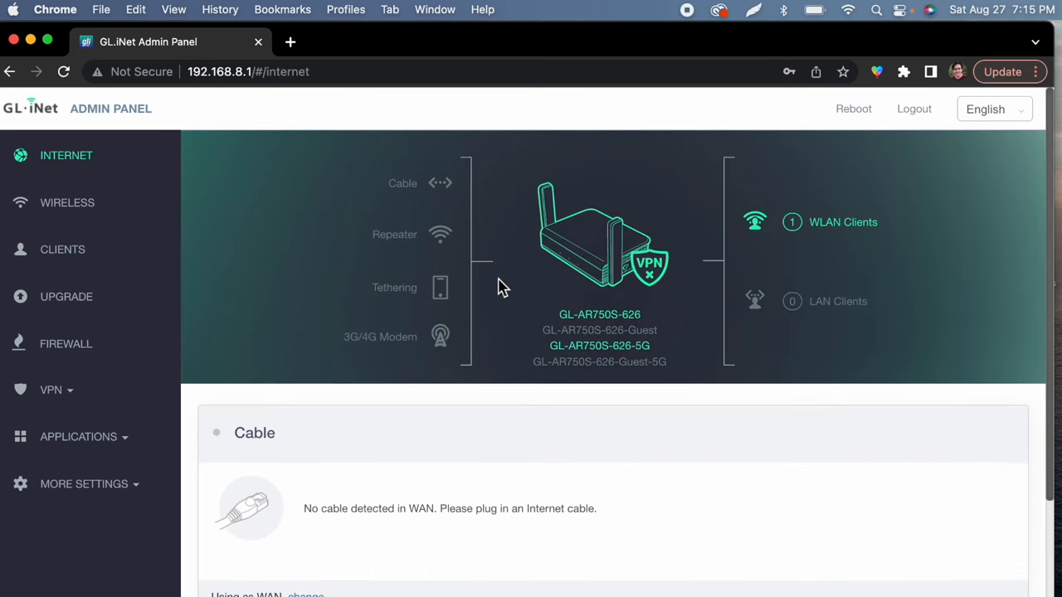
mouse_move(100, 203)
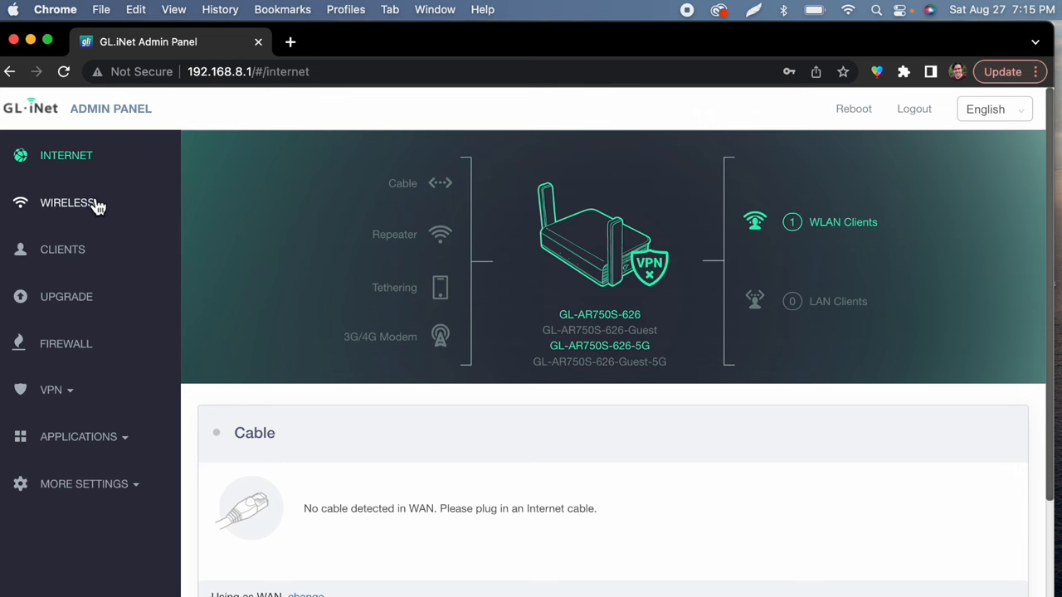
left_click(67, 204)
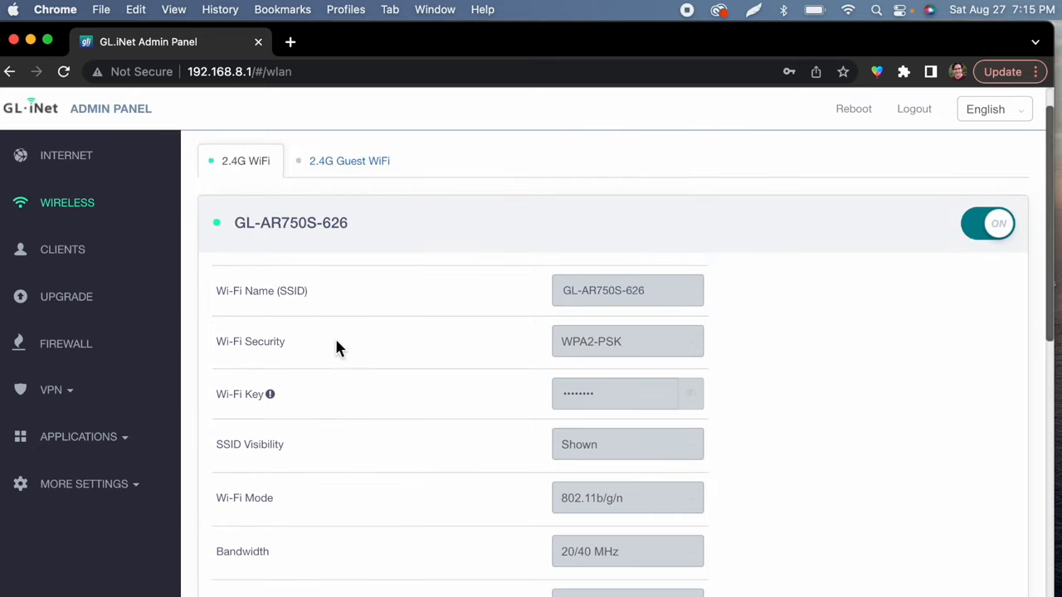
scroll("down", 3)
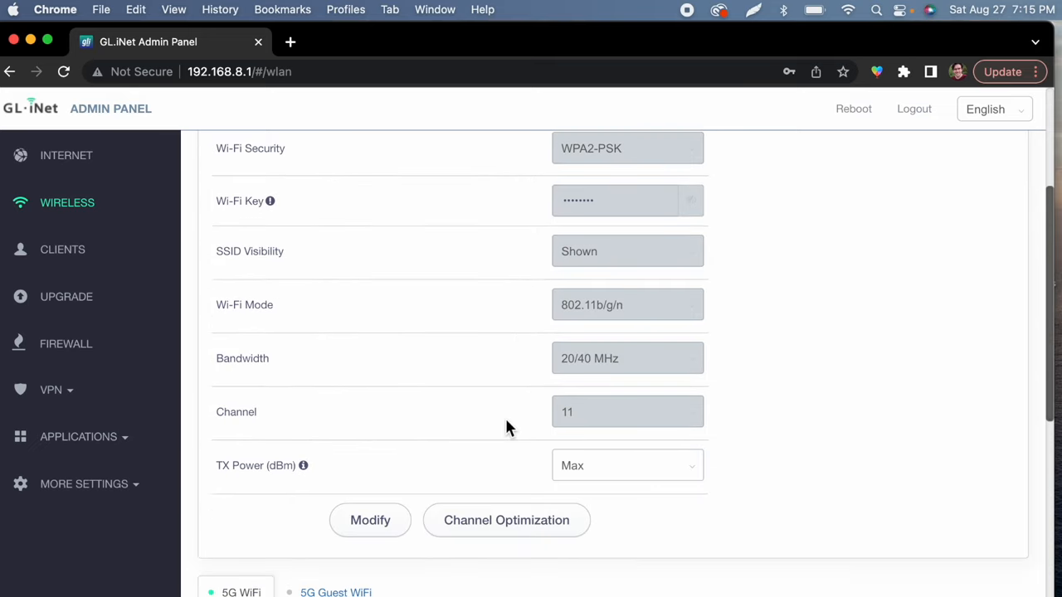
scroll("down", 3)
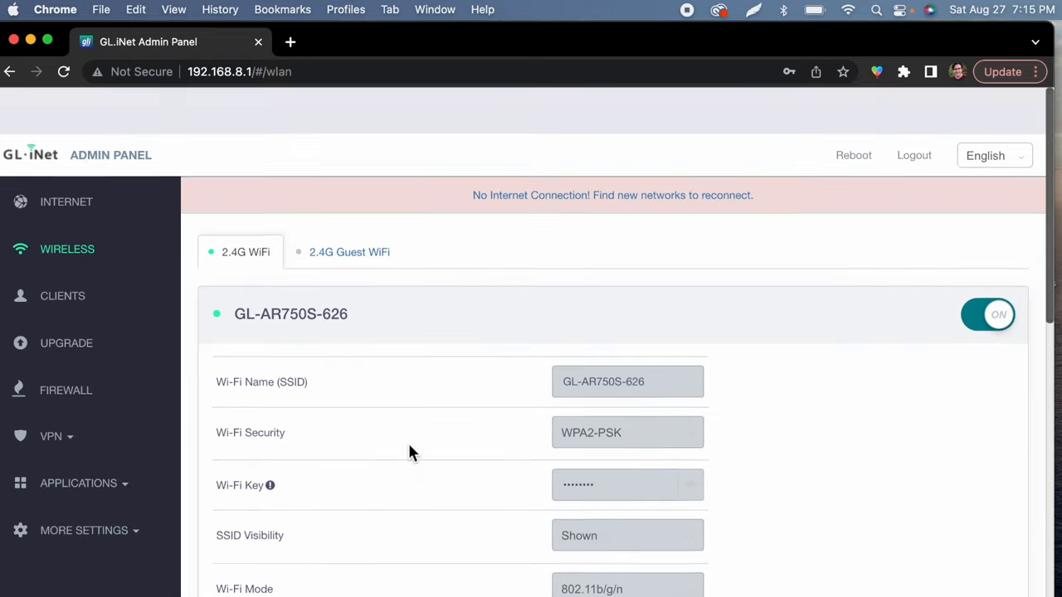
scroll("down", 3)
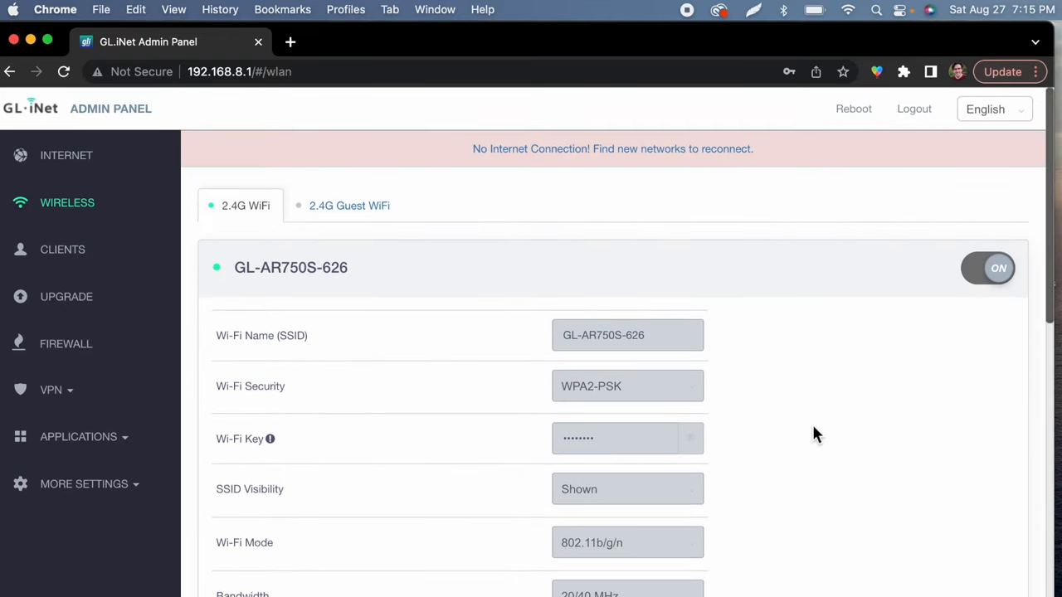
scroll("down", 3)
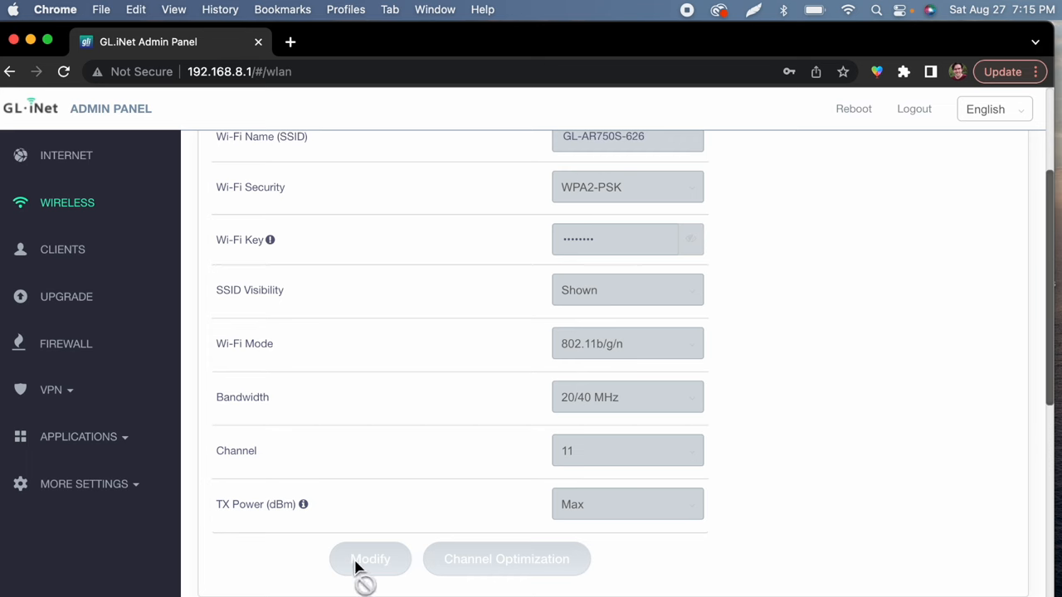
scroll("down", 3)
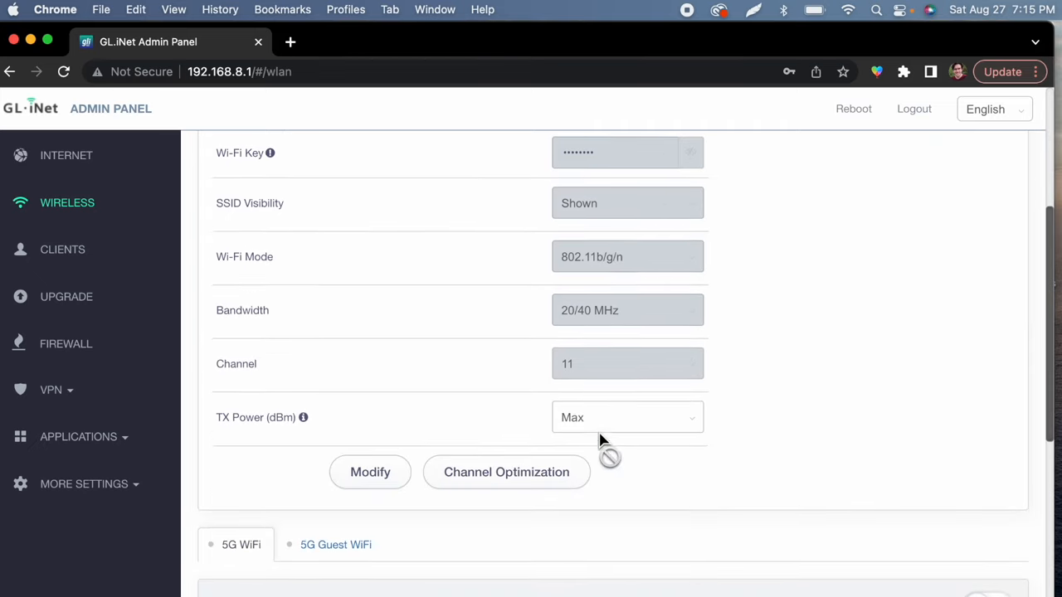
scroll("up", 3)
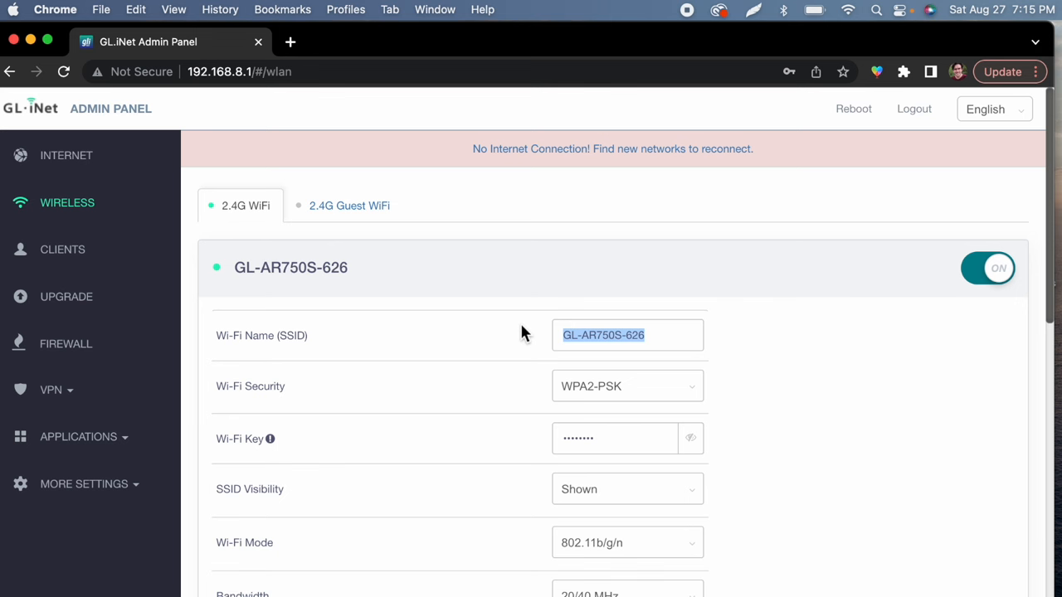
type("Home Wifi")
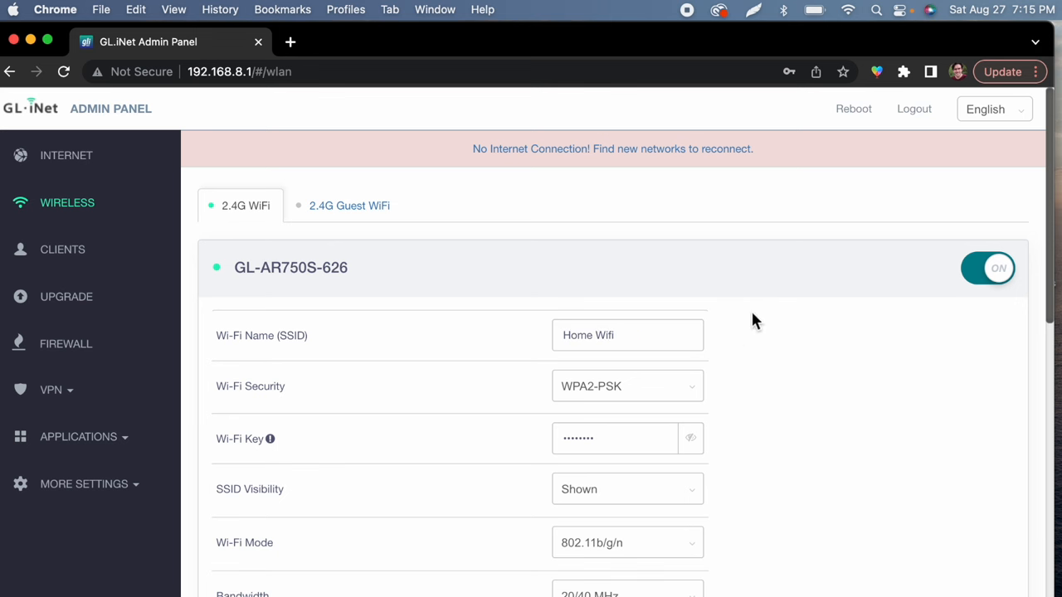
scroll("down", 3)
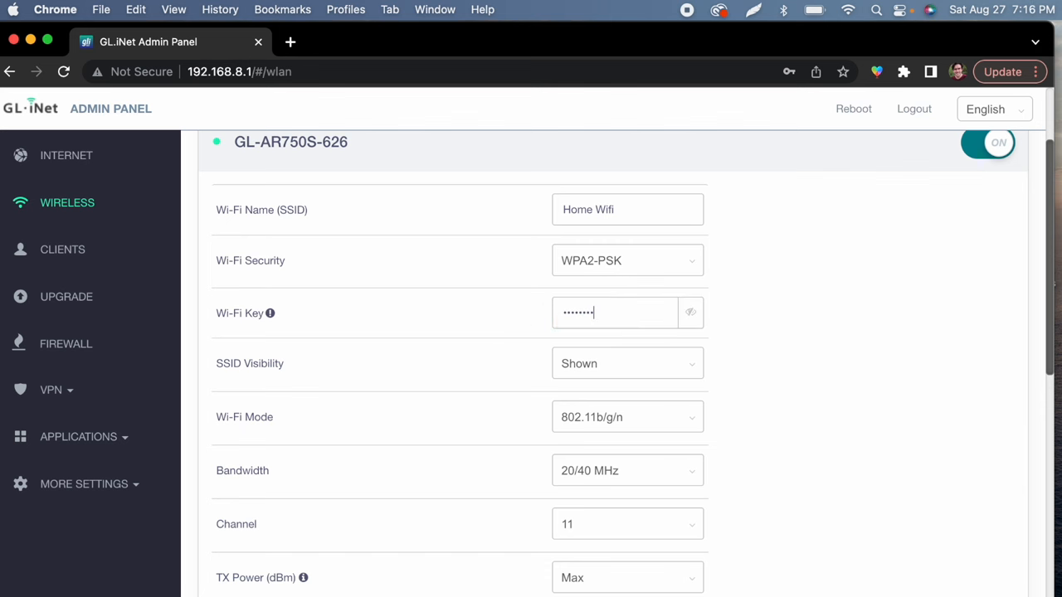
scroll("down", 3)
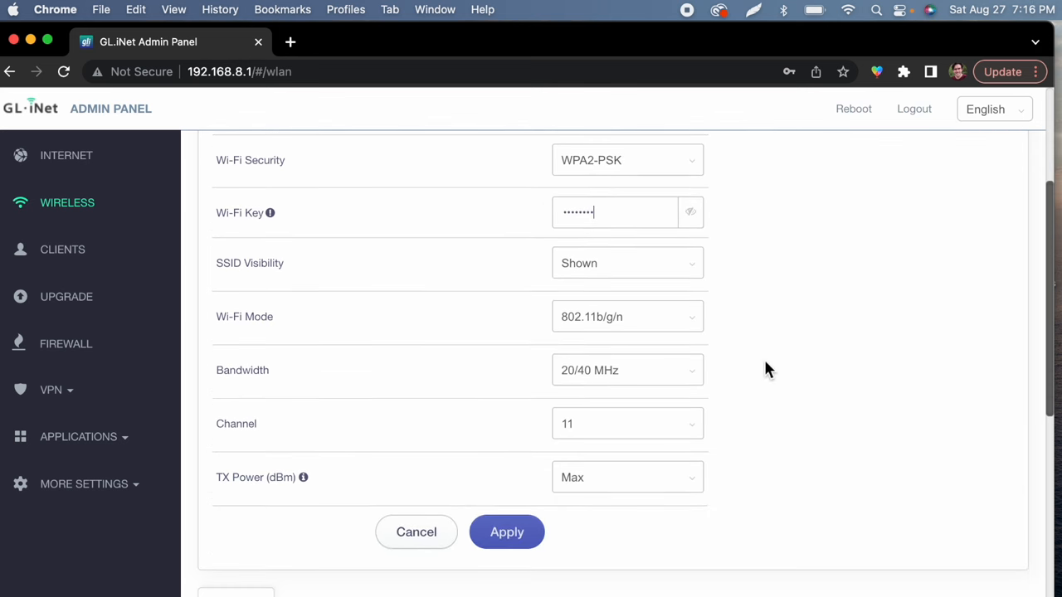
mouse_move(556, 574)
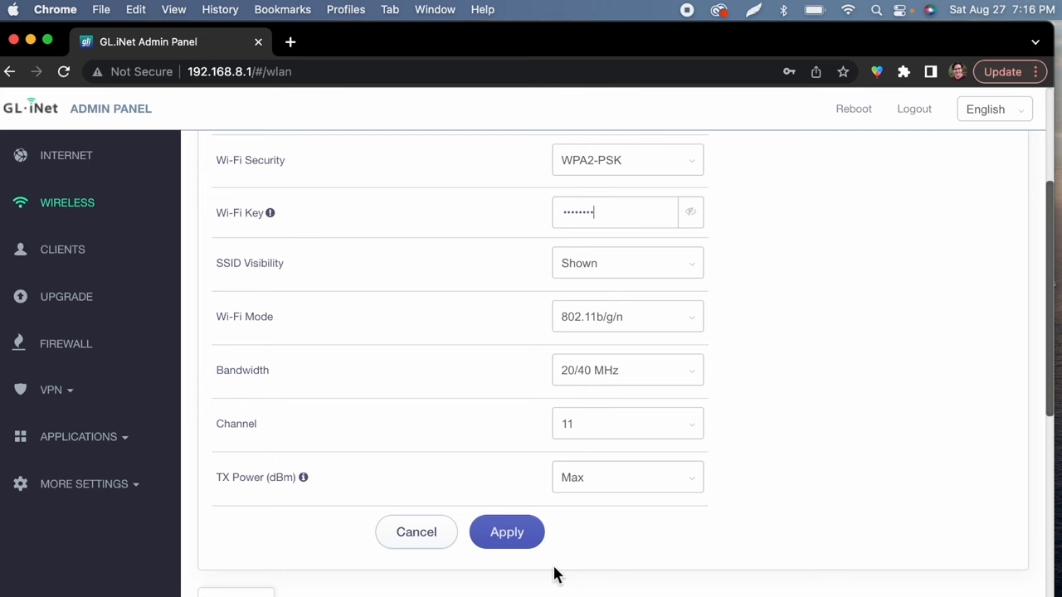
left_click(506, 532)
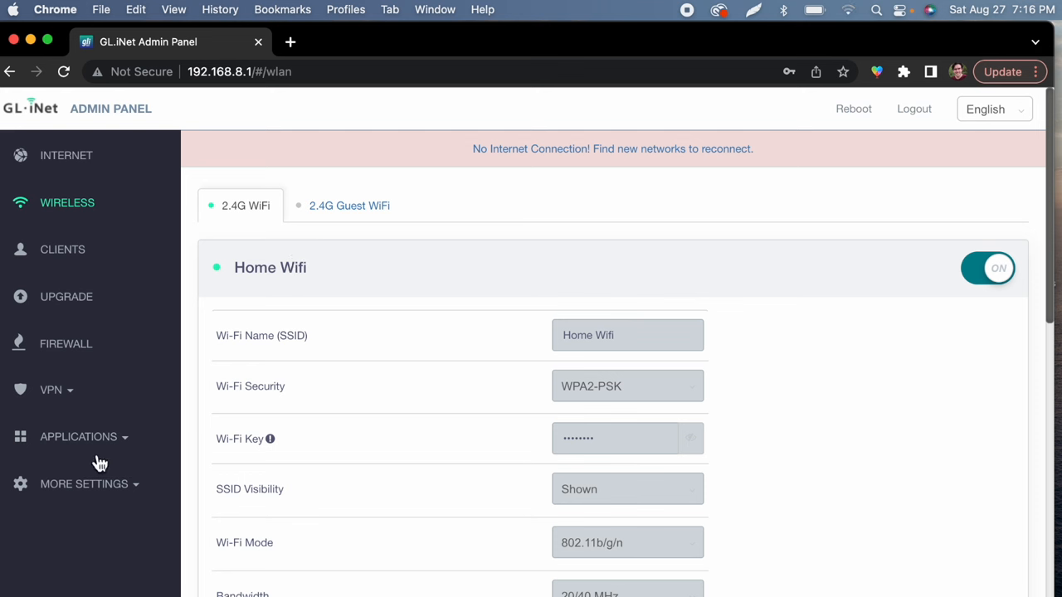
mouse_move(102, 503)
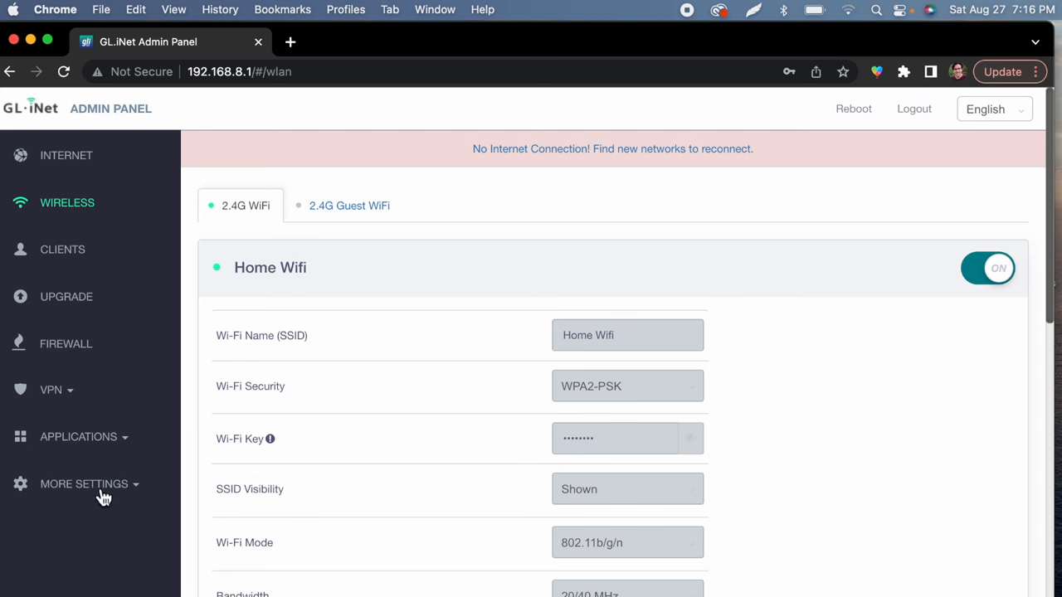
mouse_move(170, 473)
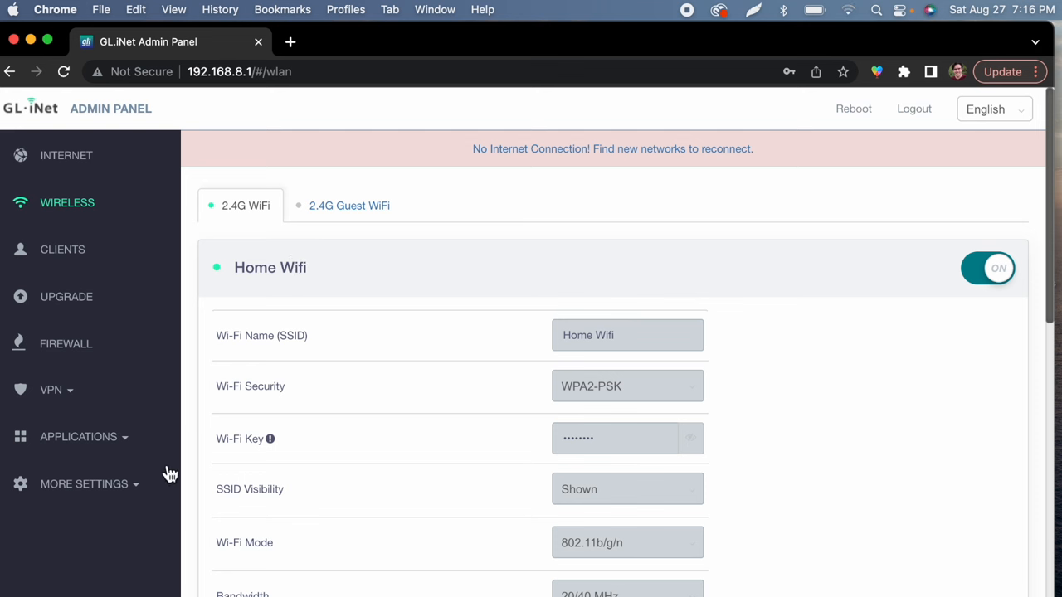
mouse_move(149, 437)
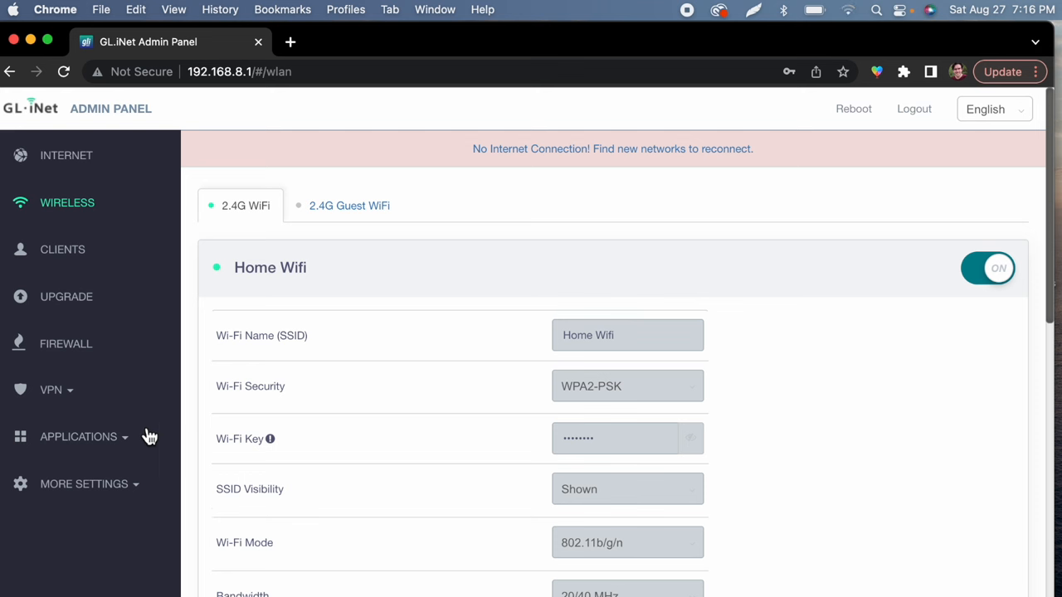
mouse_move(592, 311)
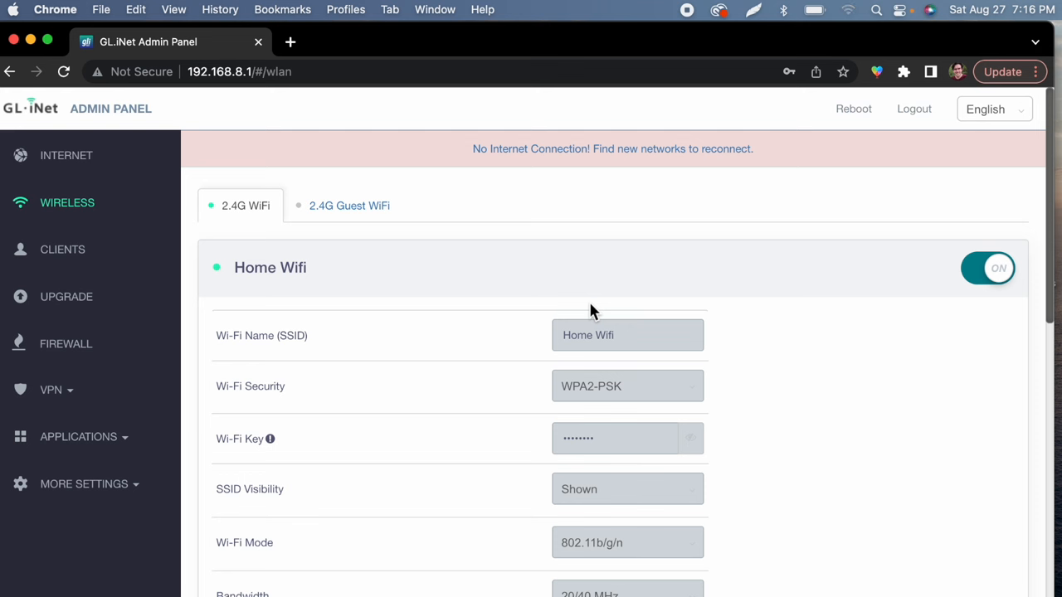
mouse_move(171, 314)
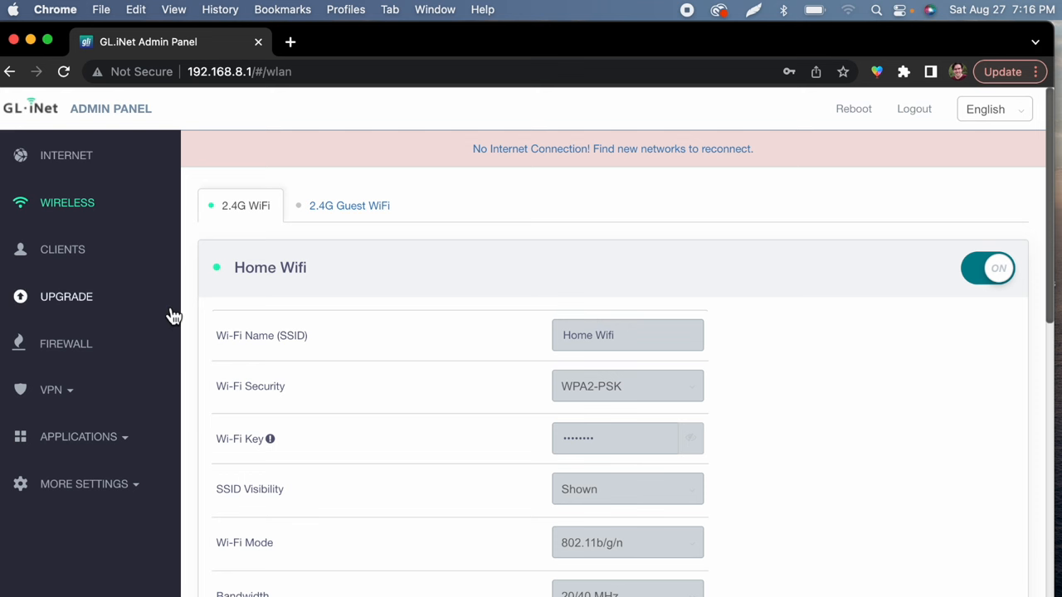
mouse_move(45, 559)
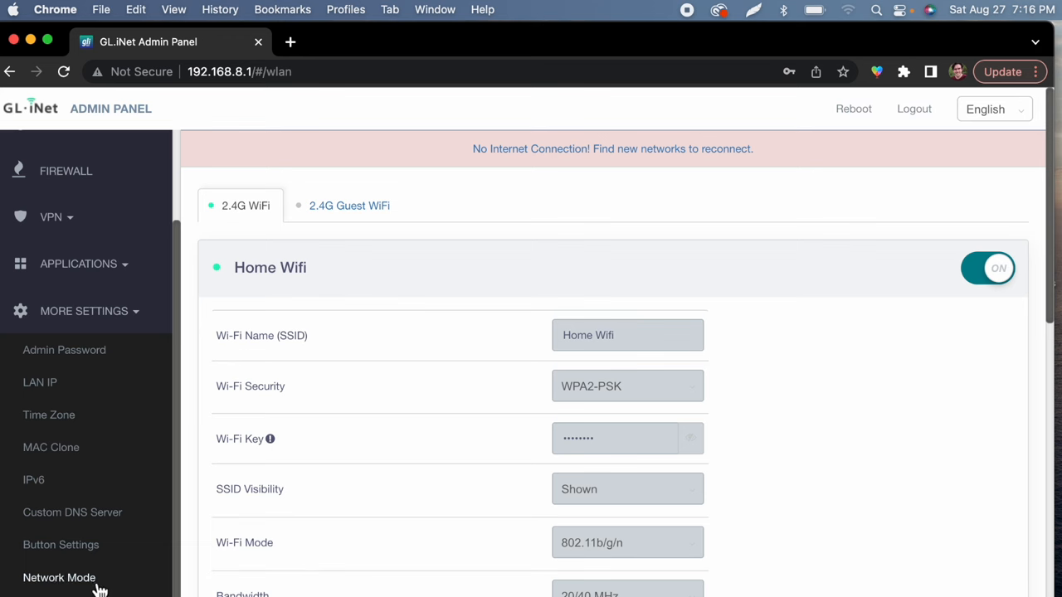
Scroll the ERR_INTERNET_DISCONNECTED error page shown at 192.168.8.1
scroll("down", 3)
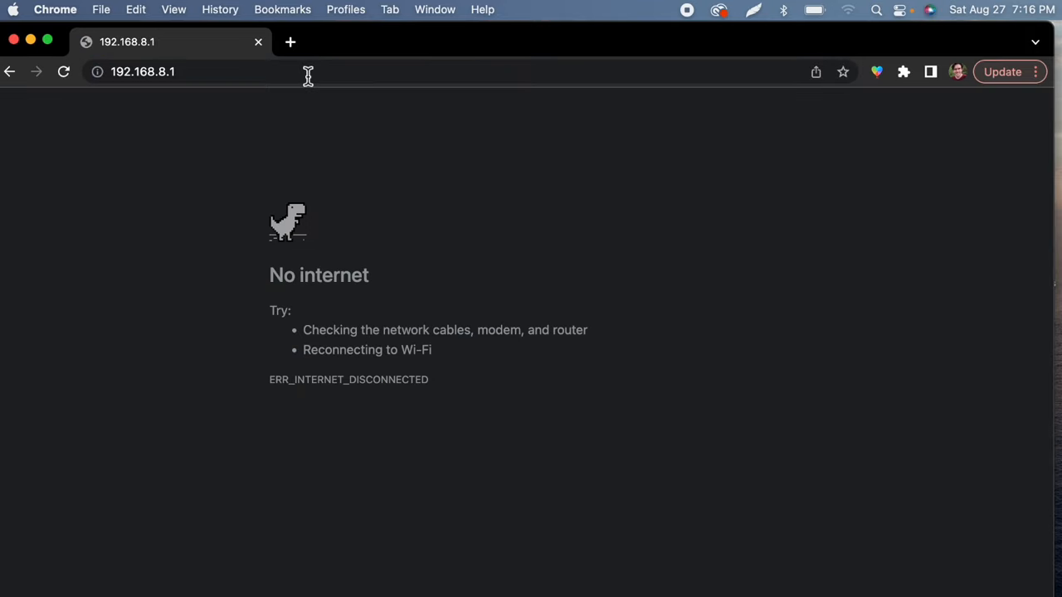
mouse_move(846, 10)
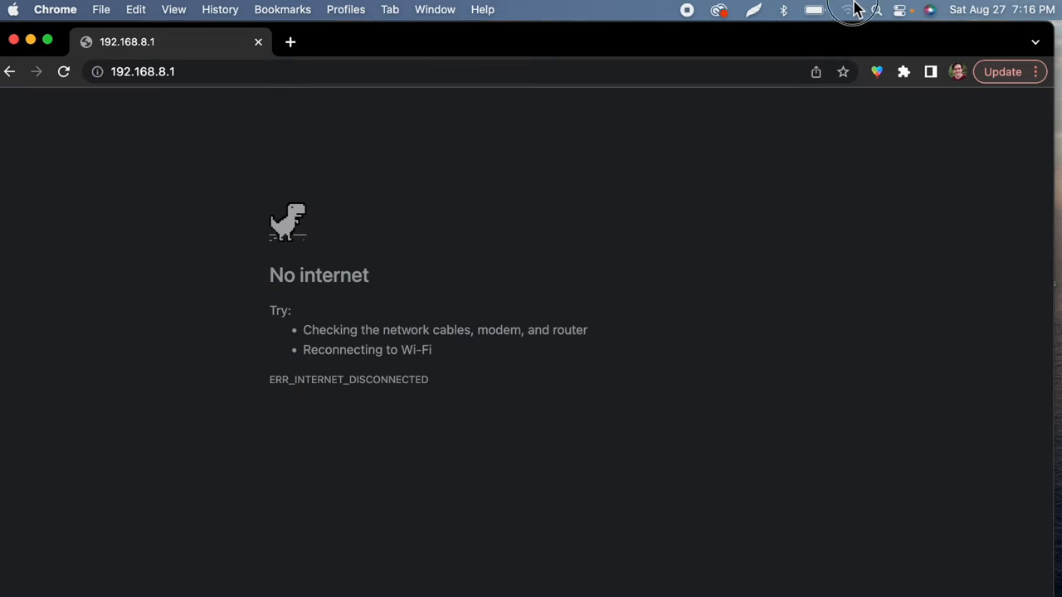
Join the Mac to 'Home Wifi' from Other Networks using its WPA2 password
left_click(852, 11)
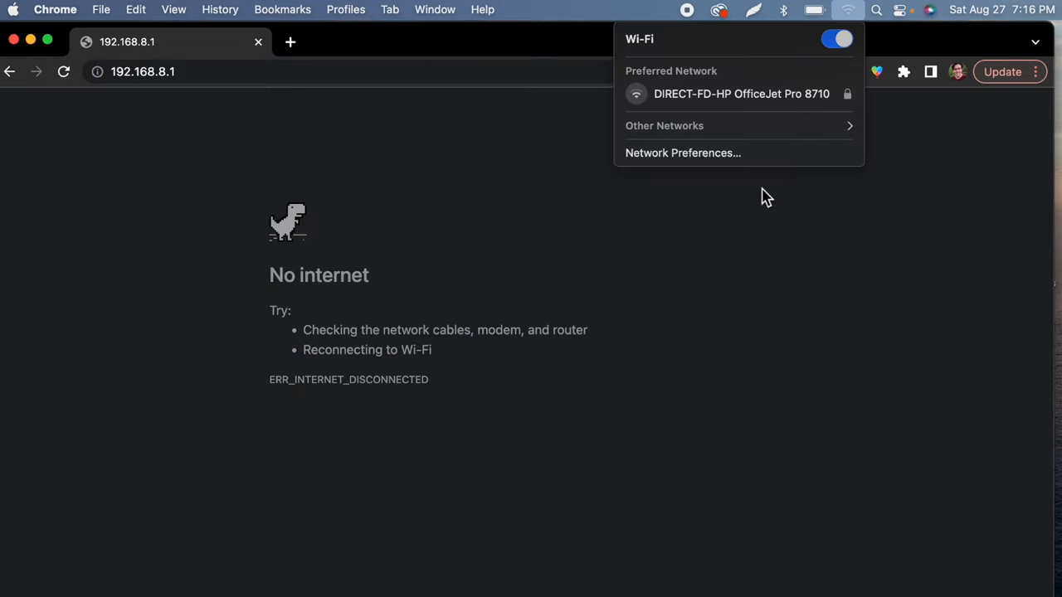
mouse_move(748, 129)
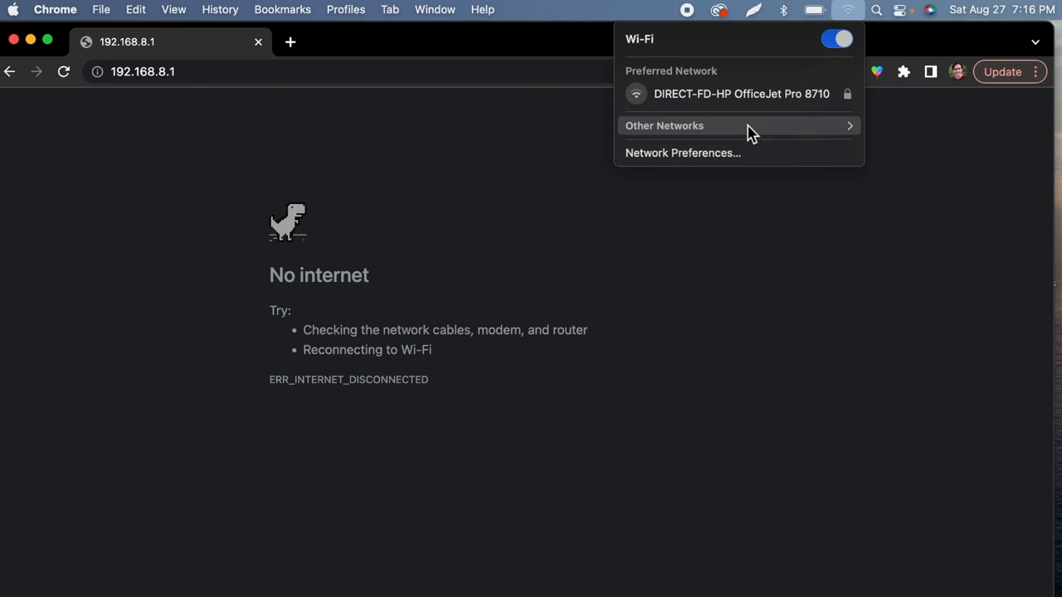
left_click(739, 125)
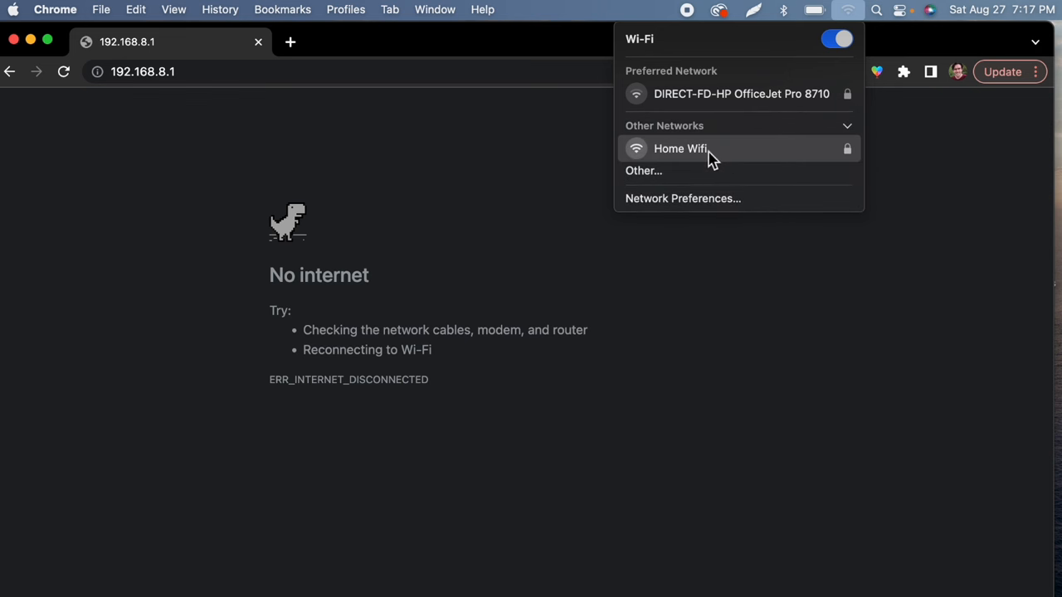
left_click(681, 148)
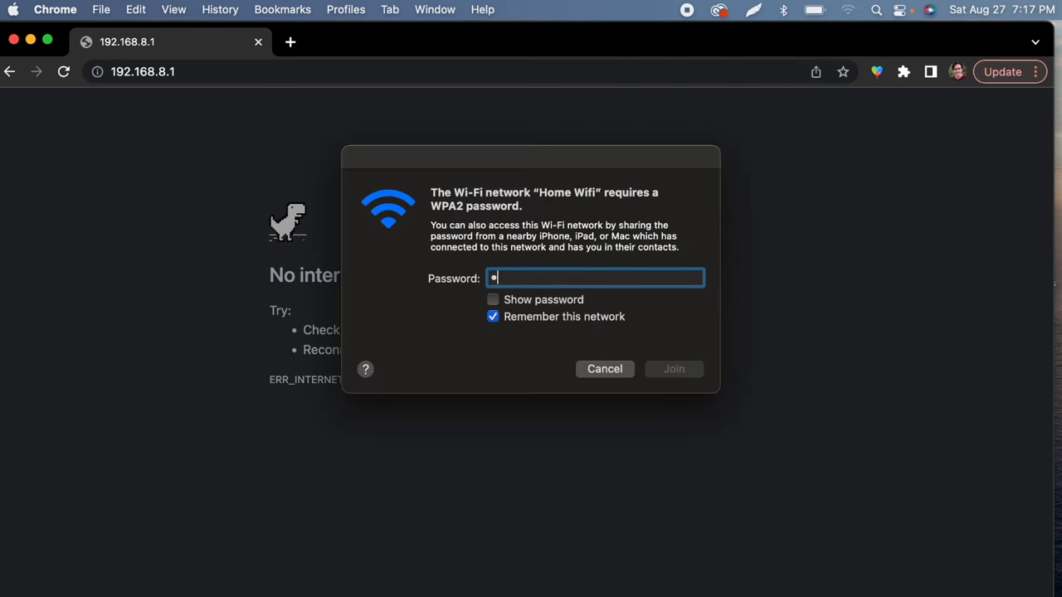
left_click(604, 369)
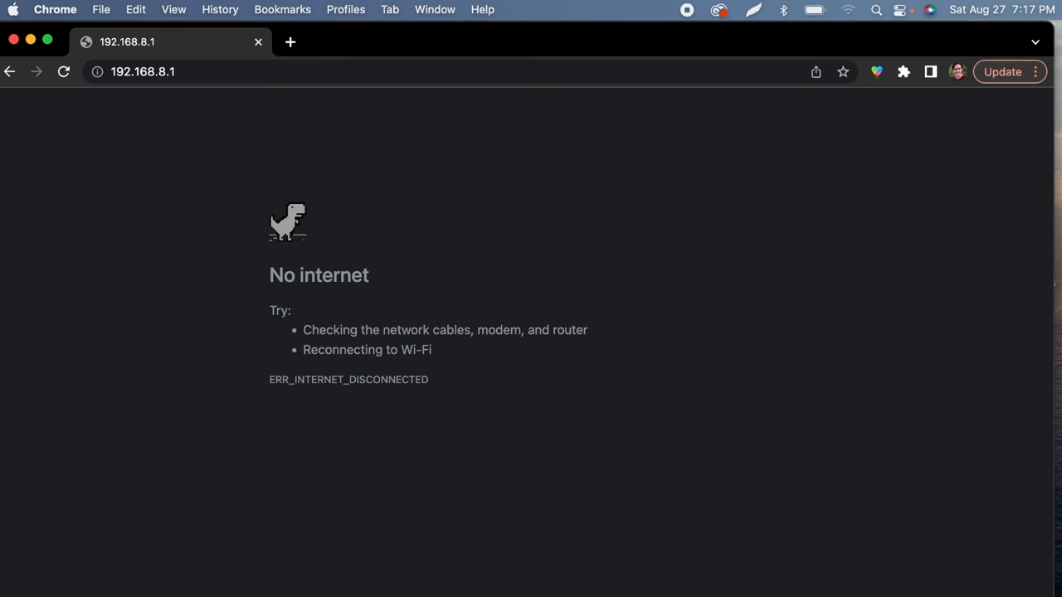
mouse_move(611, 274)
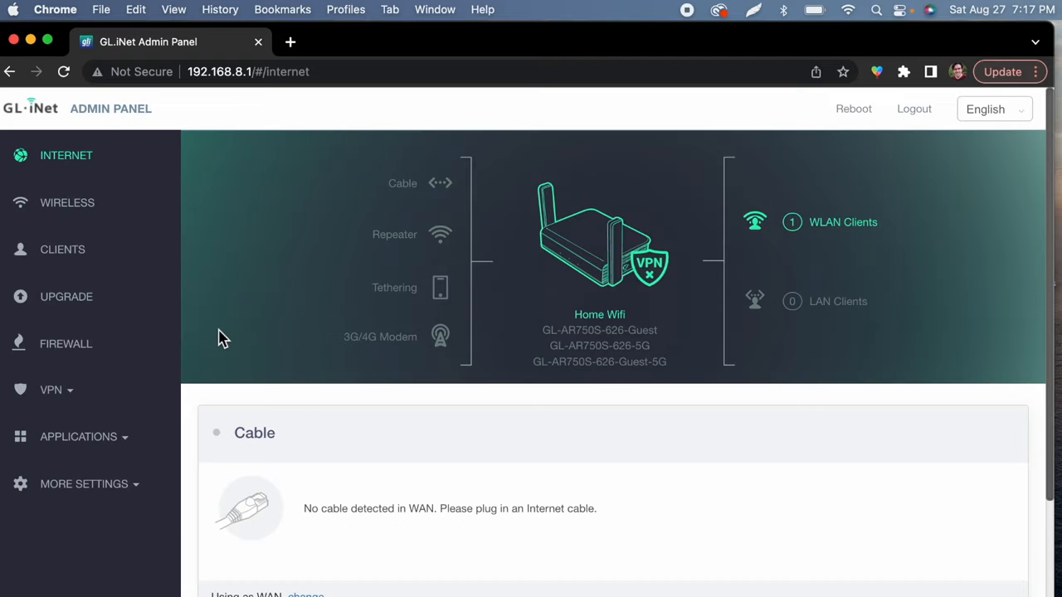
mouse_move(367, 402)
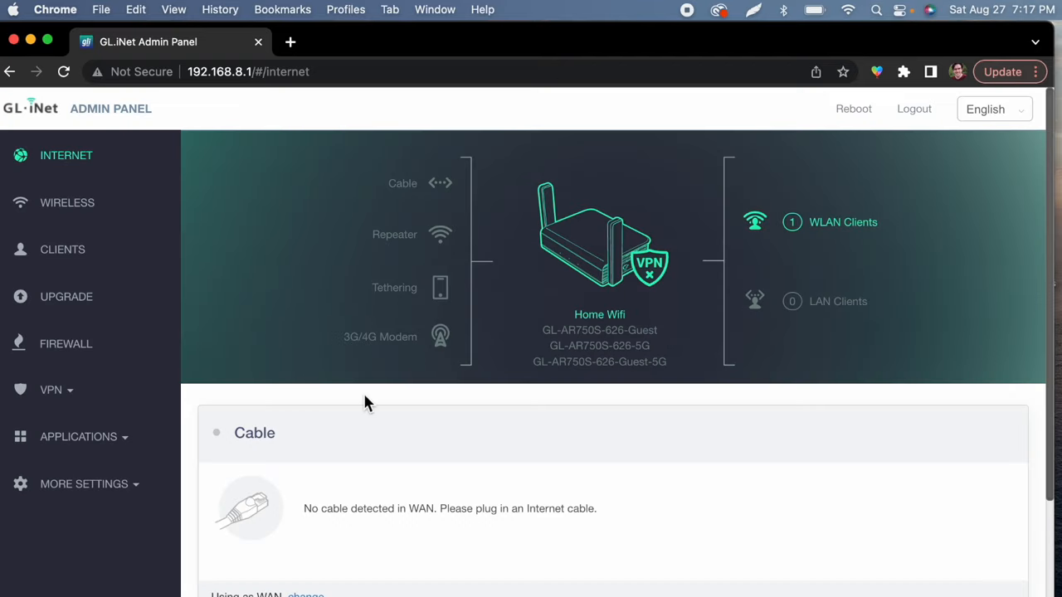
Select Access Point under Mode Switch on the More Settings > Network Mode page
left_click(79, 483)
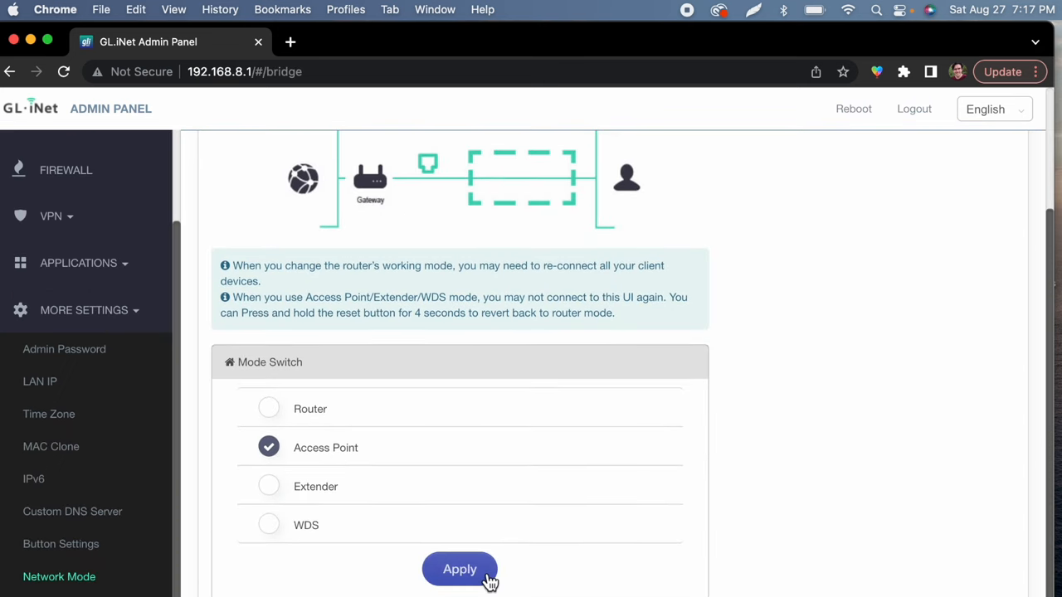
left_click(459, 569)
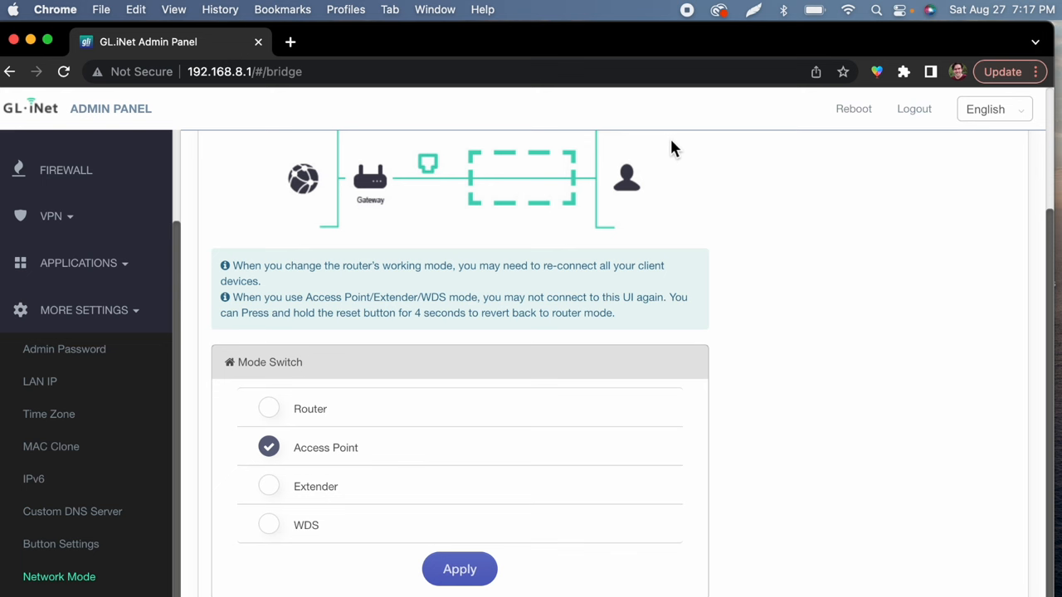
mouse_move(460, 569)
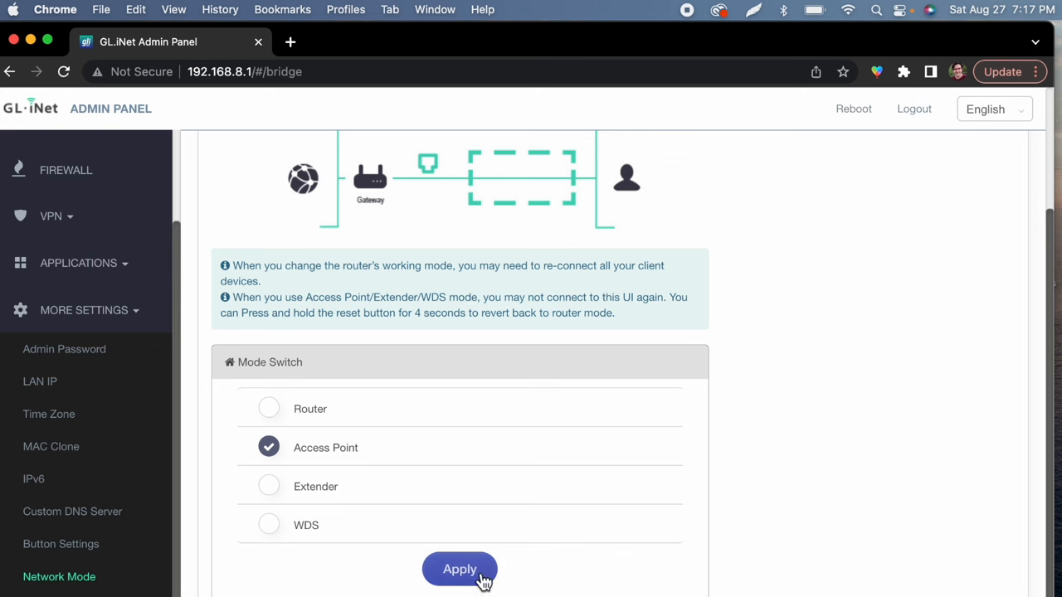
Apply Access Point mode and close the Accessing Your Router notice
left_click(460, 569)
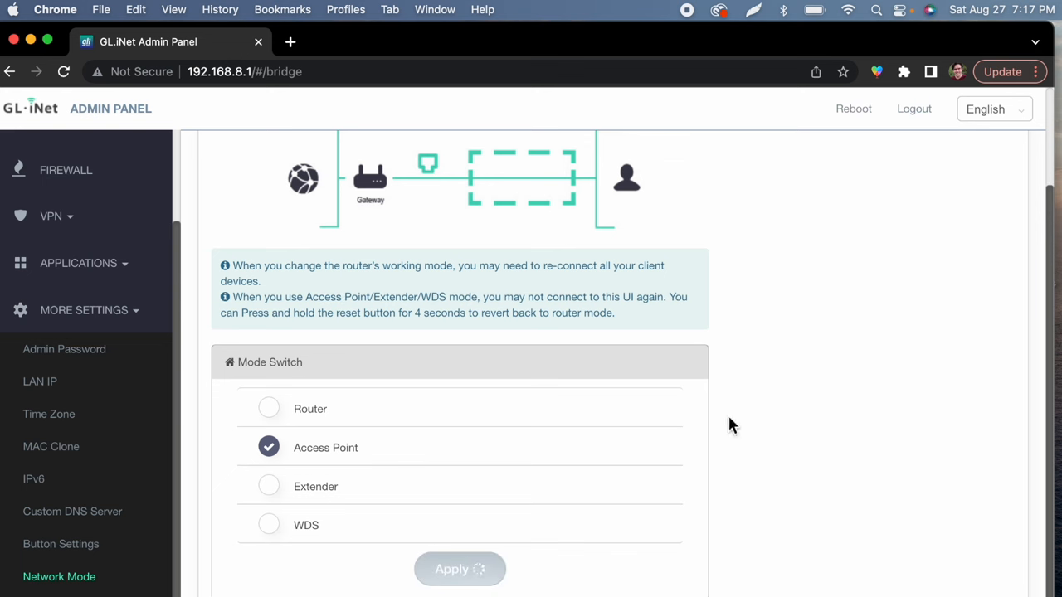
mouse_move(752, 285)
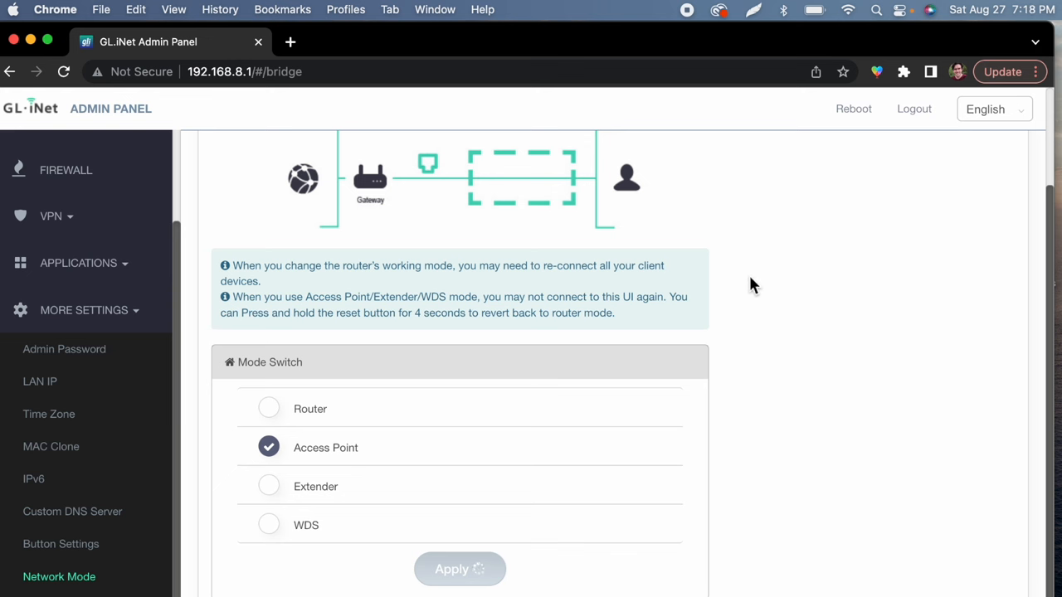
mouse_move(772, 317)
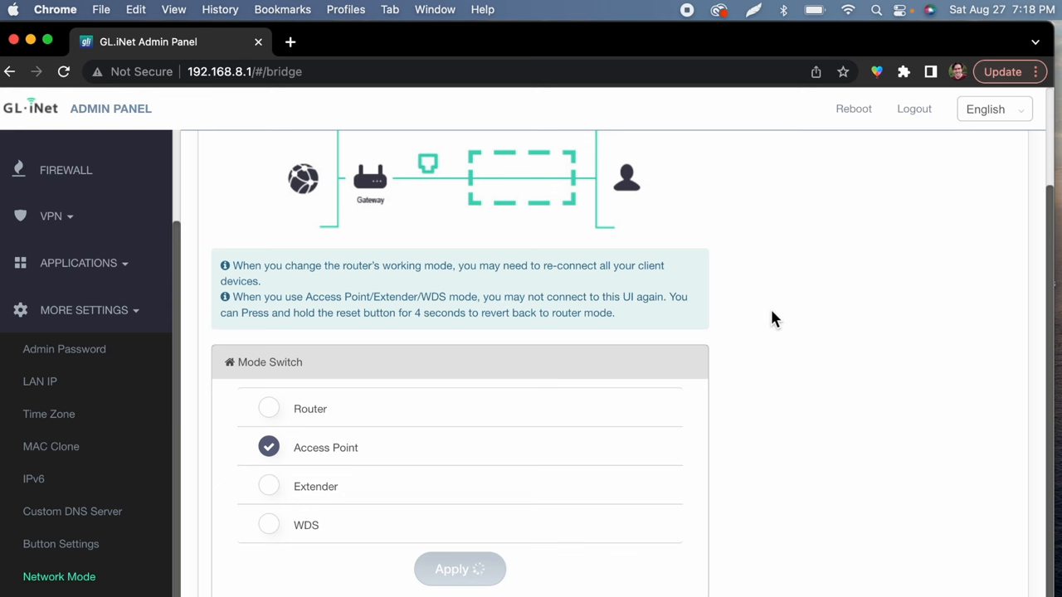
mouse_move(769, 290)
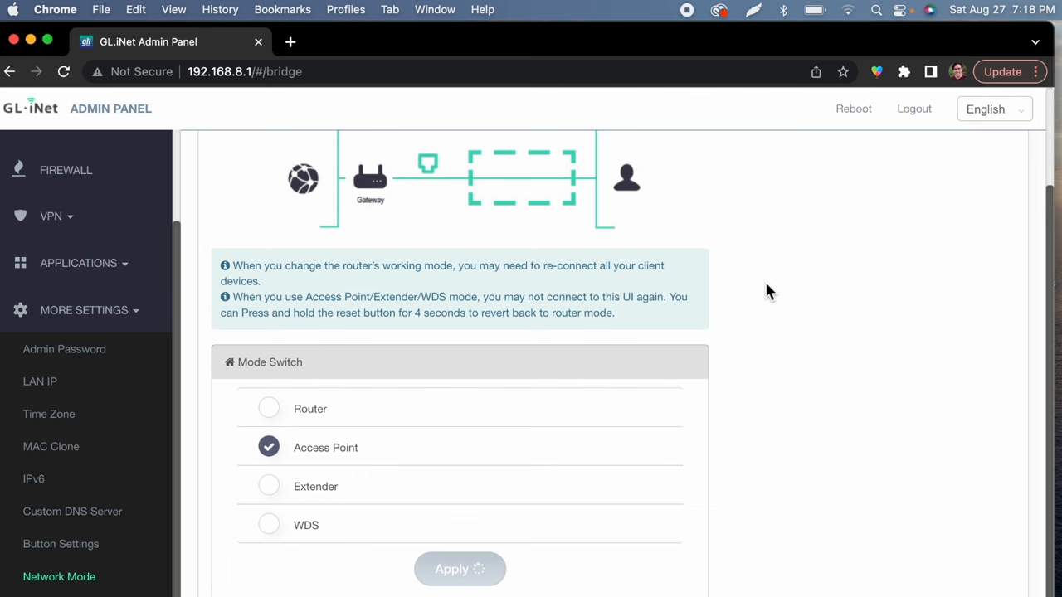
left_click(459, 569)
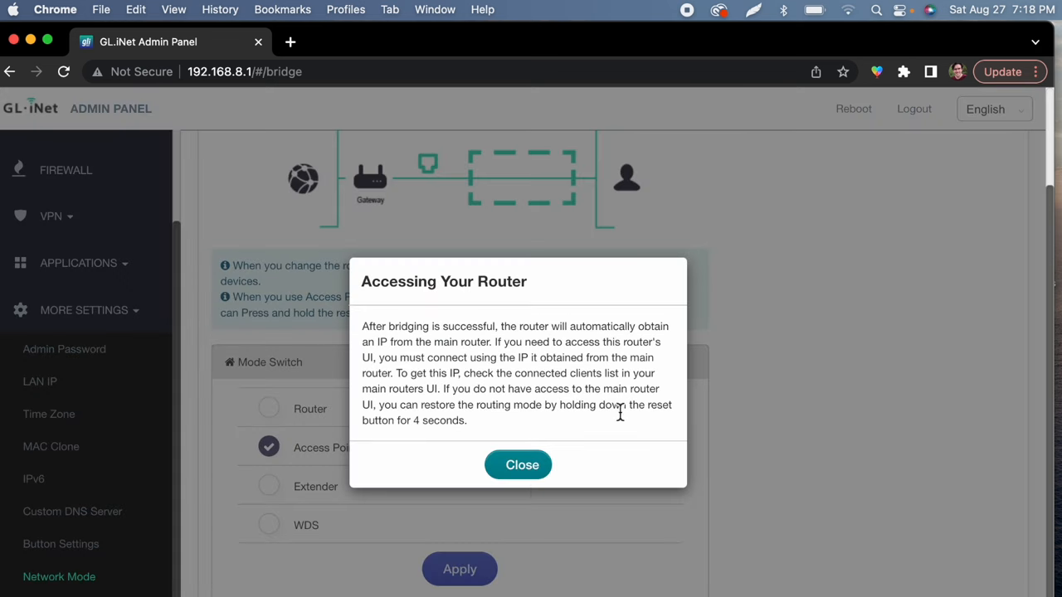
mouse_move(515, 367)
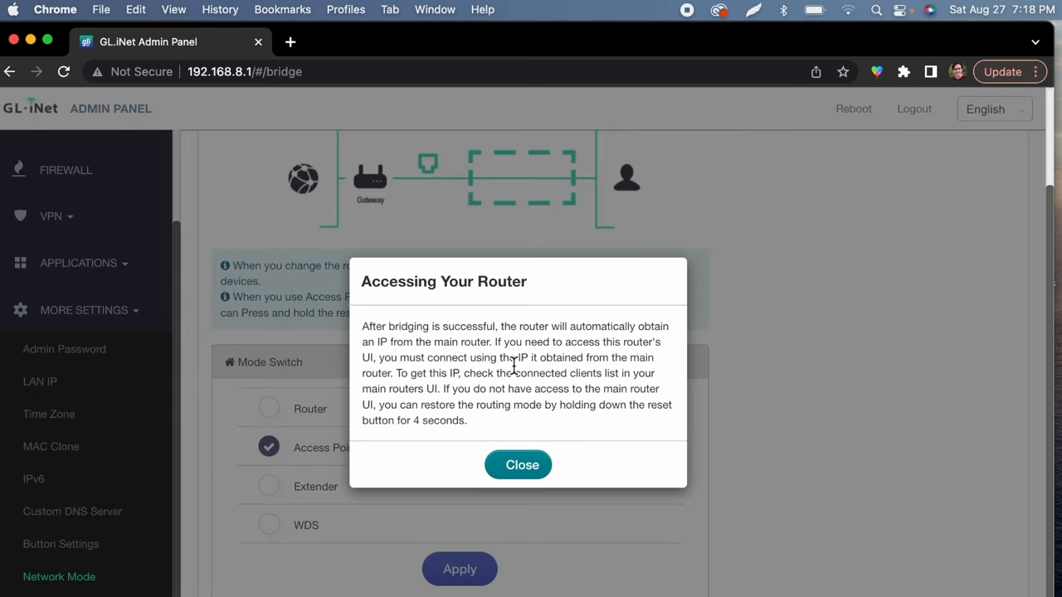
mouse_move(574, 360)
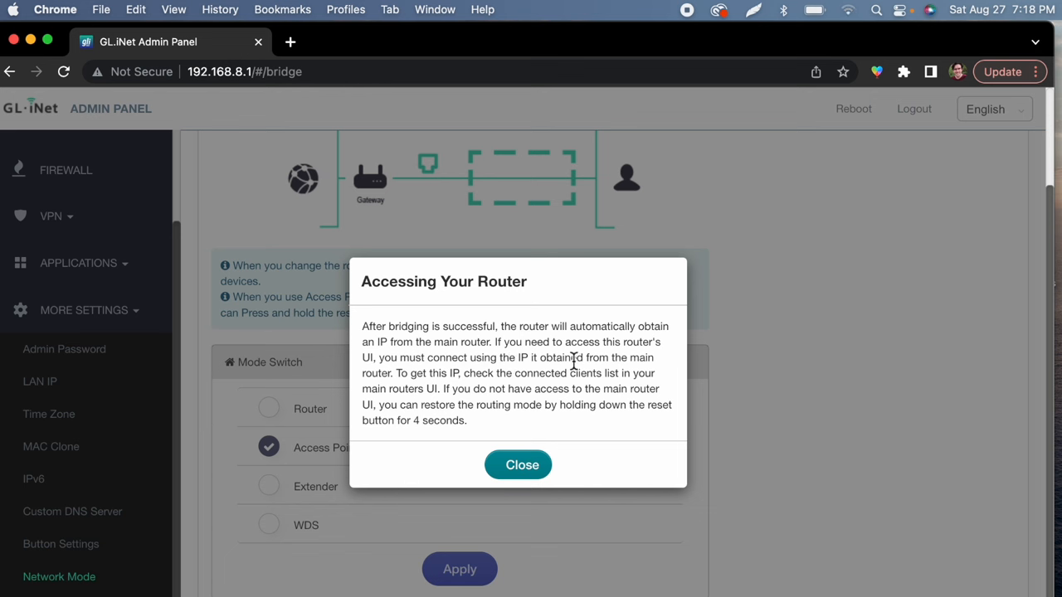
mouse_move(540, 380)
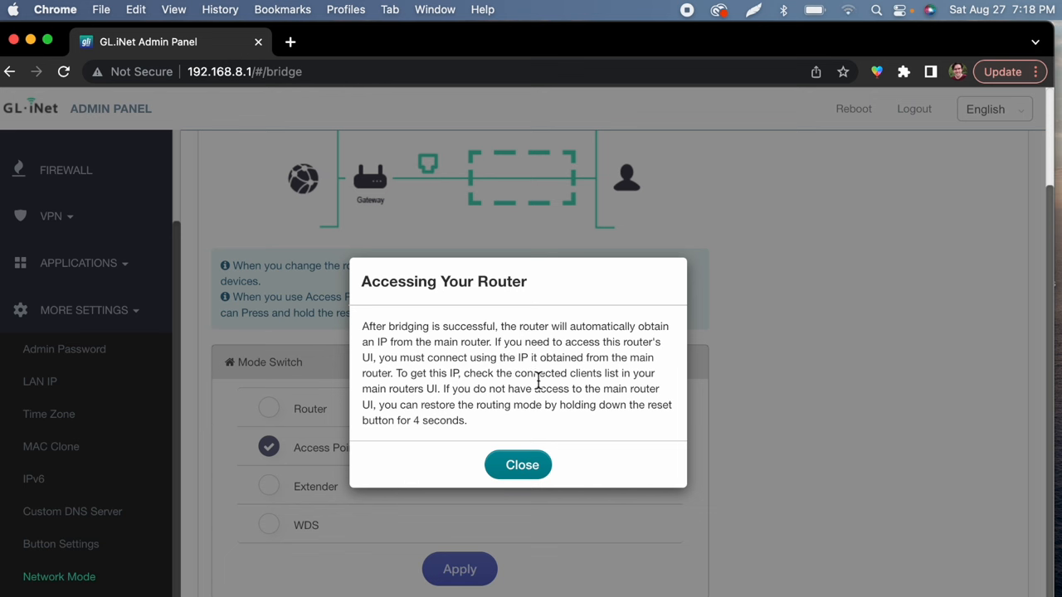
mouse_move(427, 390)
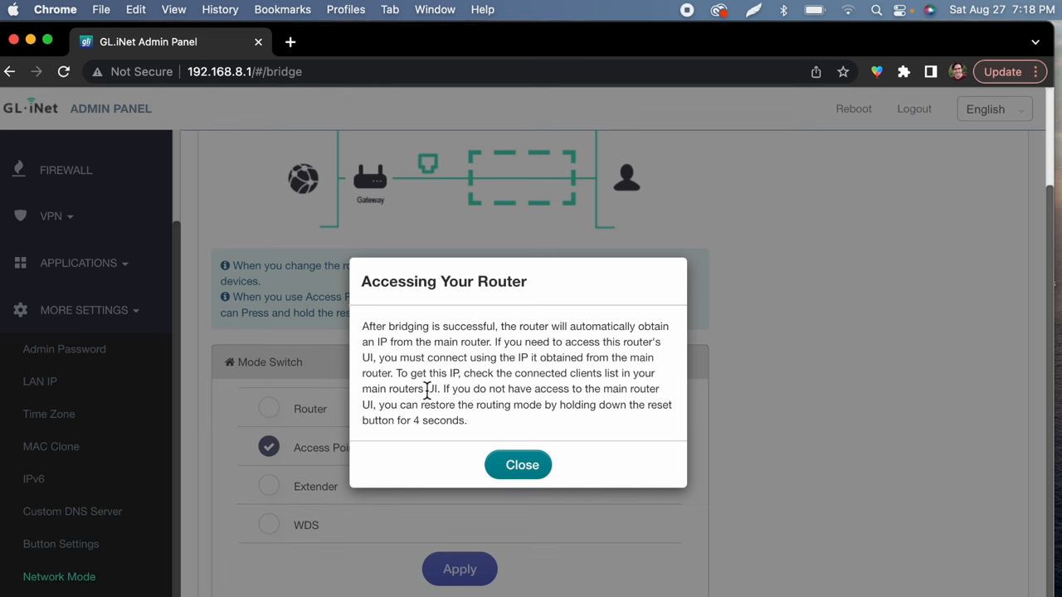
mouse_move(446, 405)
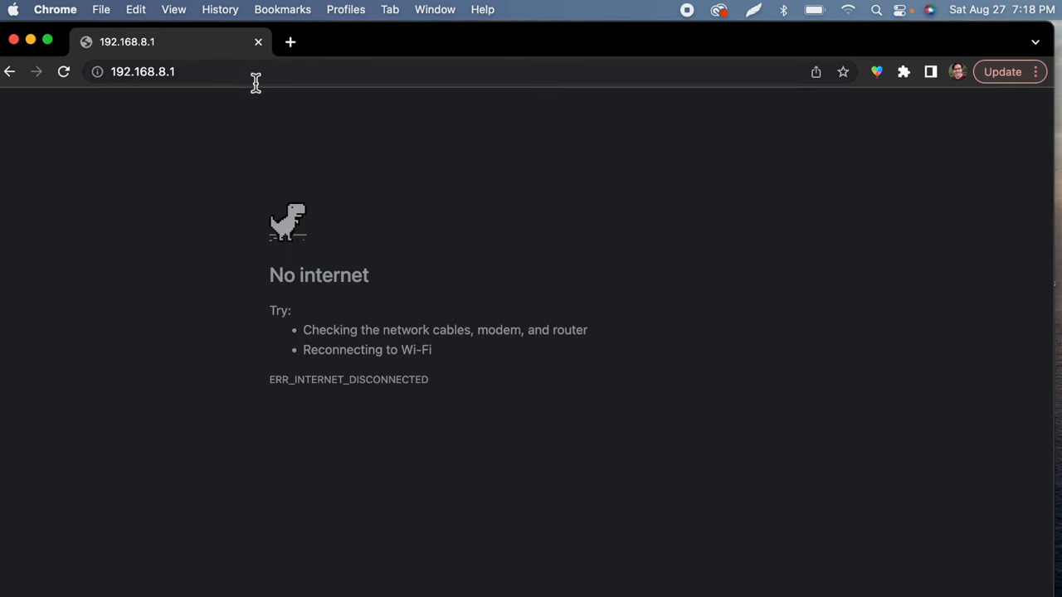
Load youtube.com through the bridged router setup and scroll the page
type("youtube.com")
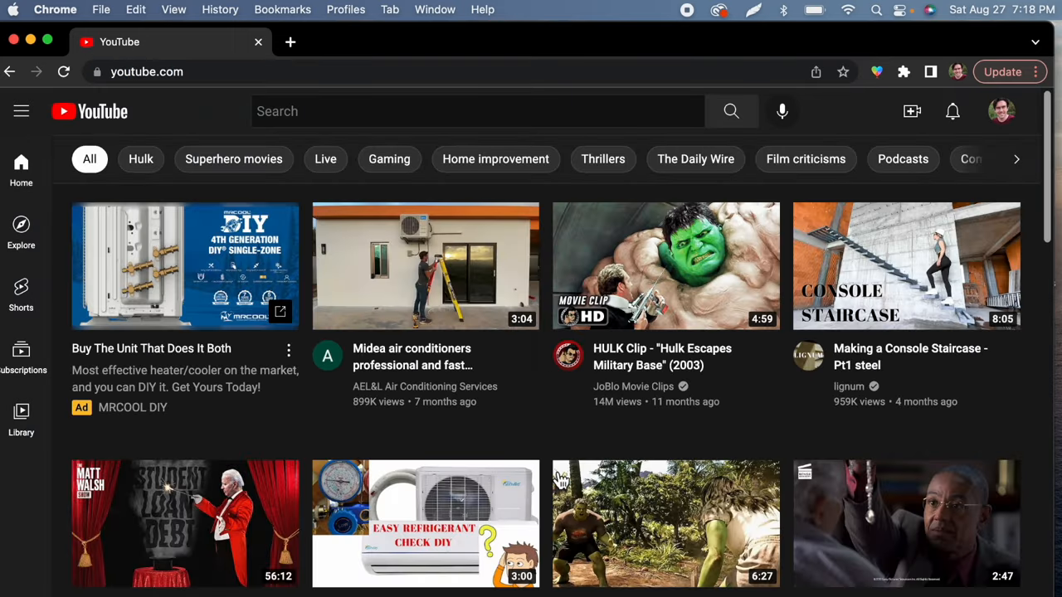
scroll("down", 3)
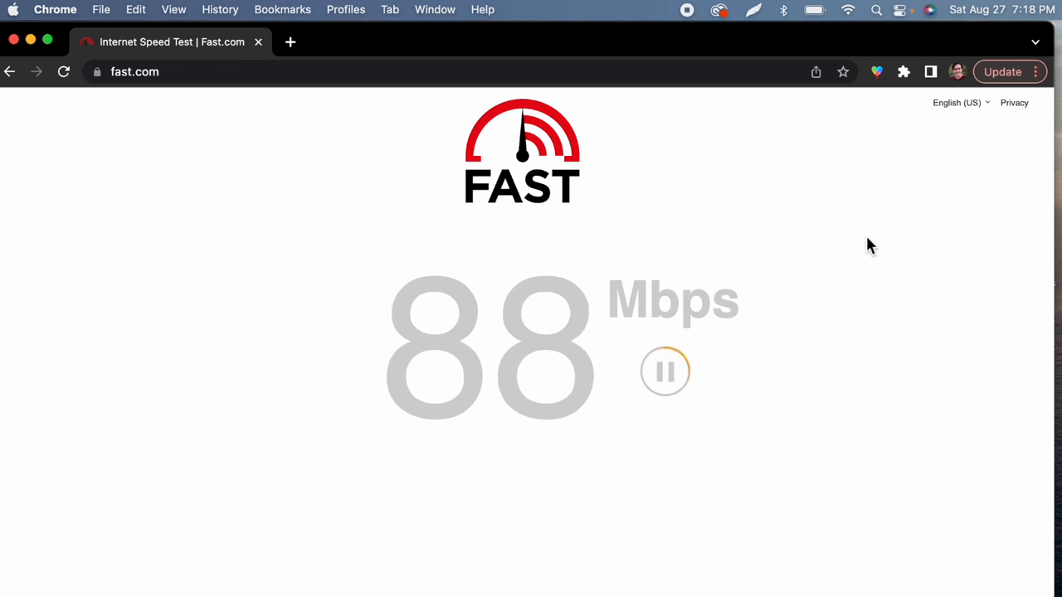
mouse_move(737, 449)
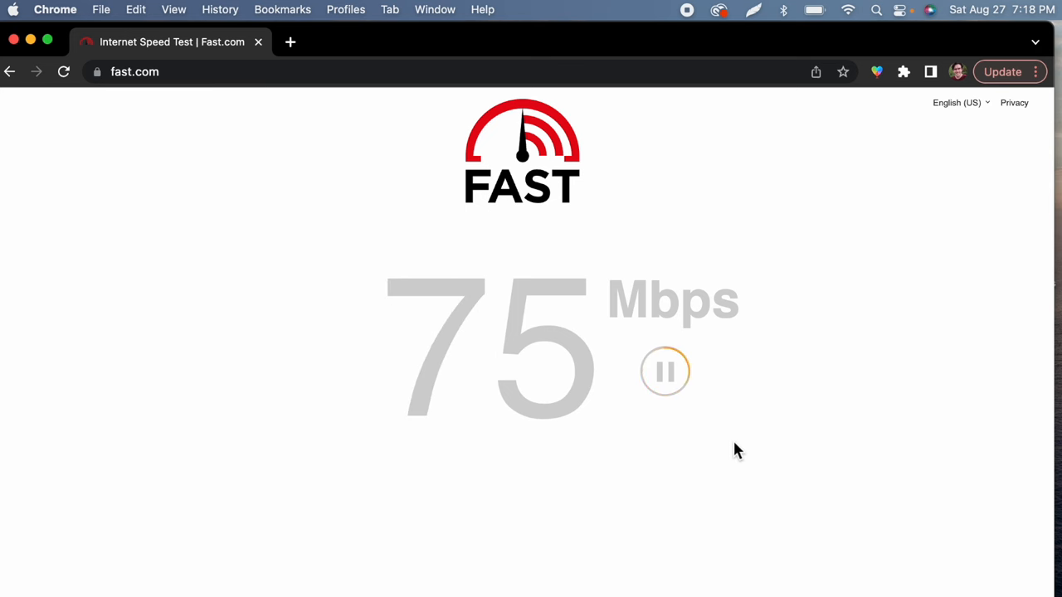